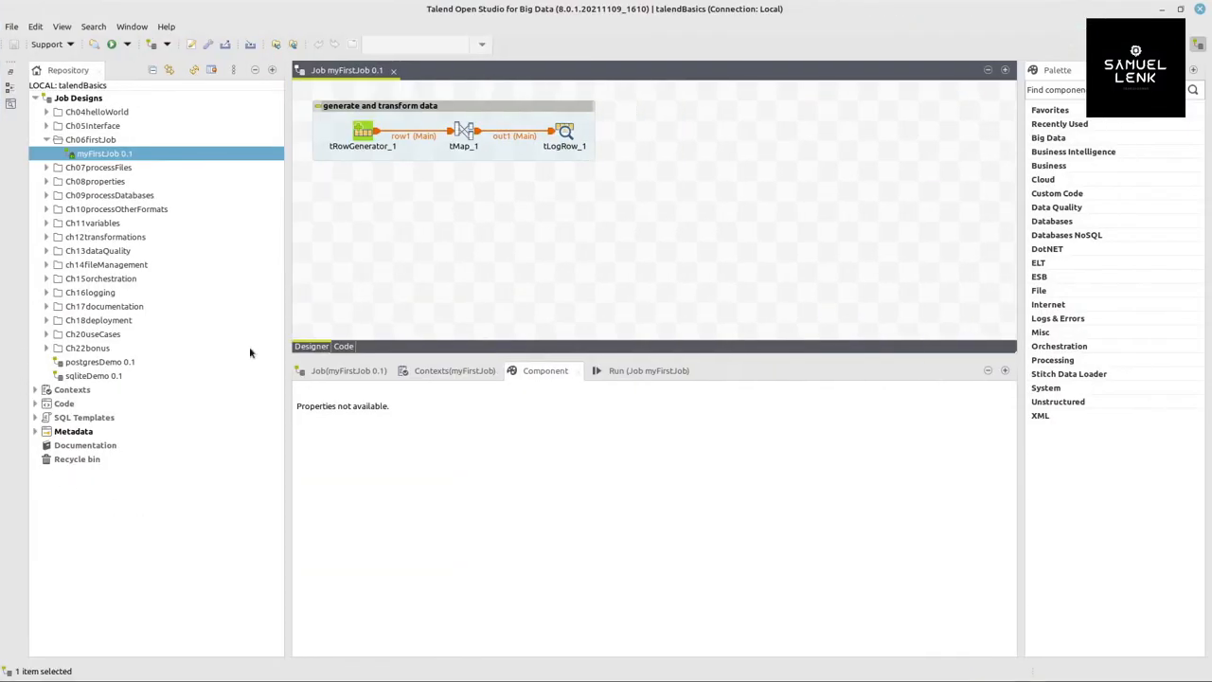
pyautogui.moveTo(121, 502)
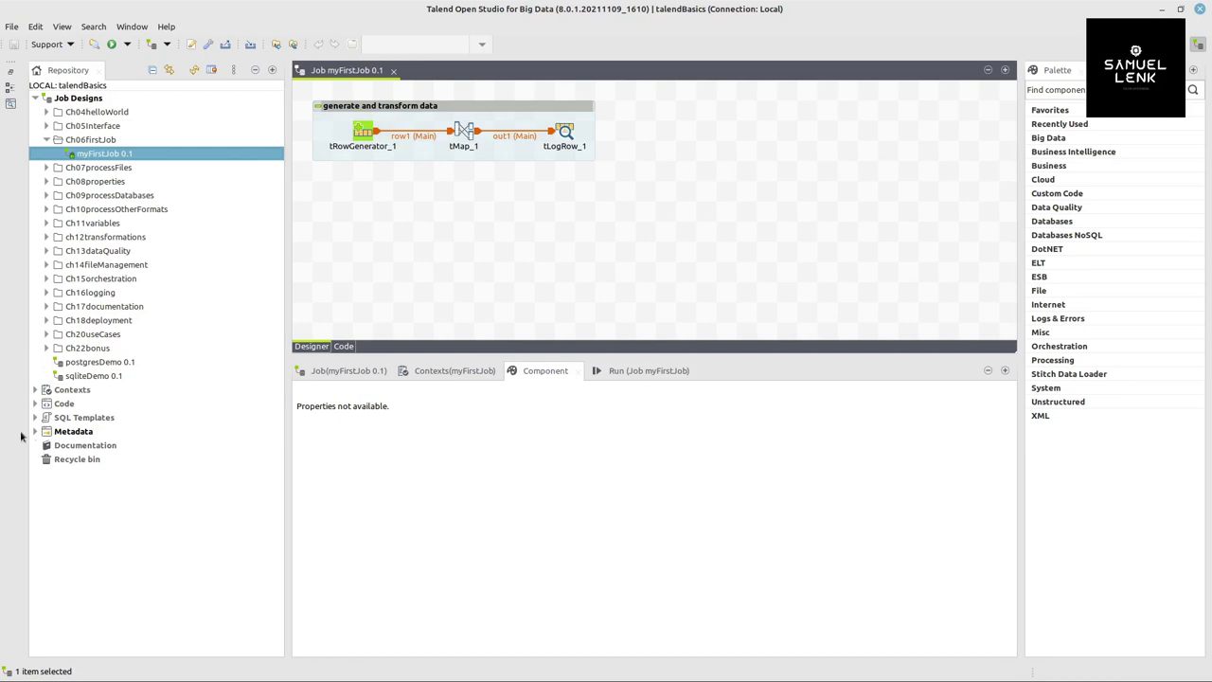
# Browse the Metadata folder's DB, Snowflake and NoSQL connection categories, then collapse it.
pyautogui.click(34, 432)
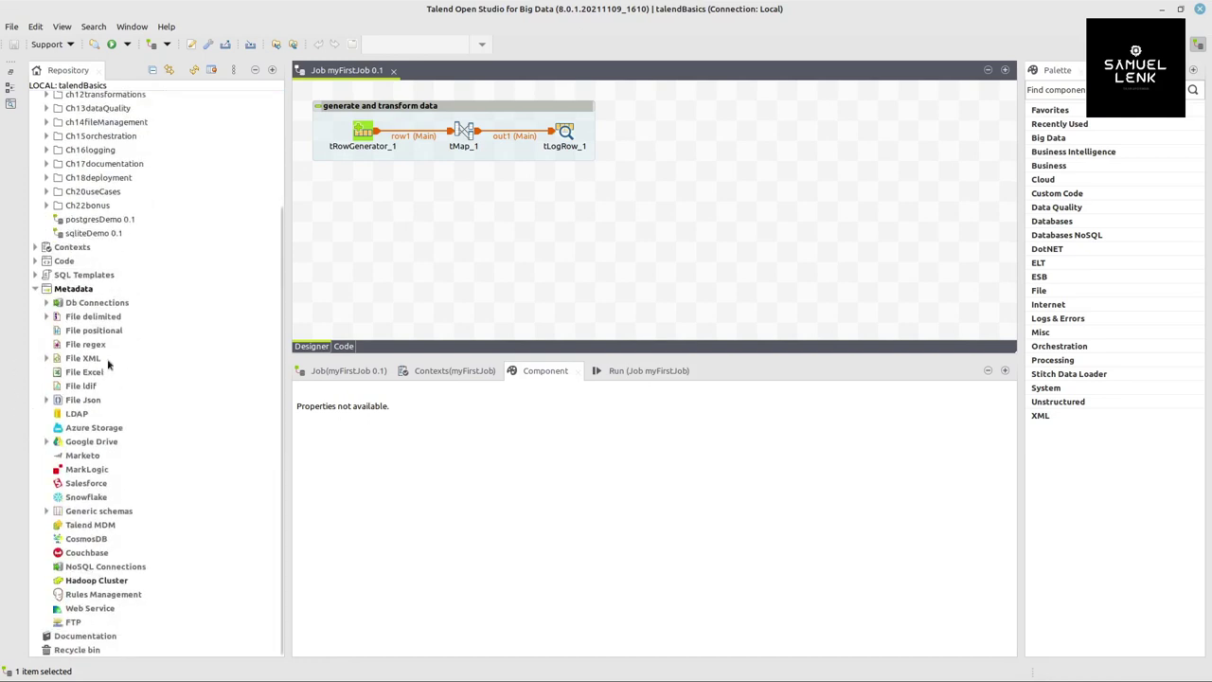
pyautogui.click(46, 303)
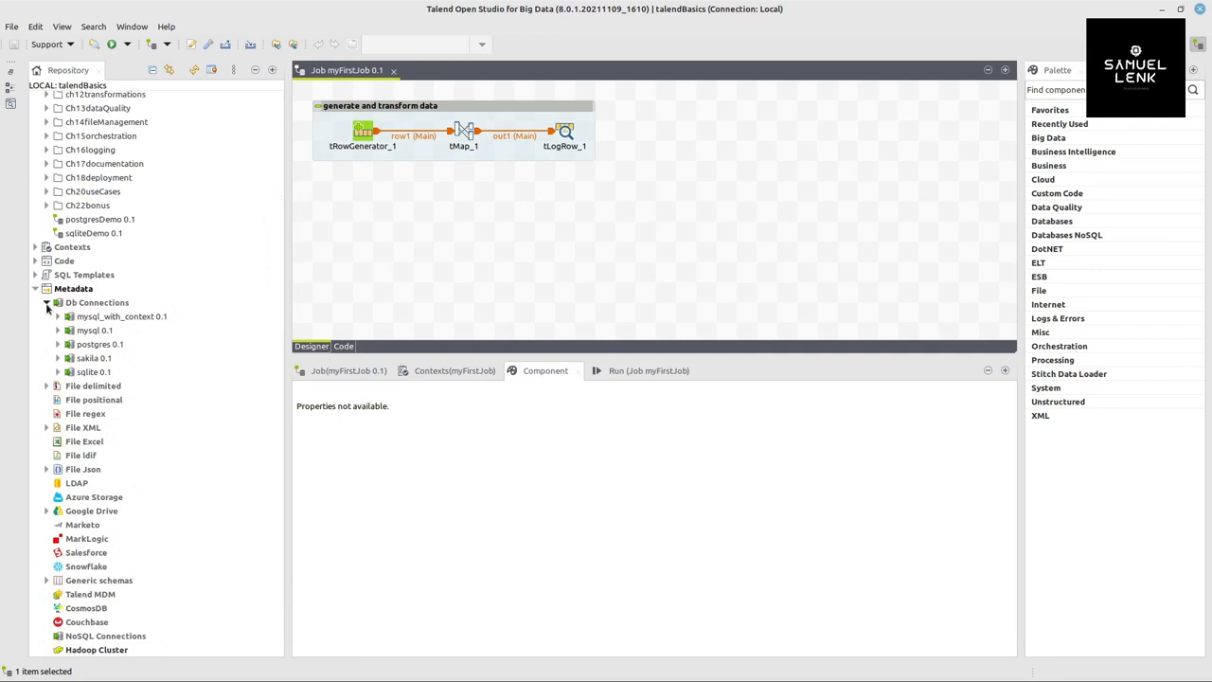
pyautogui.moveTo(106, 561)
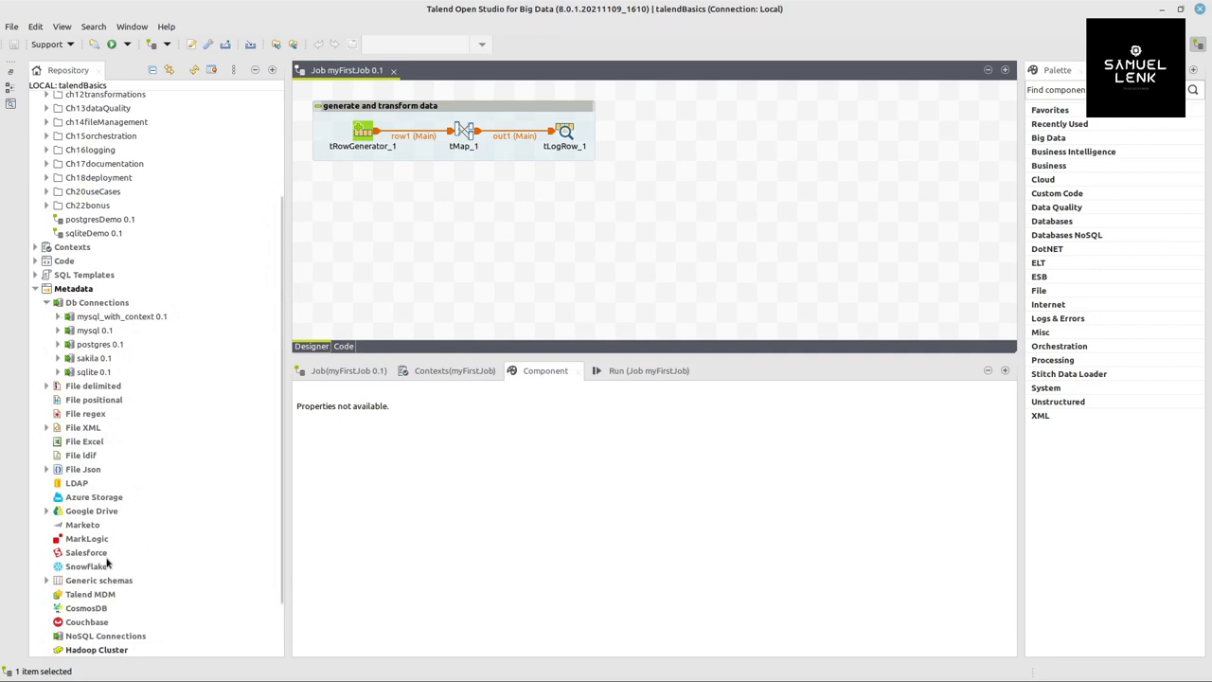
pyautogui.click(87, 565)
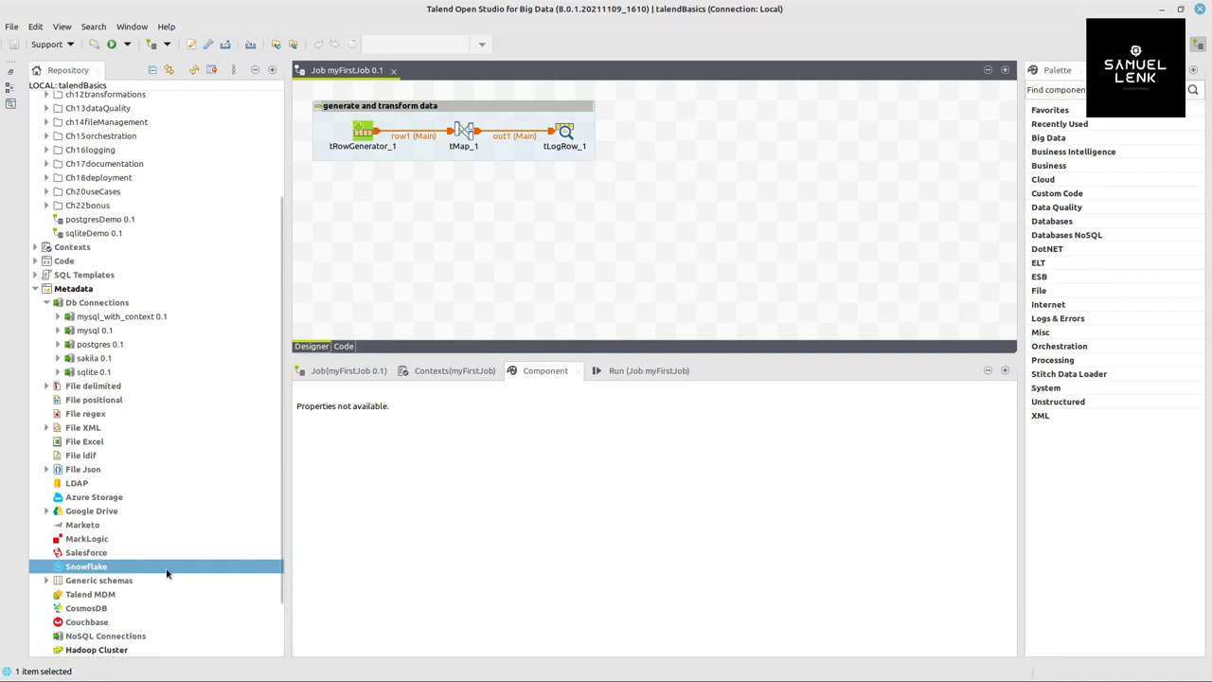
pyautogui.moveTo(98, 636)
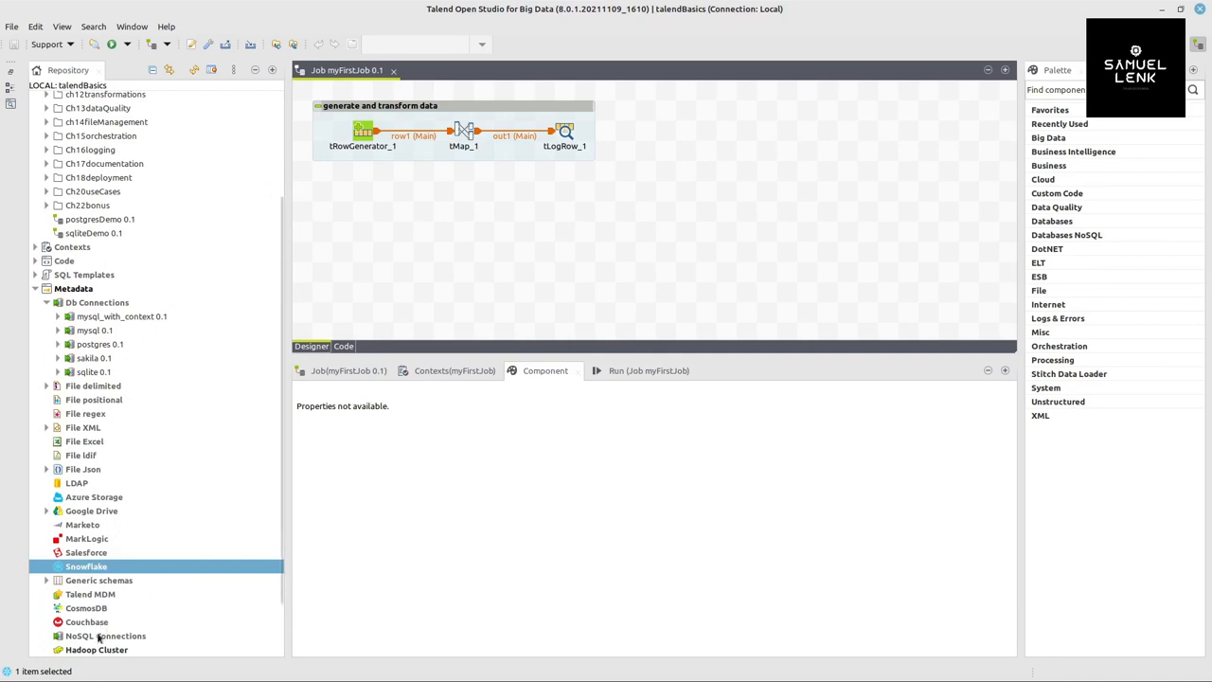
pyautogui.click(106, 636)
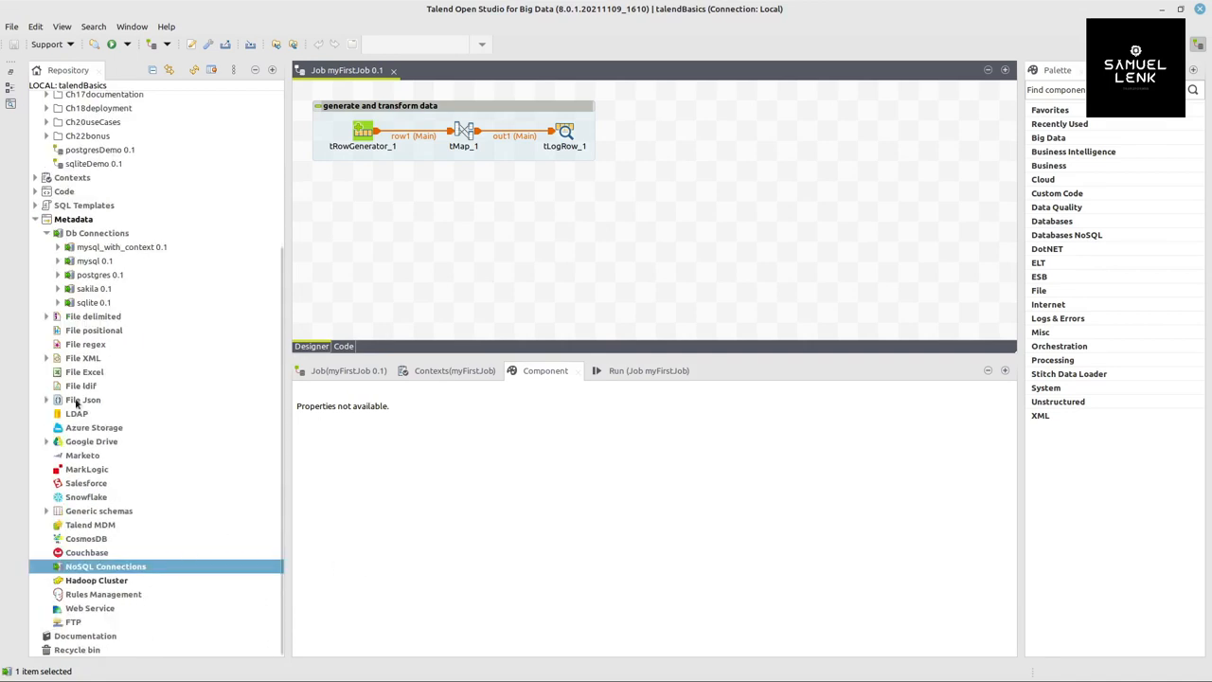
pyautogui.click(83, 397)
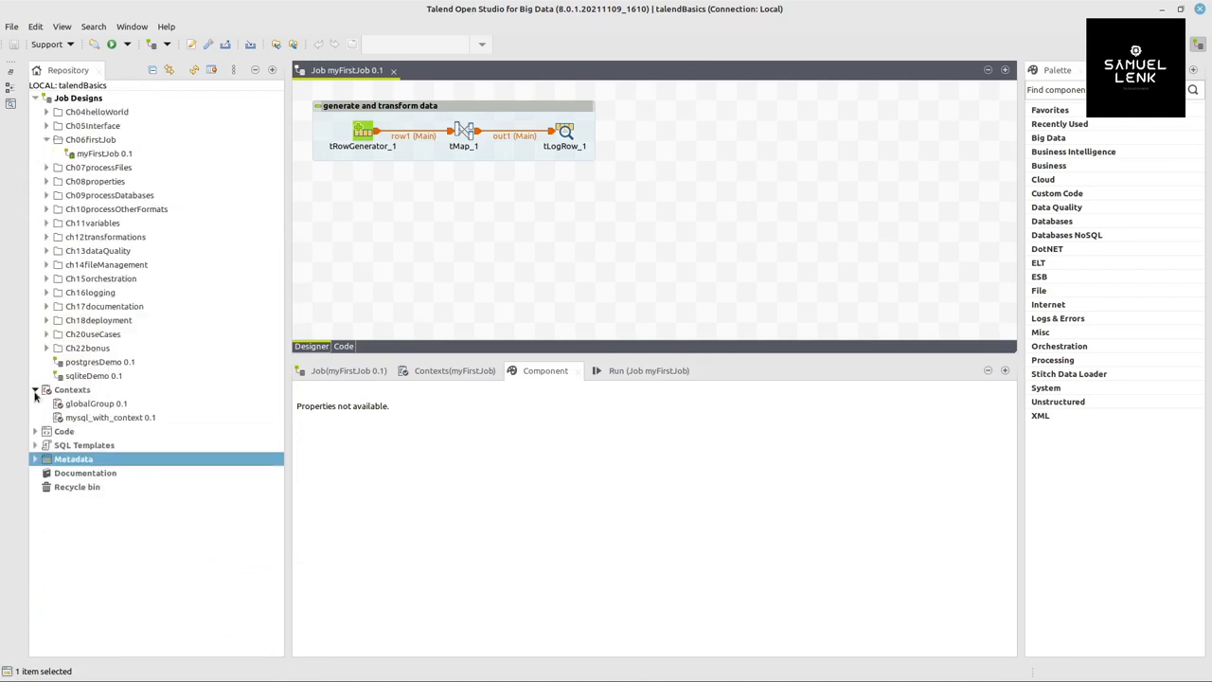
# Expand Contexts and Code so their contents and Global Routines are listed.
pyautogui.click(72, 390)
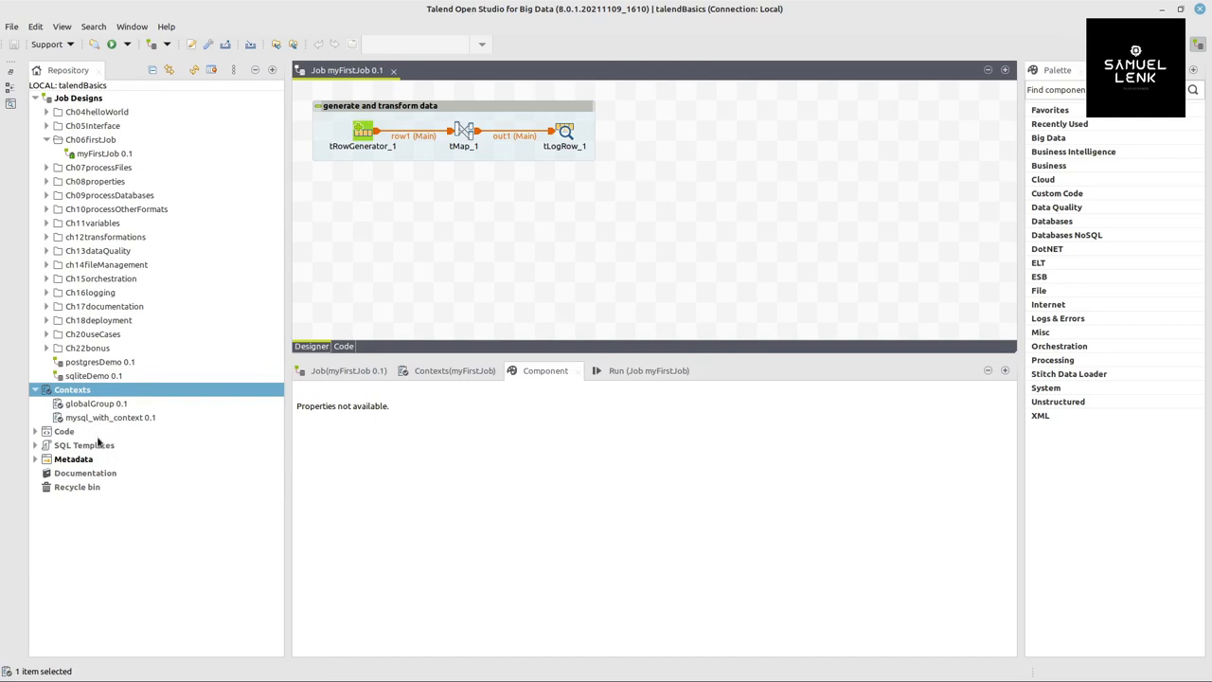
pyautogui.click(35, 432)
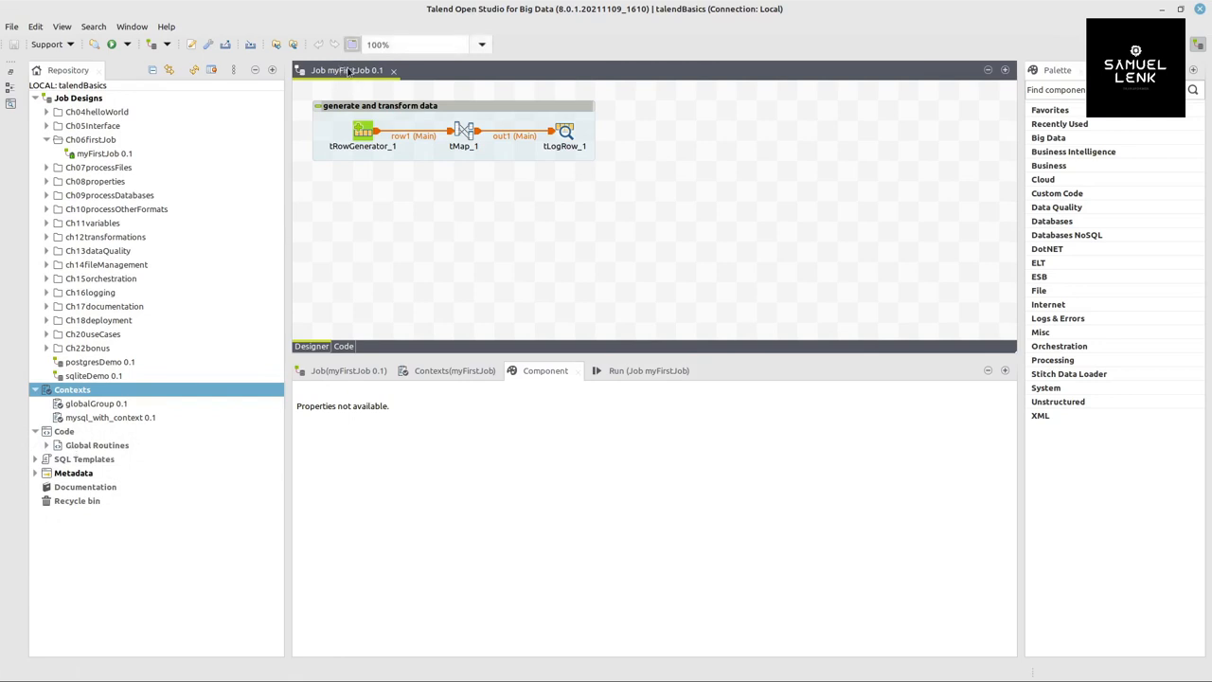
pyautogui.moveTo(367, 161)
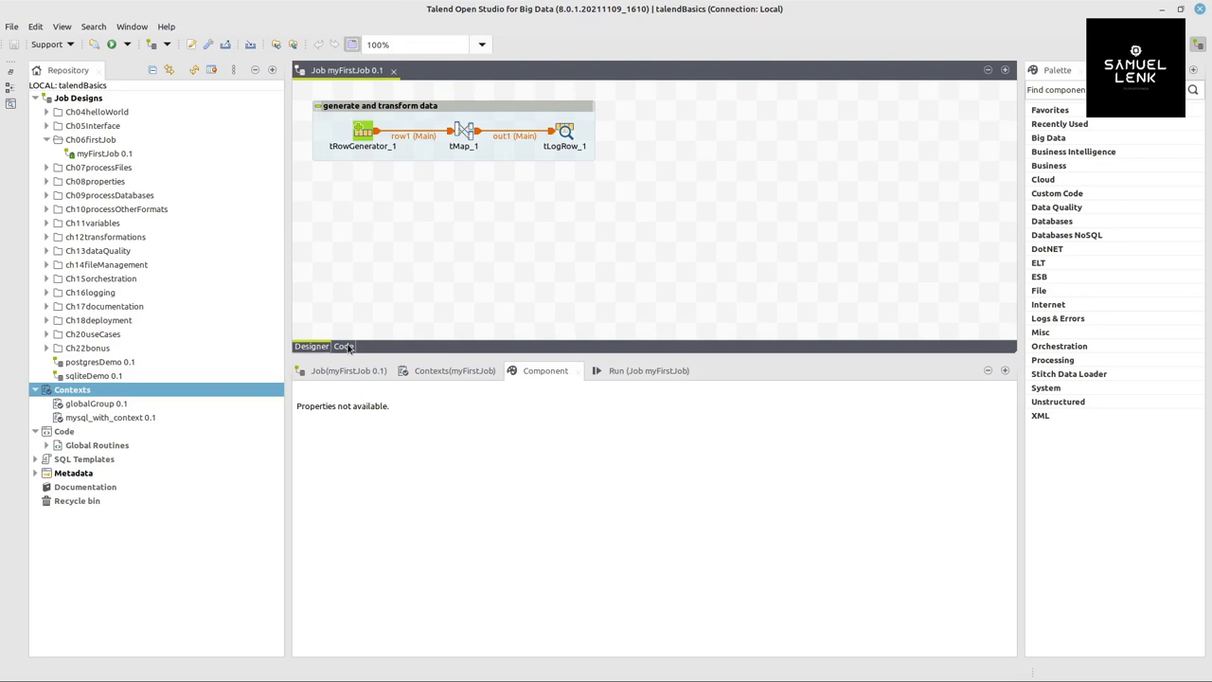
# View myFirstJob's generated Java code, return to the designer and show tRowGenerator_1's settings.
pyautogui.click(342, 345)
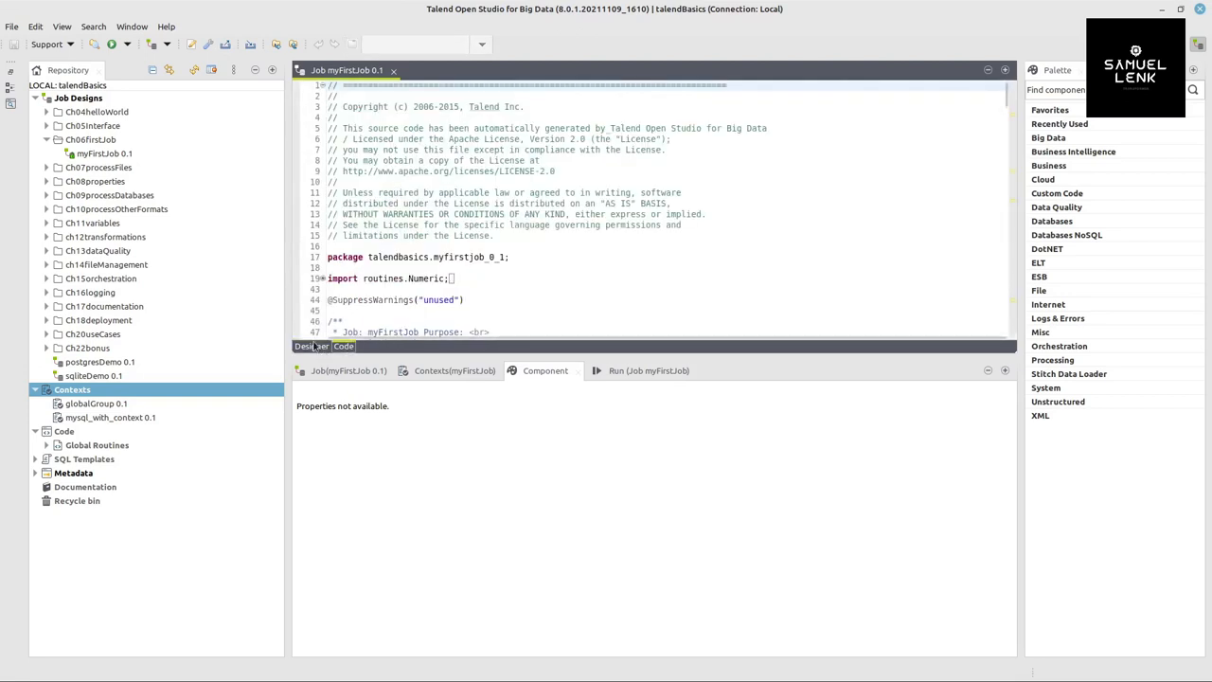
pyautogui.click(310, 345)
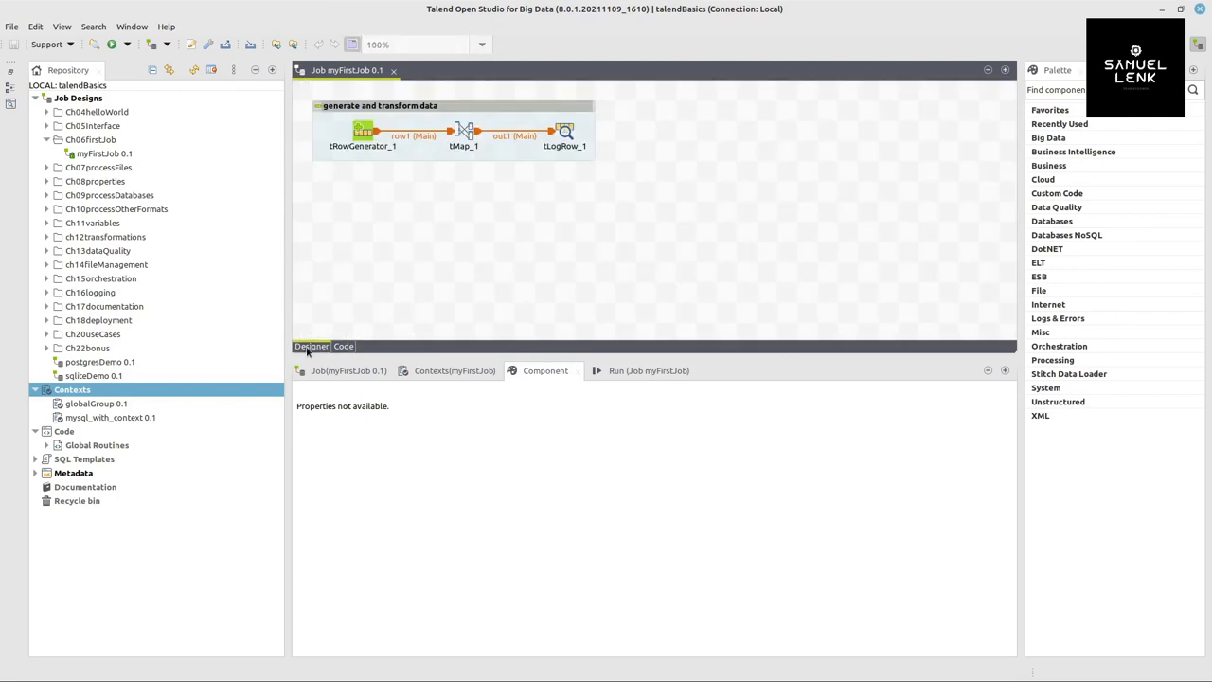
pyautogui.click(364, 131)
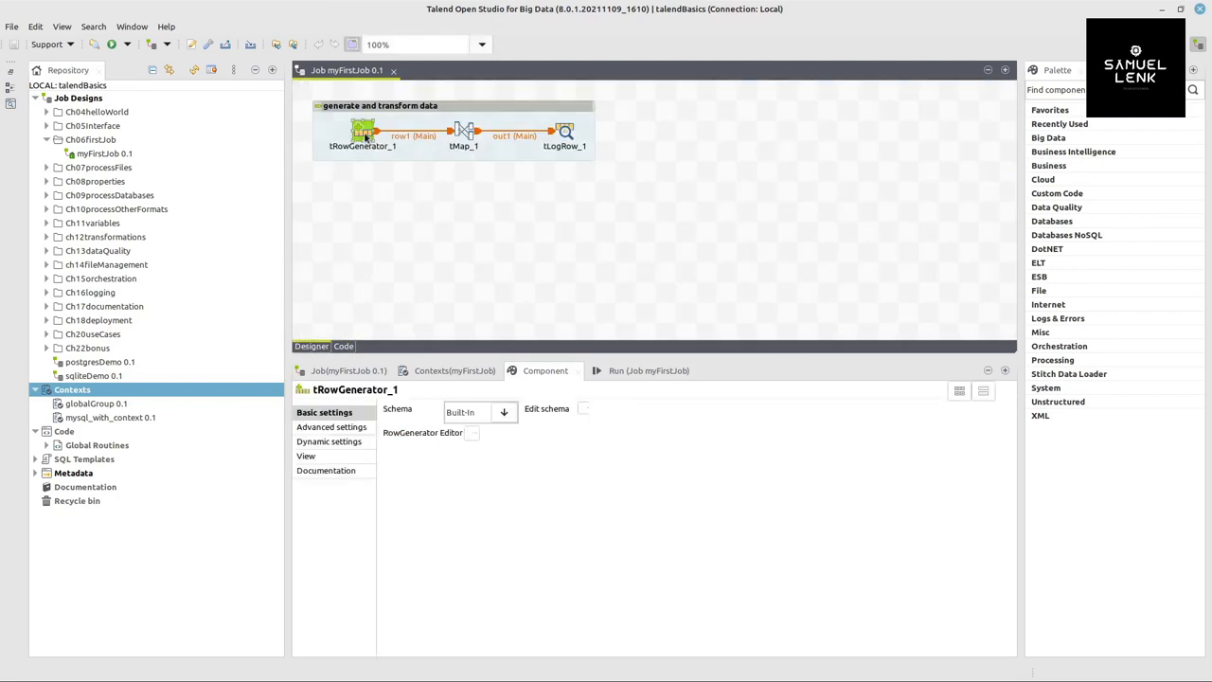
pyautogui.moveTo(396, 250)
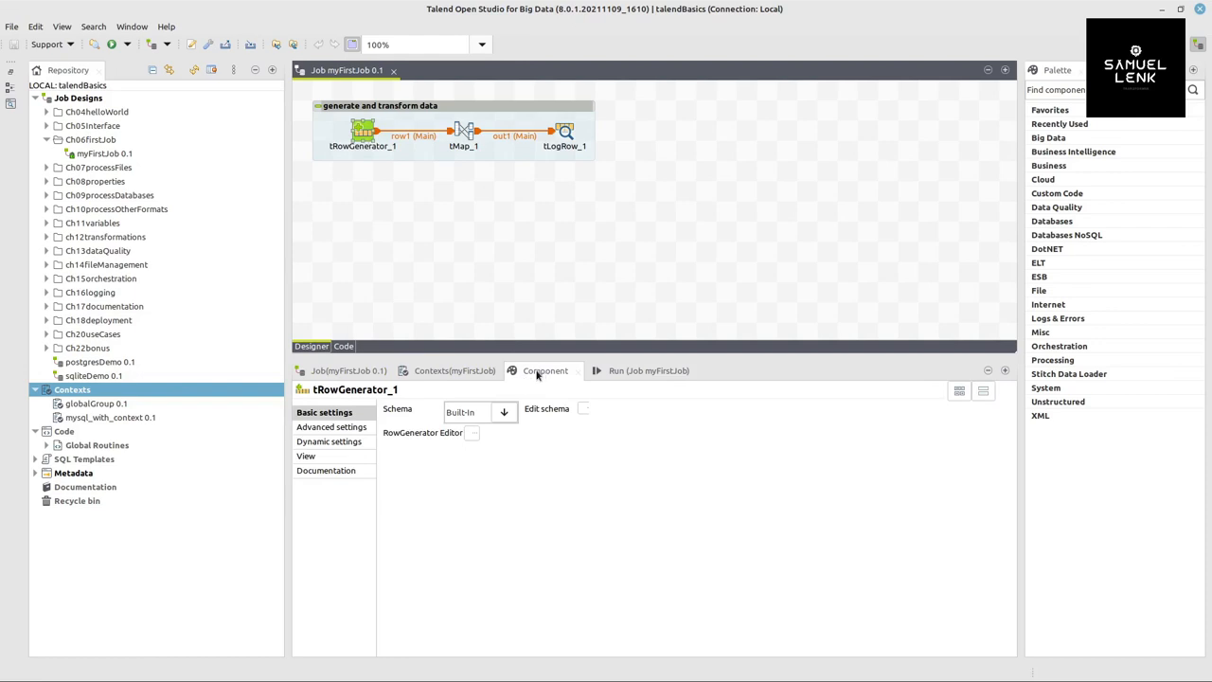
# Inspect the Run, Contexts and Job tabs to reach myFirstJob's general properties.
pyautogui.click(636, 370)
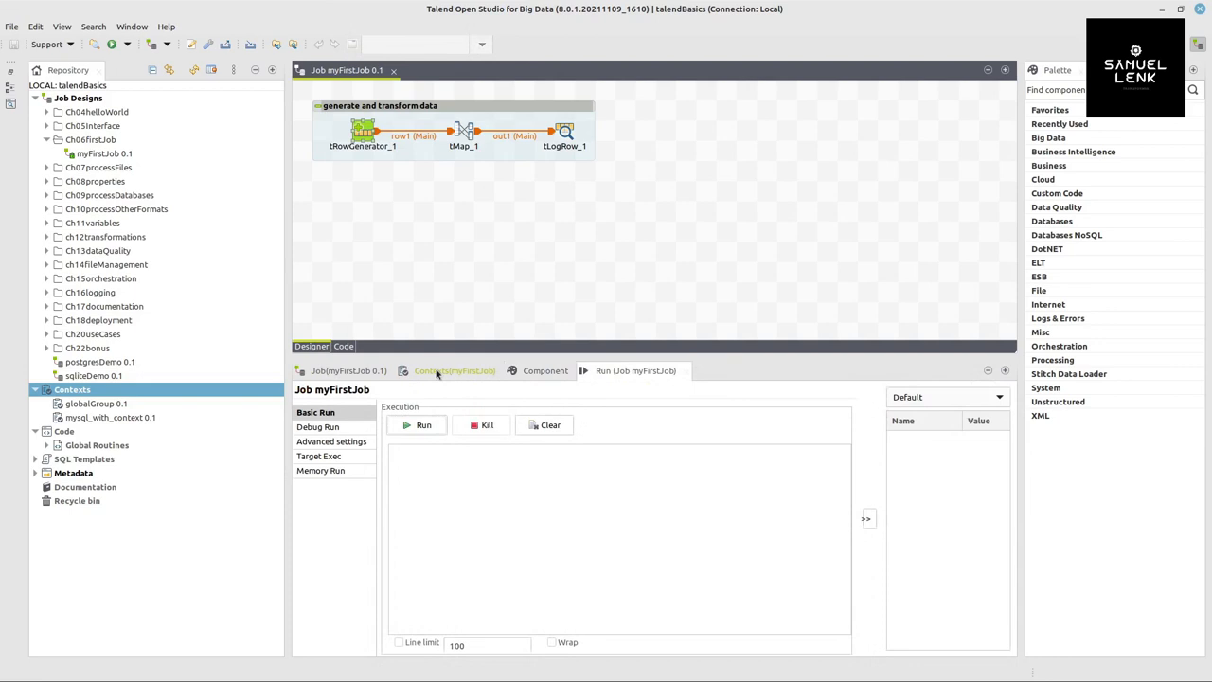
pyautogui.click(454, 369)
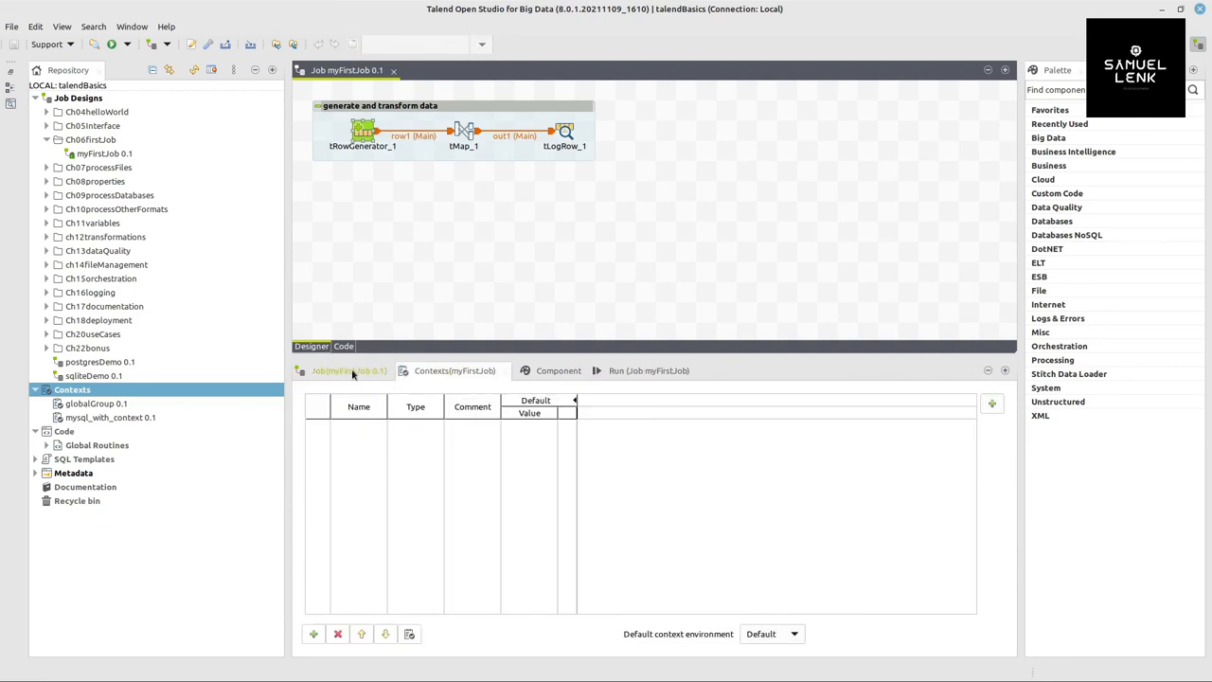
pyautogui.click(349, 369)
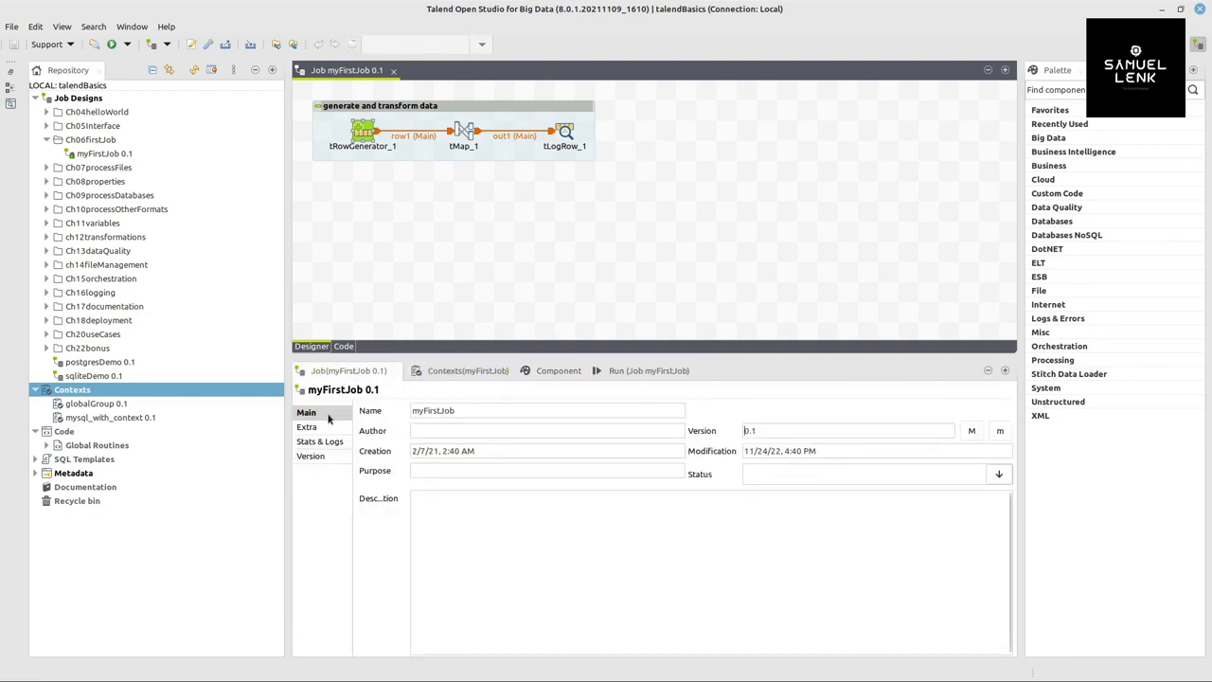
pyautogui.moveTo(769, 209)
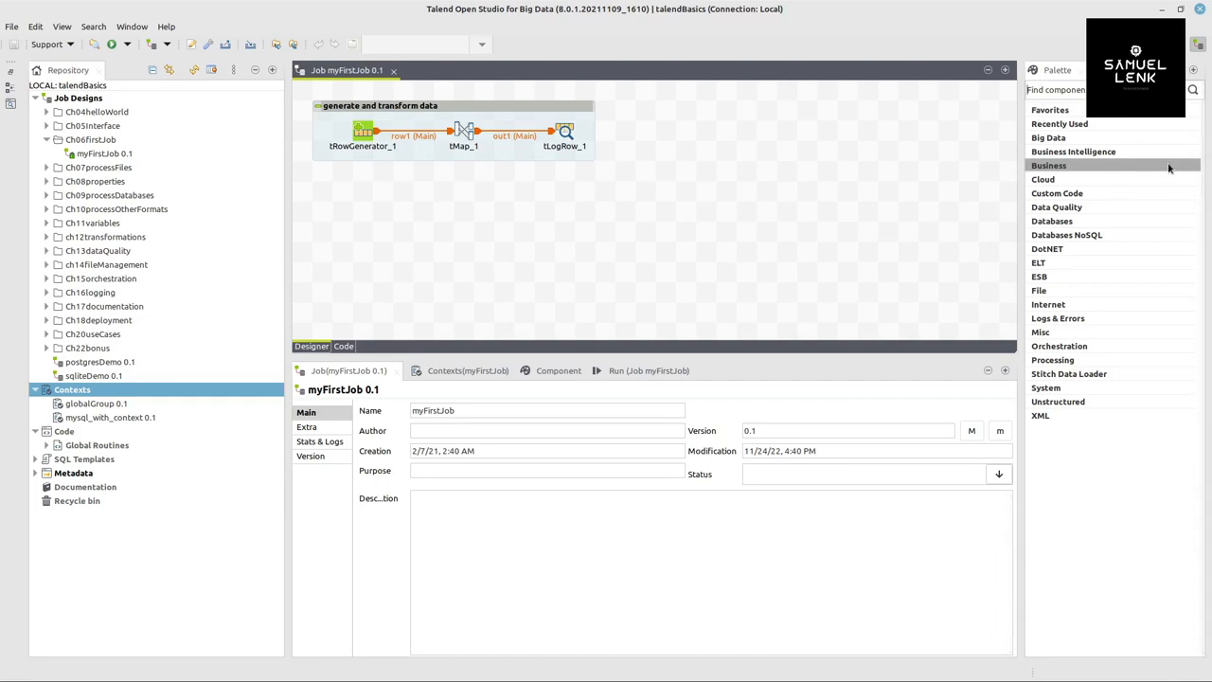
pyautogui.moveTo(364, 144)
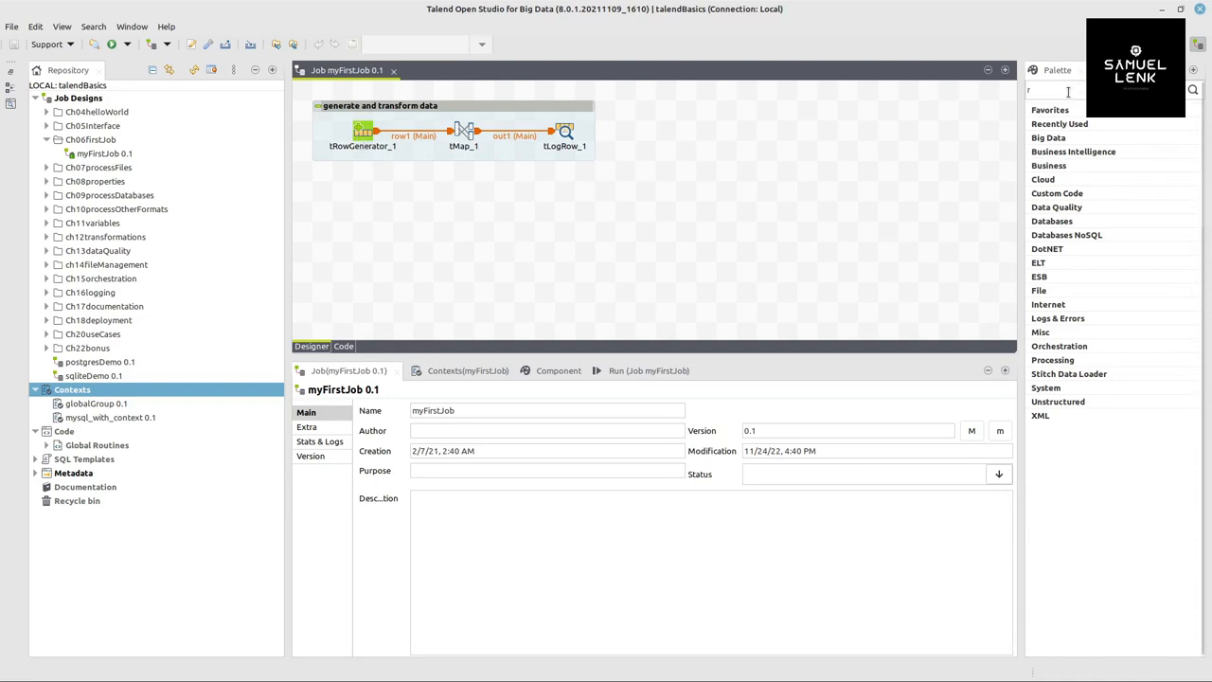
# Search the palette for tRowGenerator and tMap, dragging a result onto the myFirstJob canvas.
pyautogui.write('rowg')
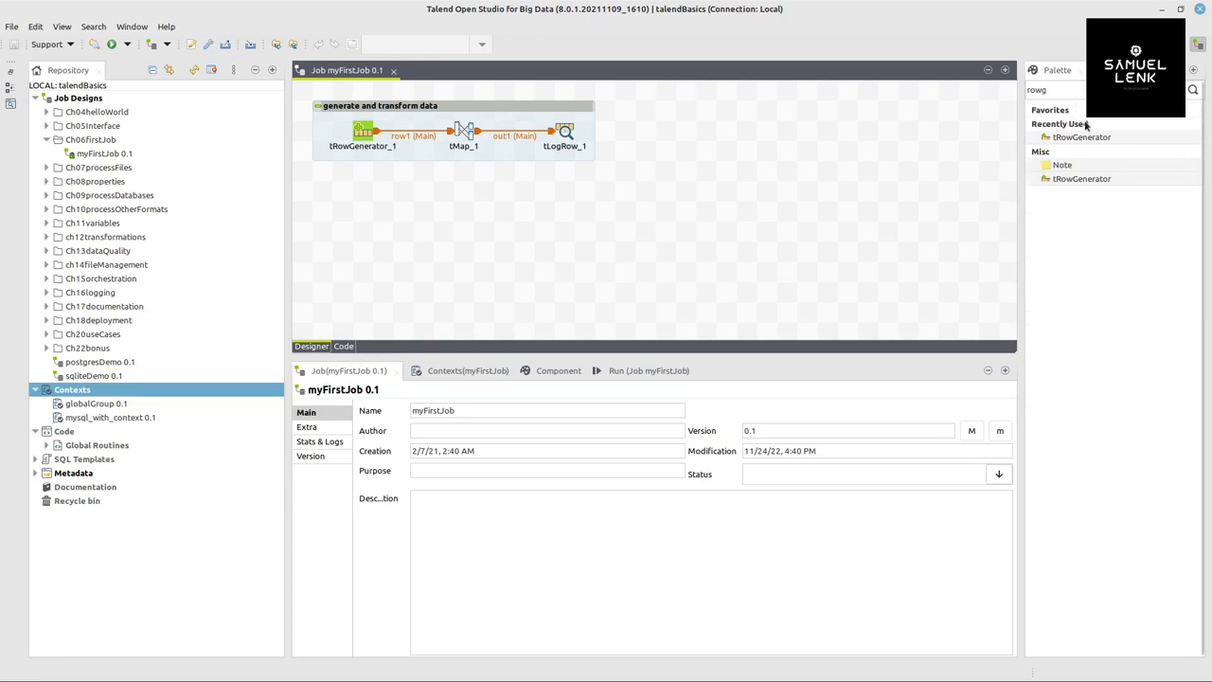
pyautogui.moveTo(1080, 136); pyautogui.dragTo(747, 210)
pyautogui.write('tmap')
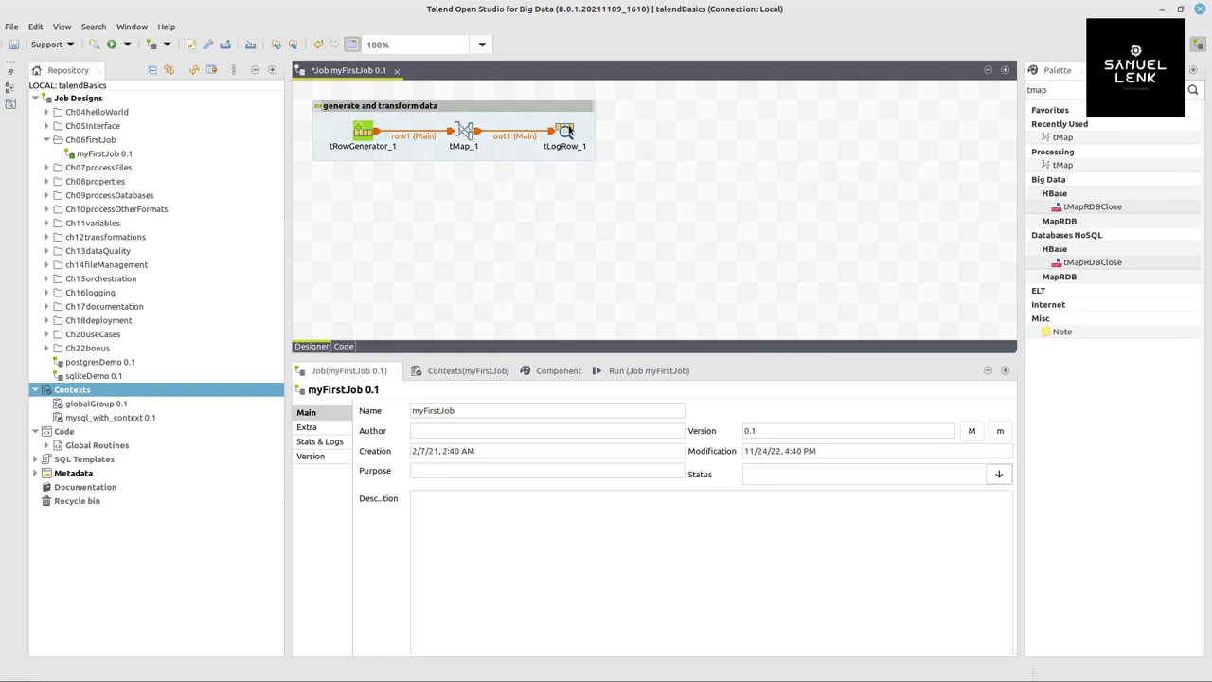
pyautogui.moveTo(545, 225)
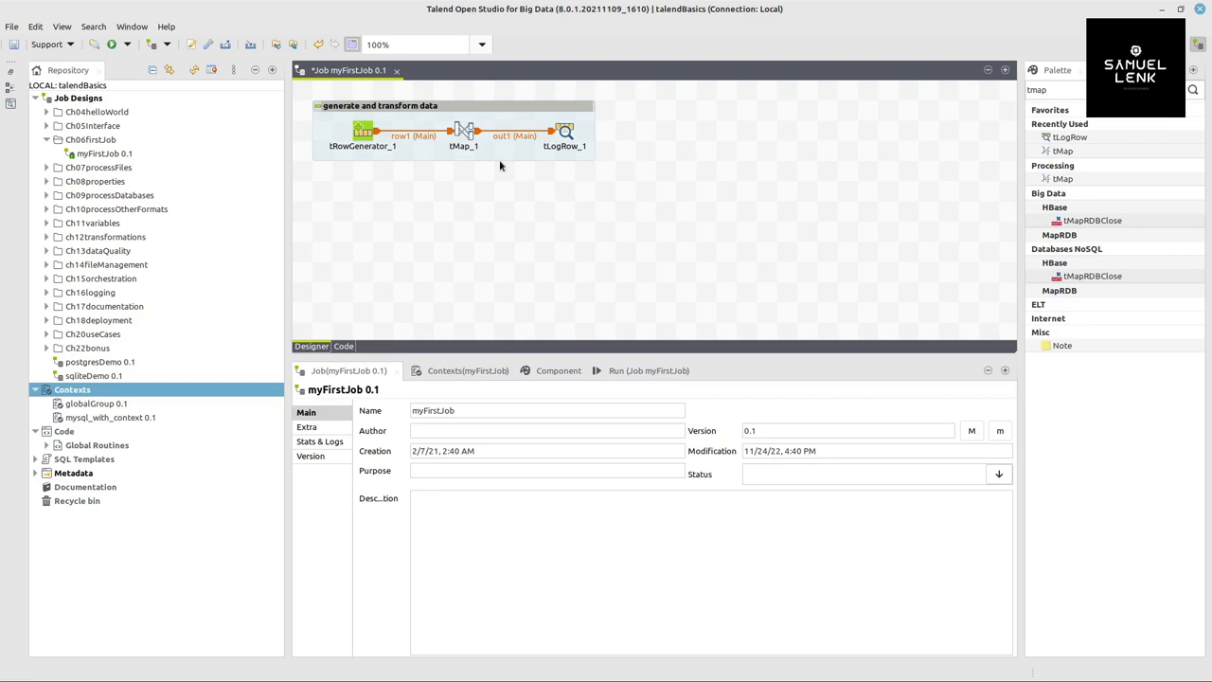
pyautogui.click(363, 129)
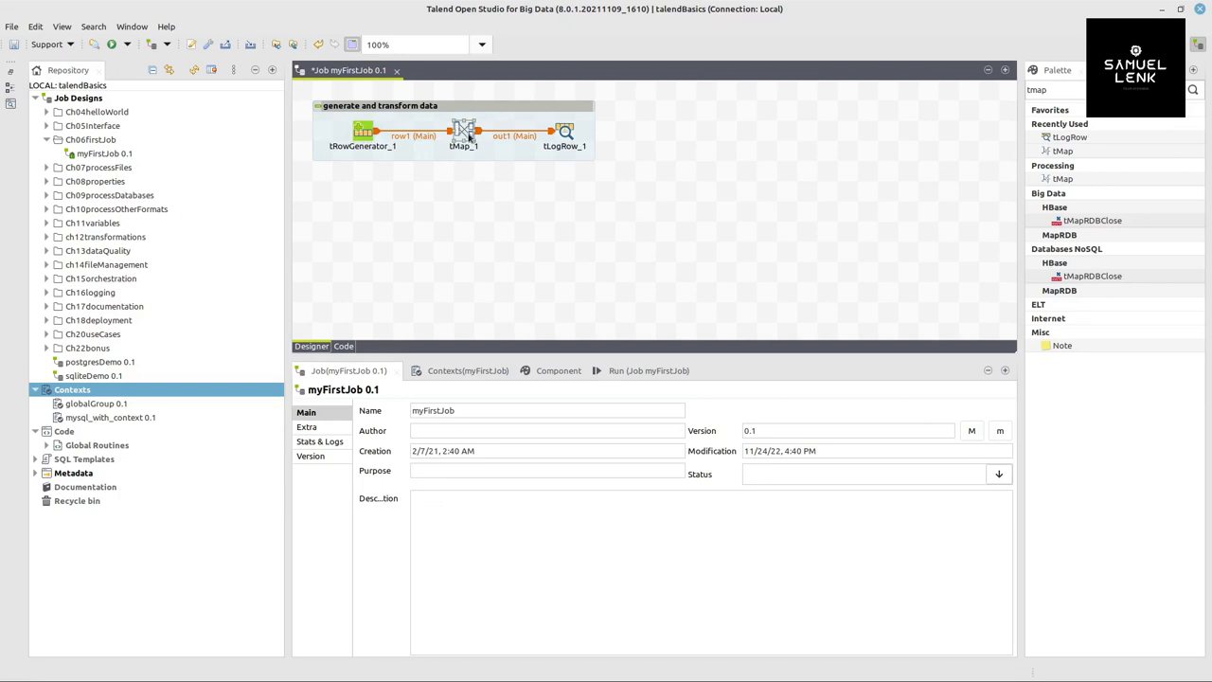
pyautogui.click(564, 132)
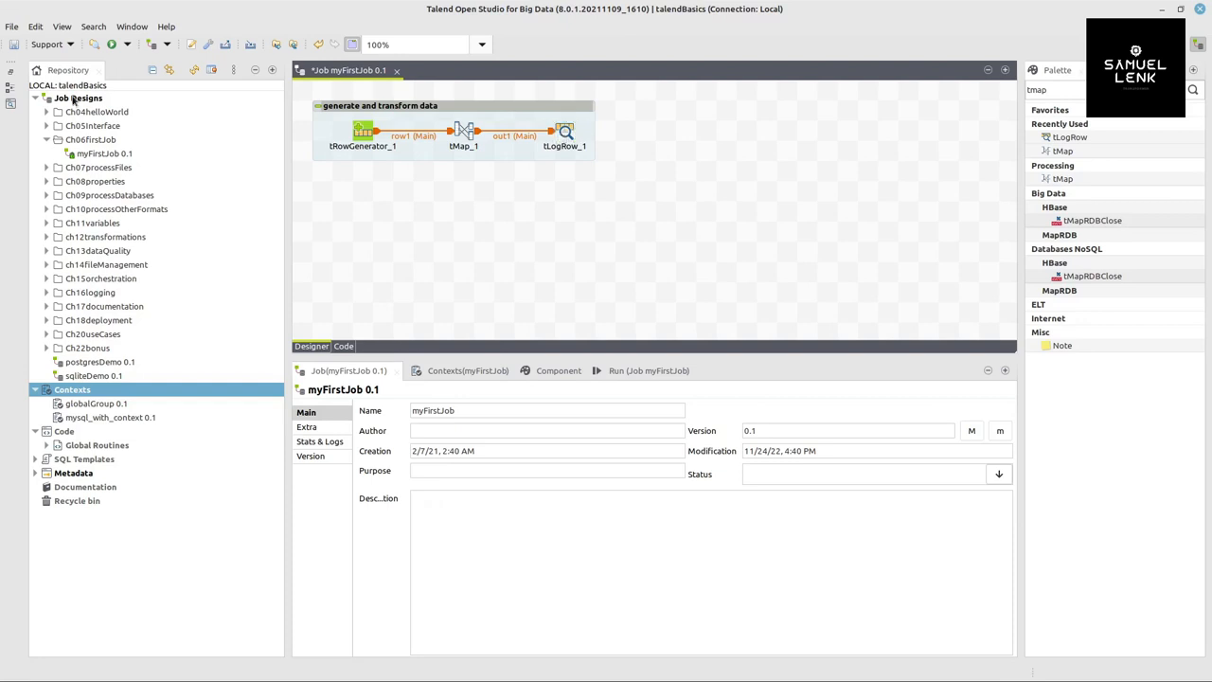
# Create a new job named quickDemo, copying the name from the text editor.
pyautogui.rightClick(79, 99)
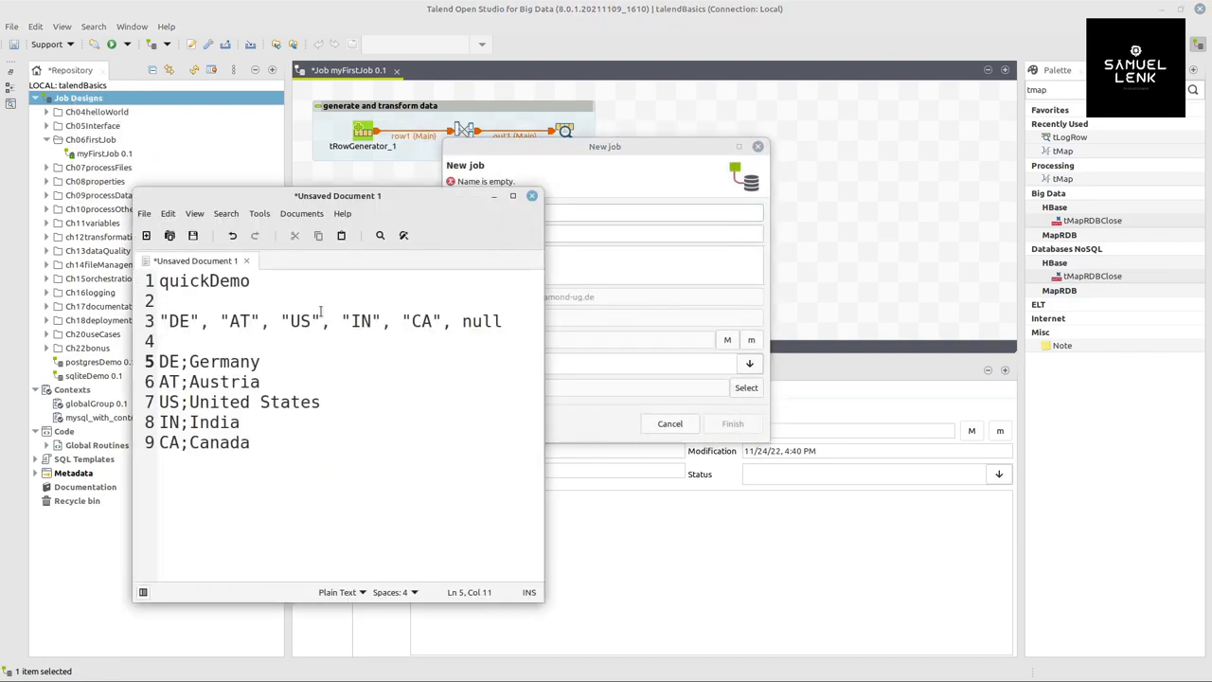
pyautogui.doubleClick(205, 281)
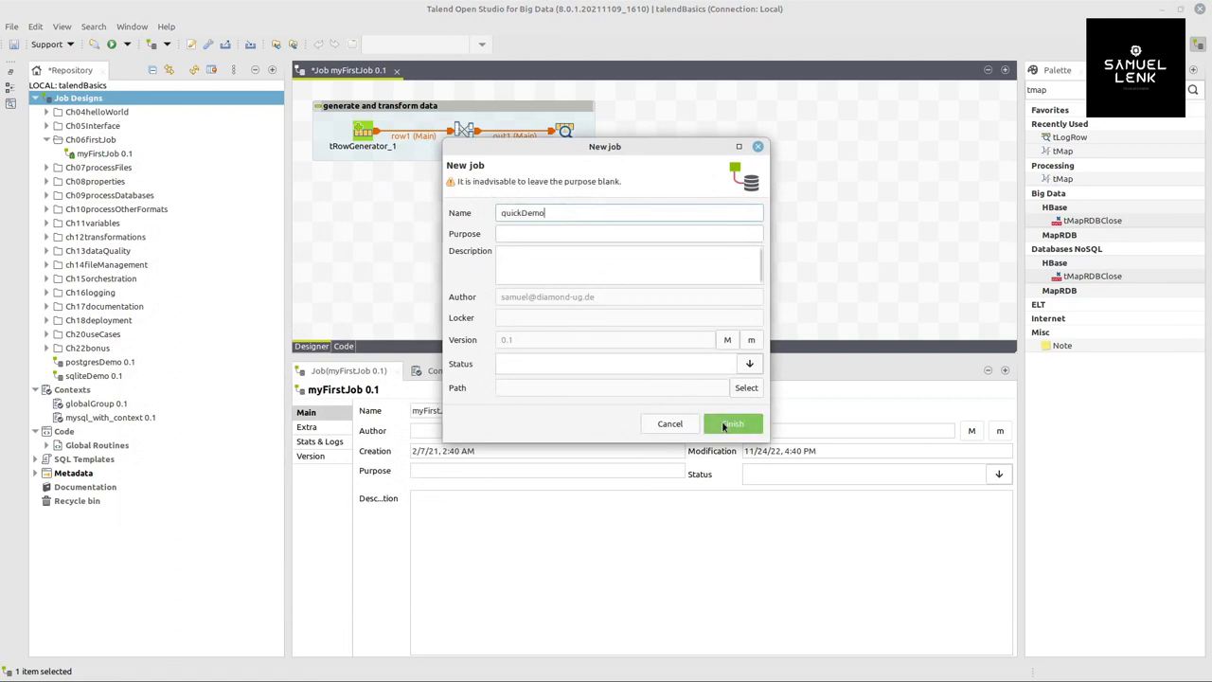
pyautogui.click(733, 425)
pyautogui.write('tmap')
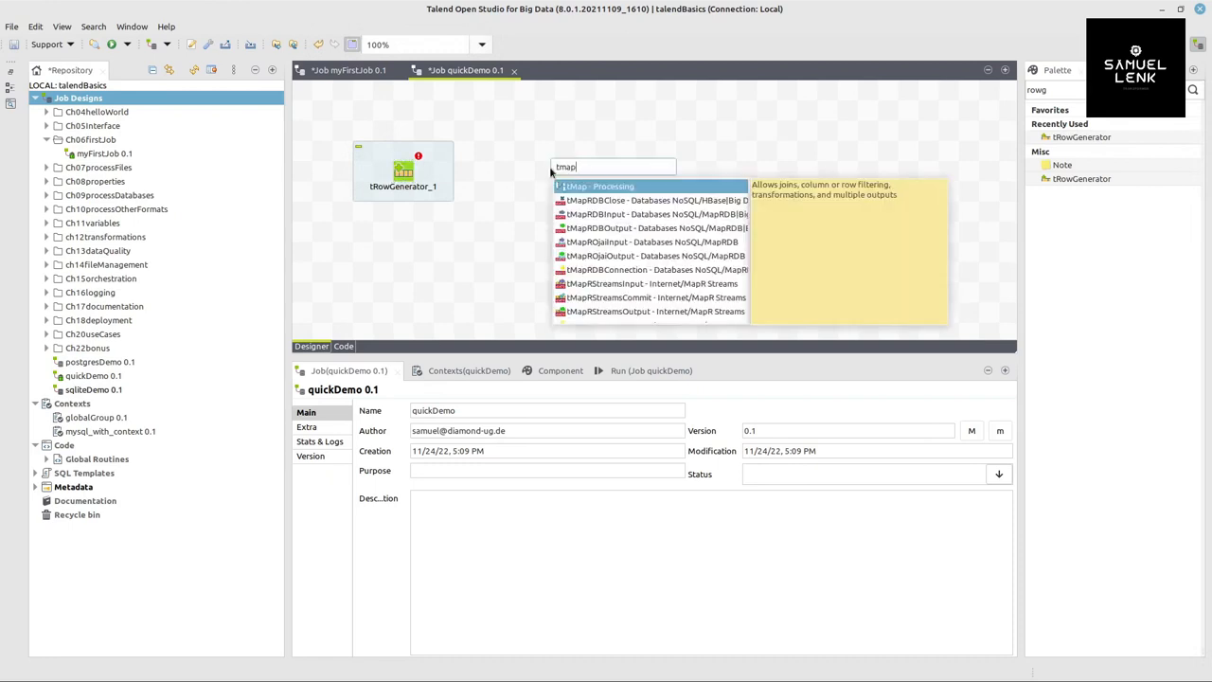
# Add tMap and tLogRow to quickDemo and line tLogRow_1 up beside tRowGenerator_1.
pyautogui.click(603, 185)
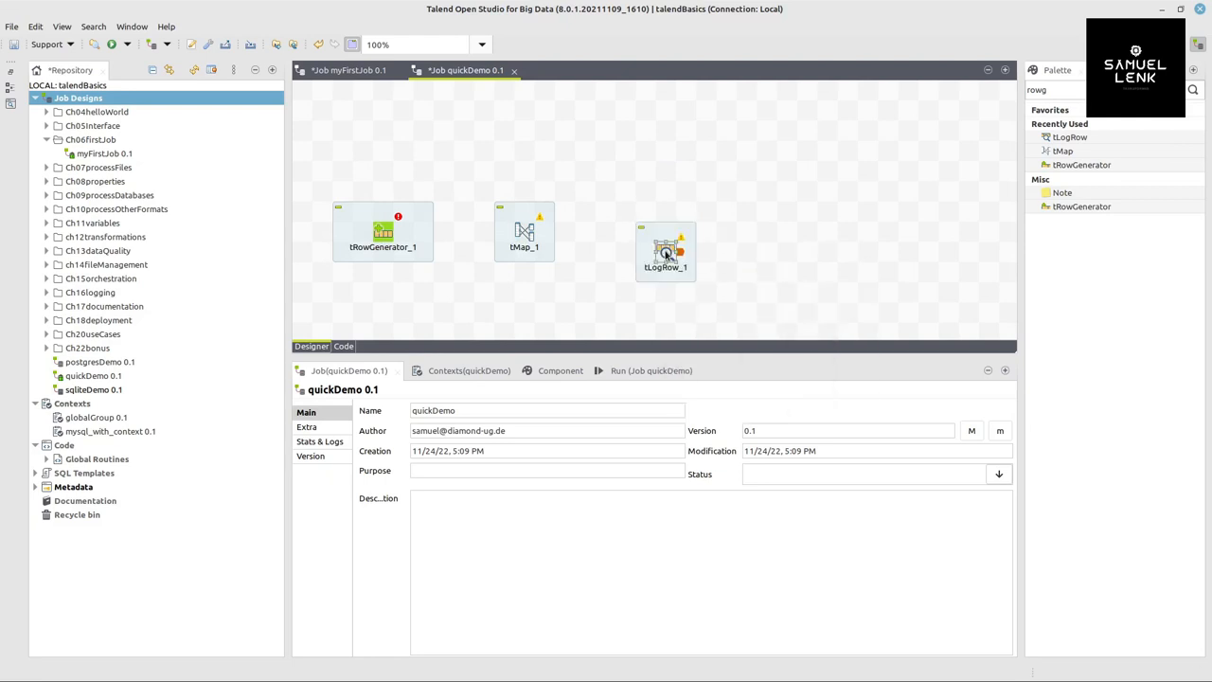
pyautogui.moveTo(666, 250); pyautogui.dragTo(645, 231)
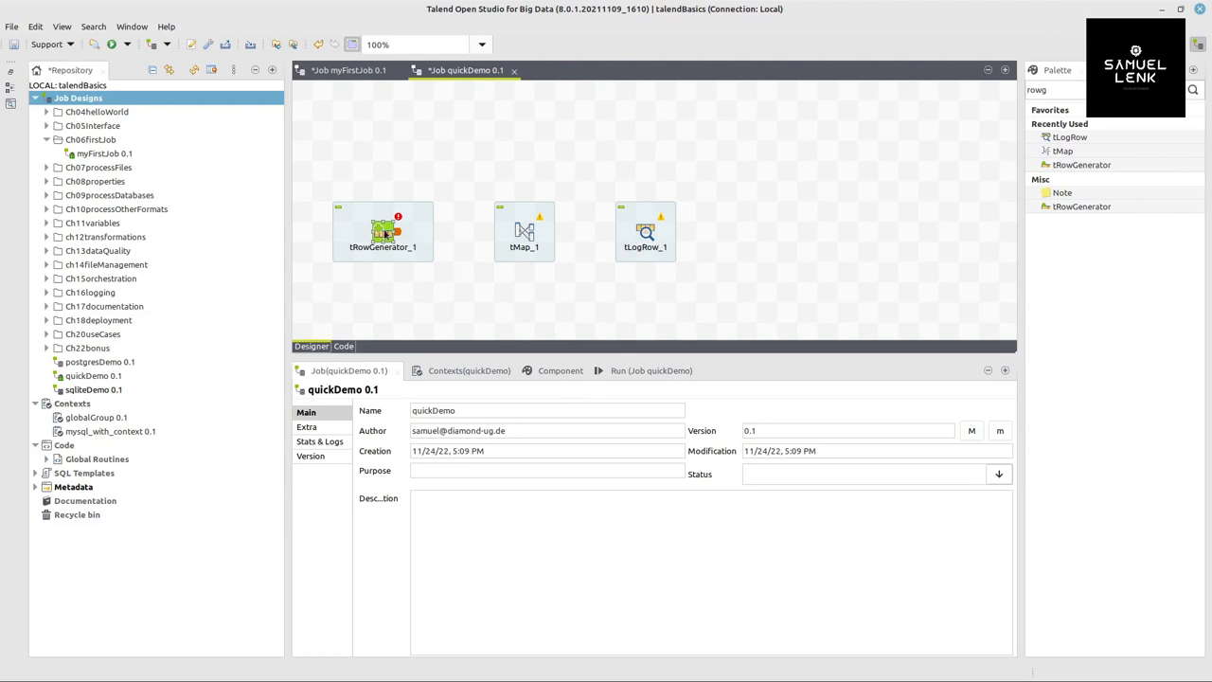
# Add schema columns id, firstName, lastName and countryId to tRowGenerator_1.
pyautogui.doubleClick(383, 231)
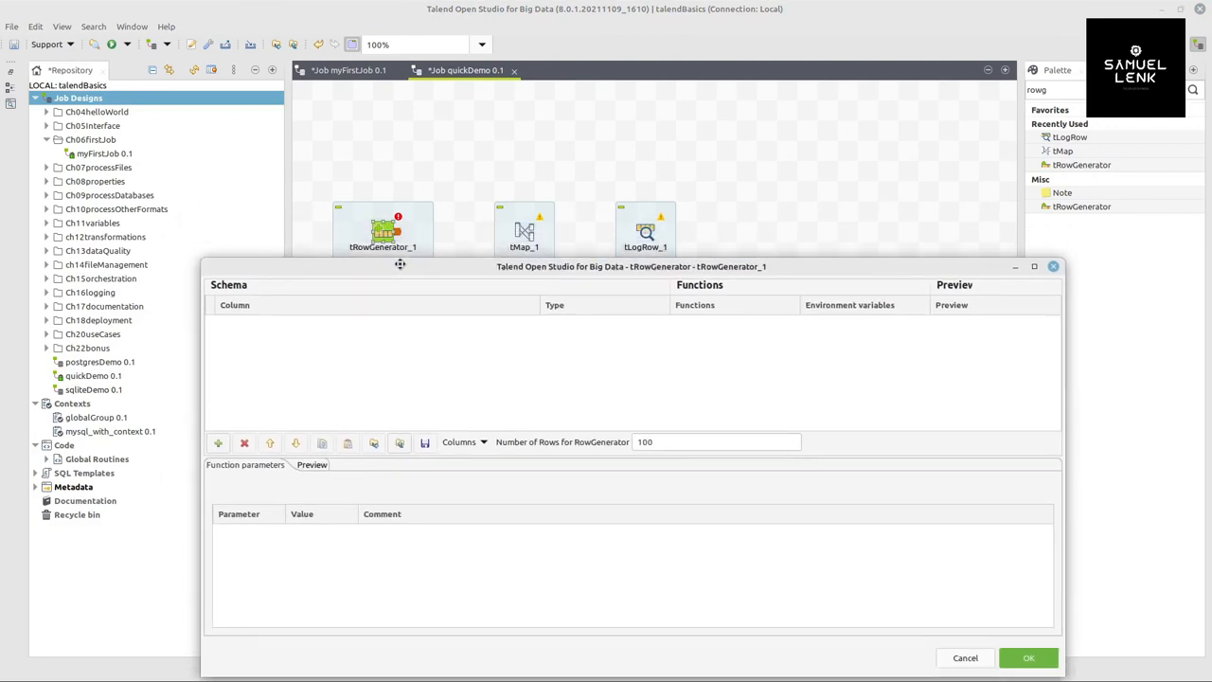
pyautogui.moveTo(632, 266); pyautogui.dragTo(636, 180)
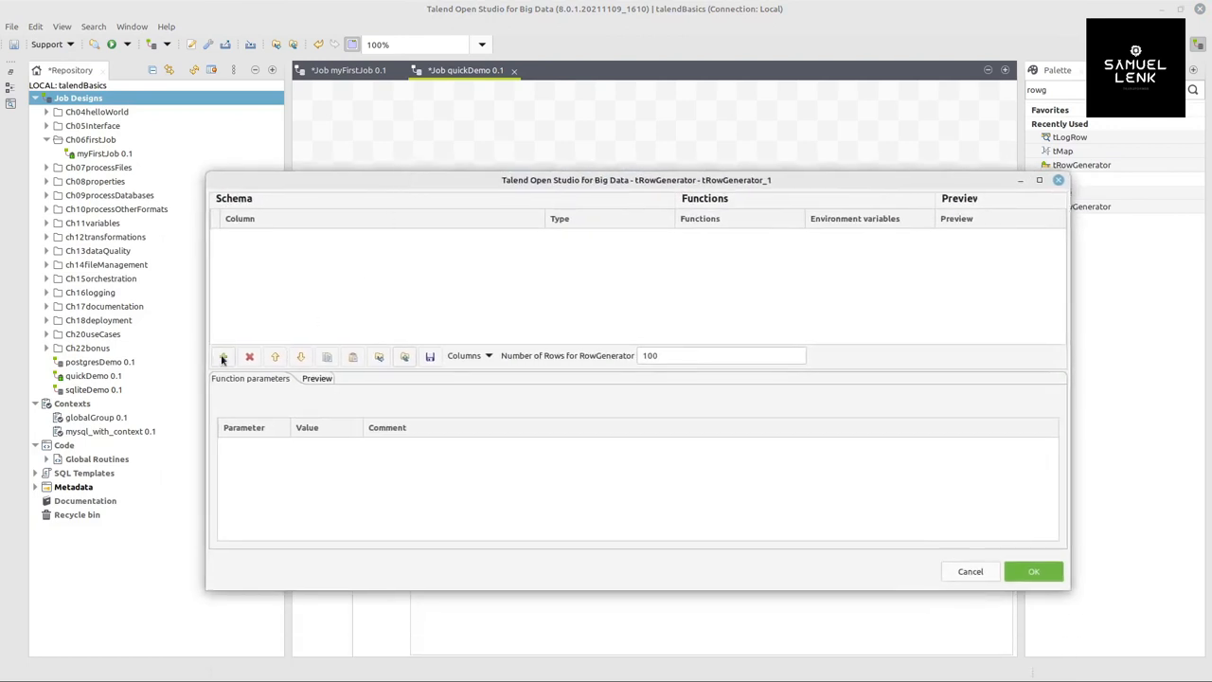
pyautogui.click(224, 356)
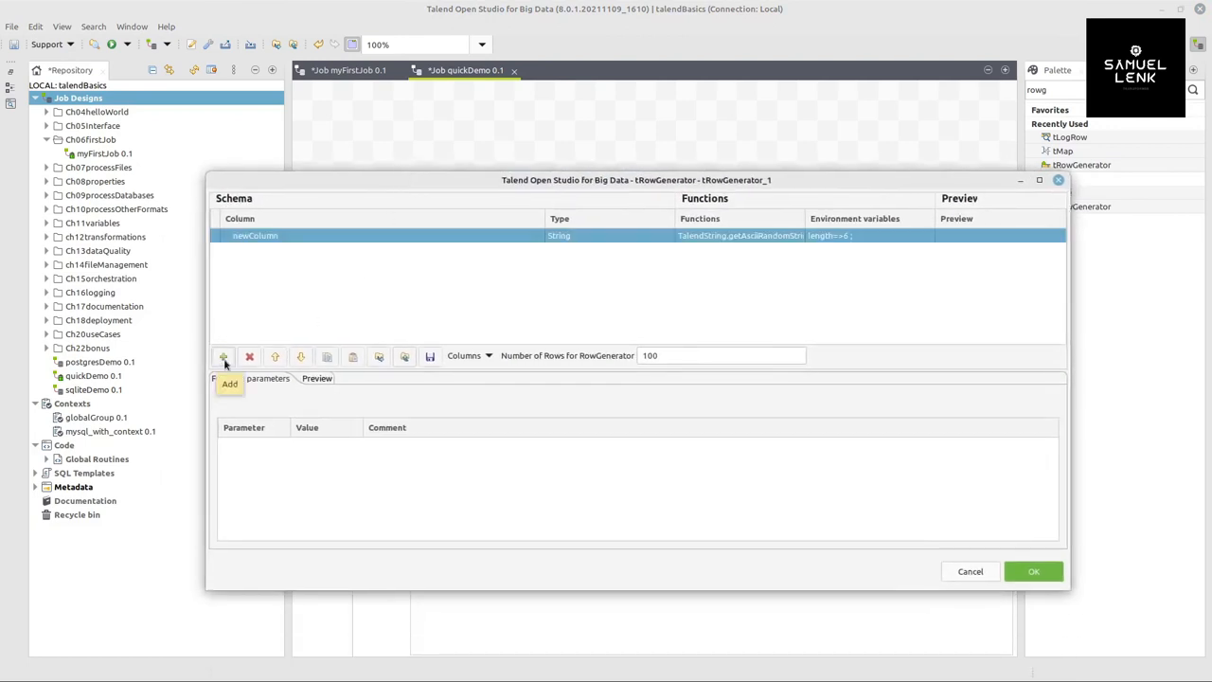
pyautogui.click(224, 356)
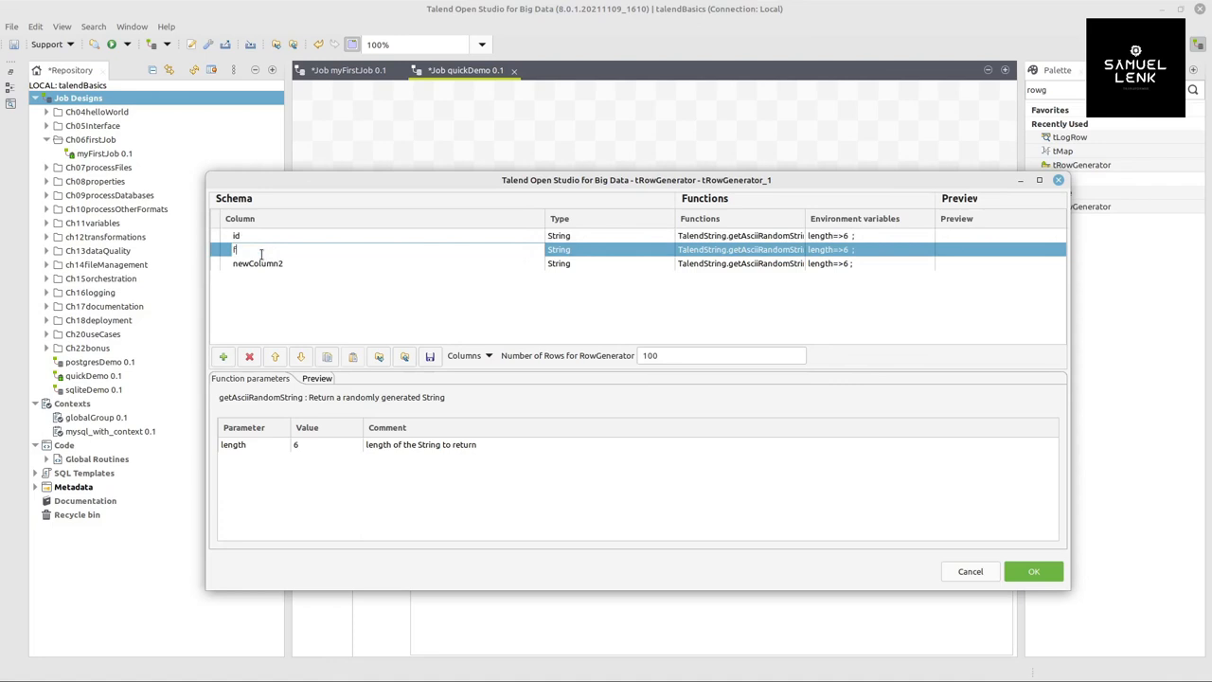
pyautogui.write('firstName')
pyautogui.click(387, 263)
pyautogui.write('lastName')
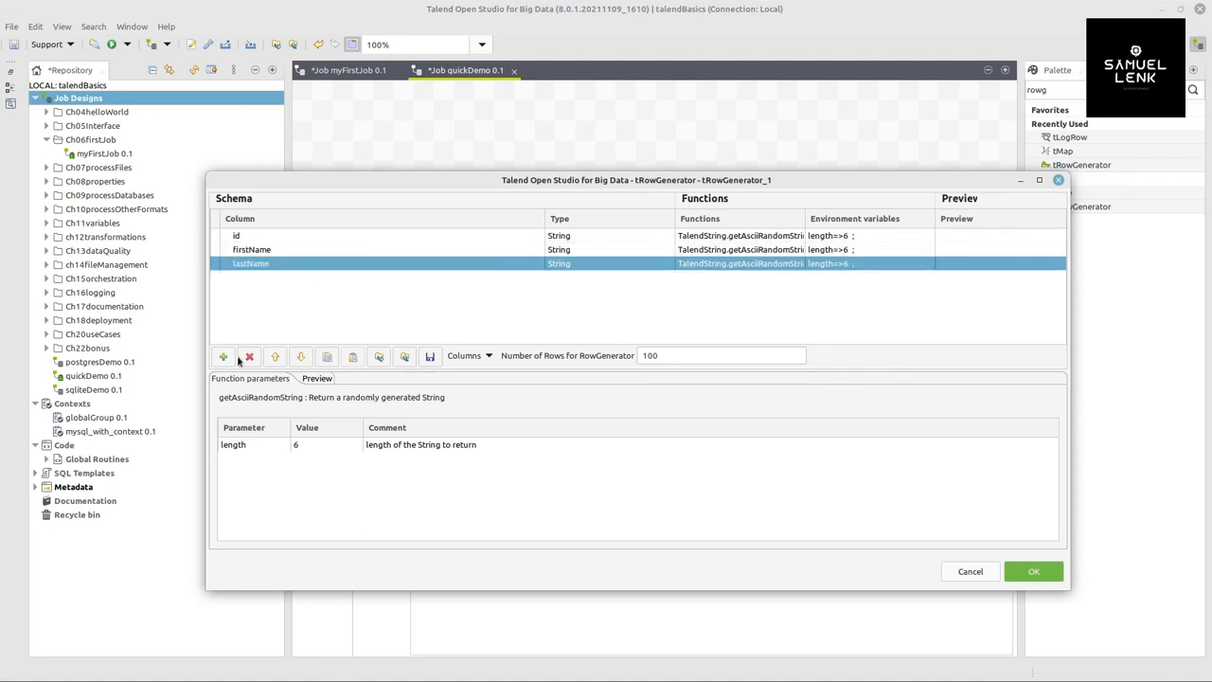
pyautogui.click(224, 356)
pyautogui.write('countryId')
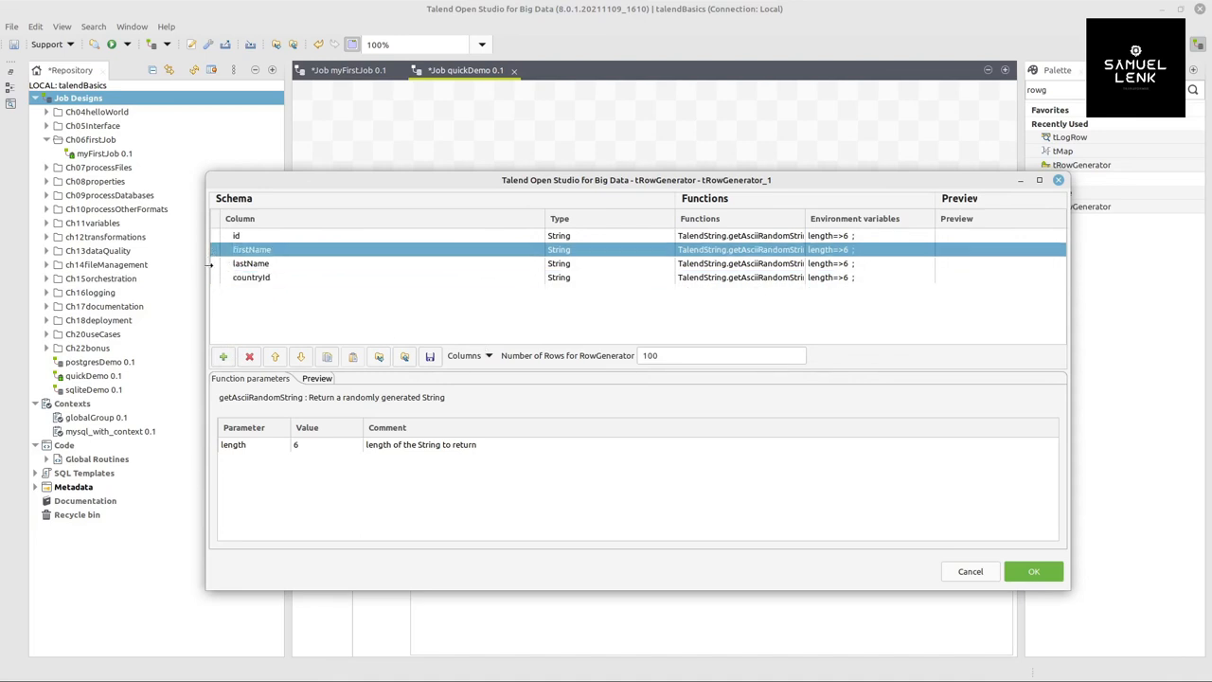
pyautogui.click(250, 277)
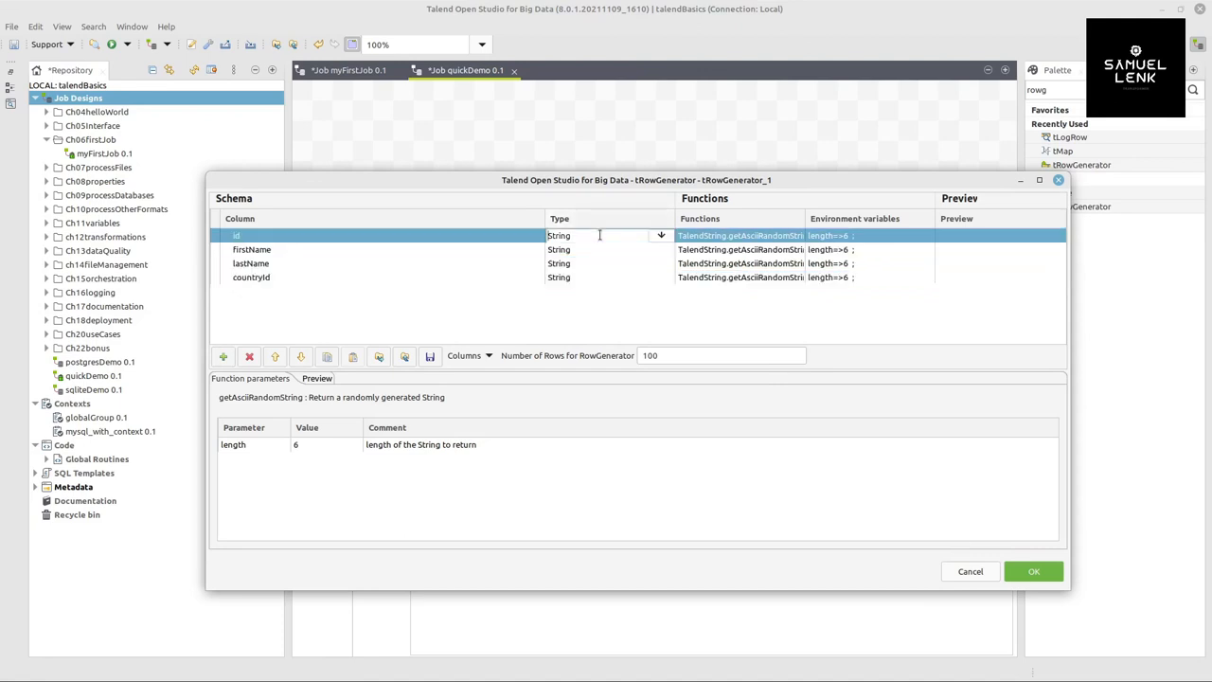
# Make the id column an Integer using the Numeric.sequence function.
pyautogui.click(598, 235)
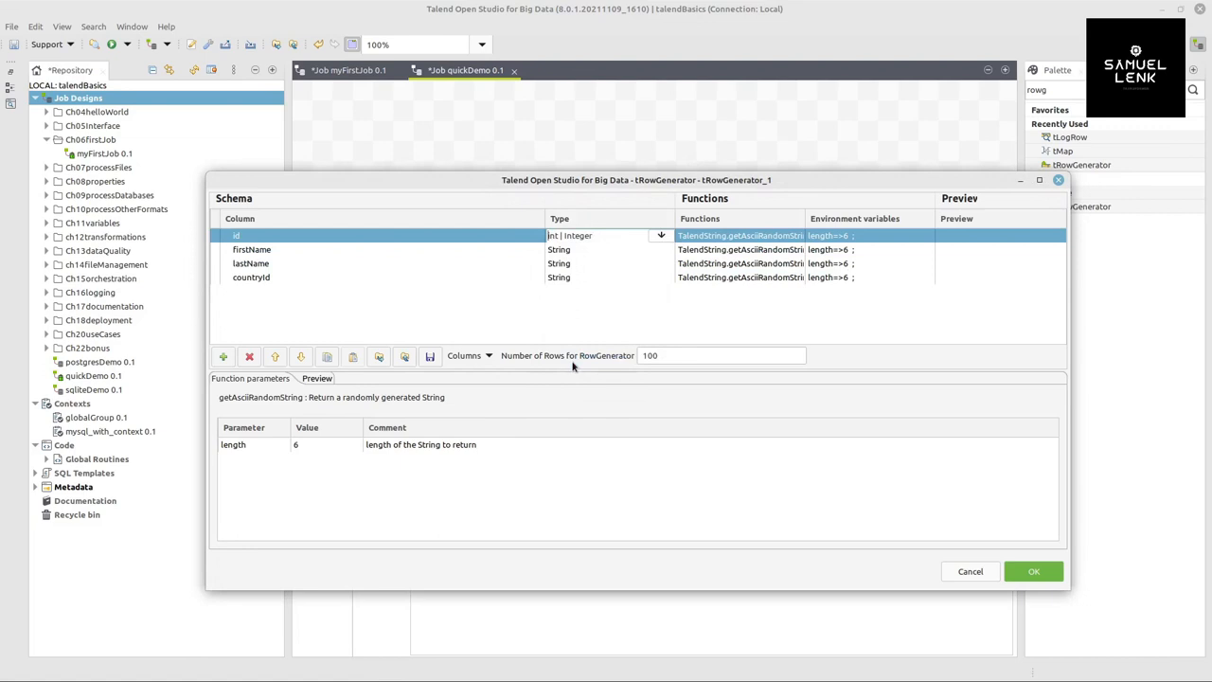
pyautogui.click(741, 234)
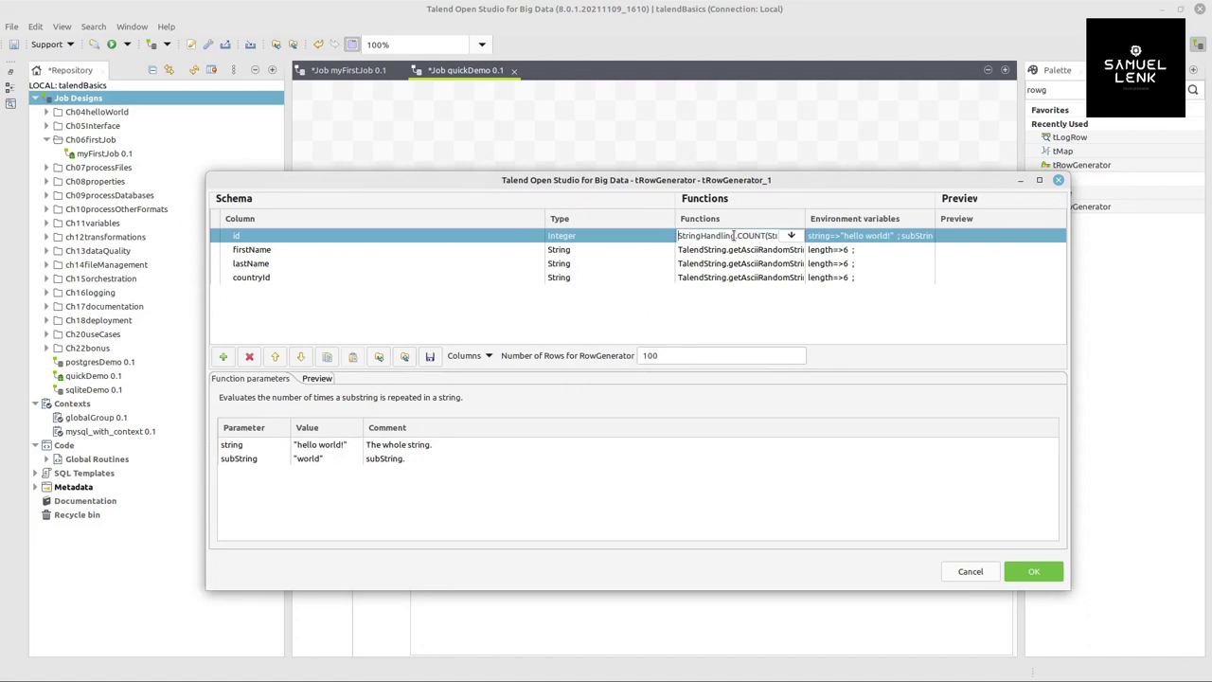
pyautogui.click(791, 235)
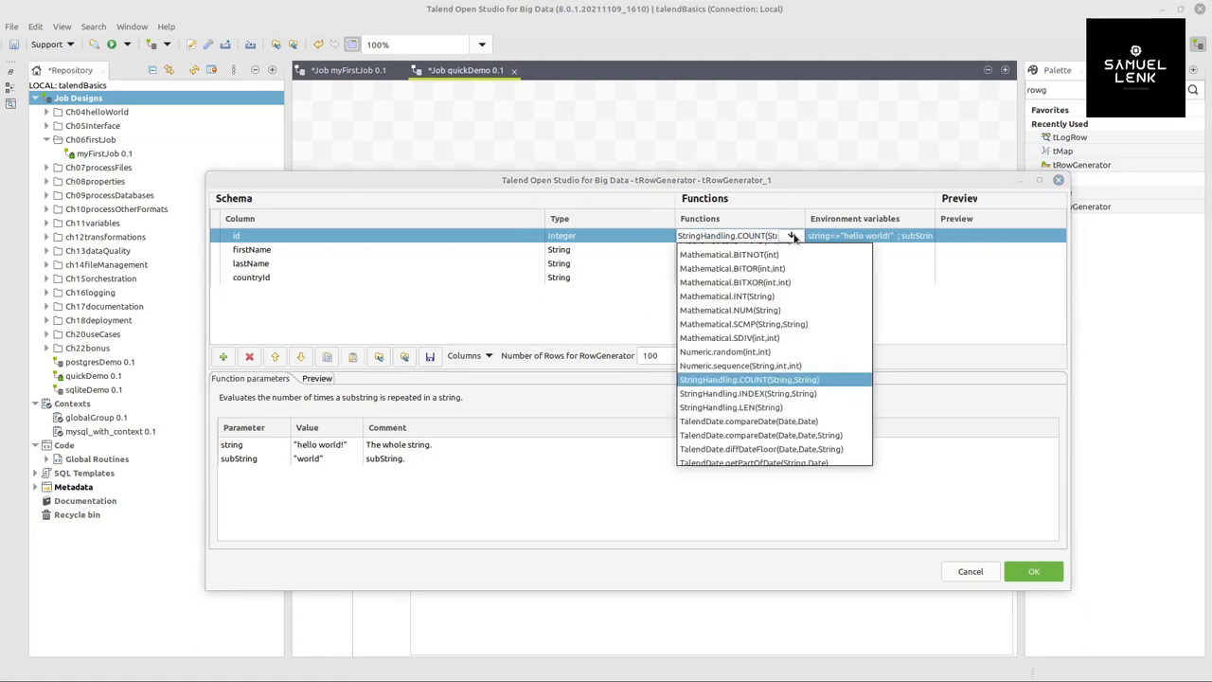
pyautogui.click(740, 365)
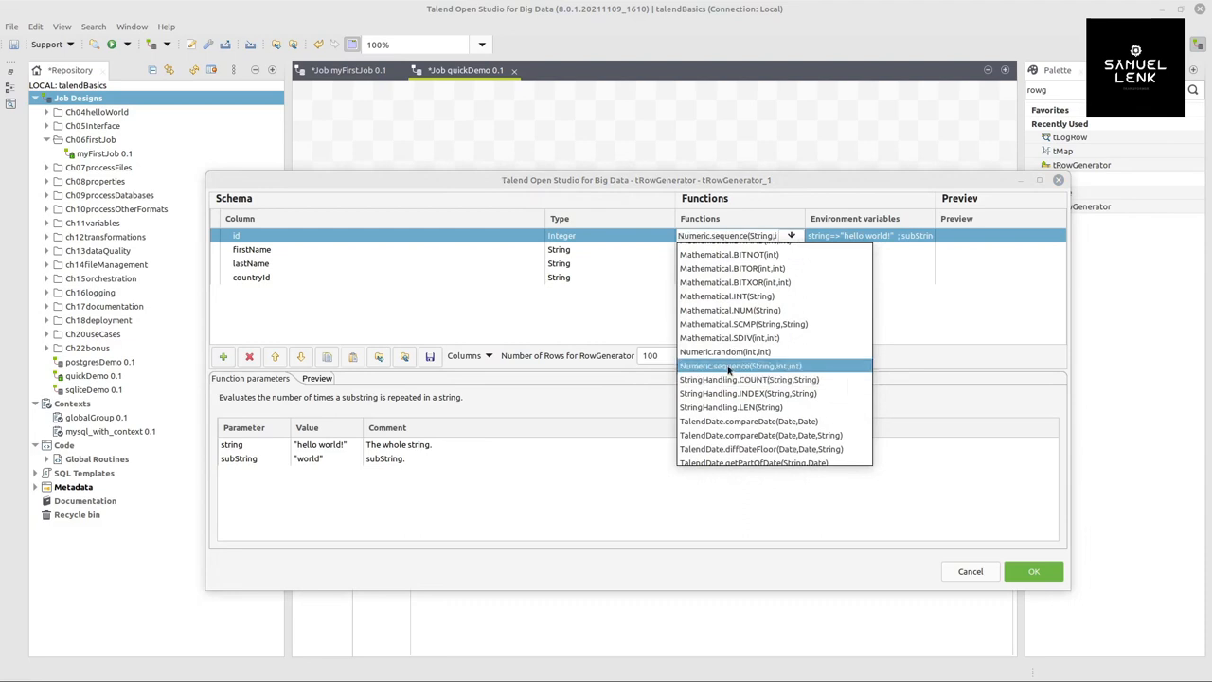
pyautogui.click(740, 366)
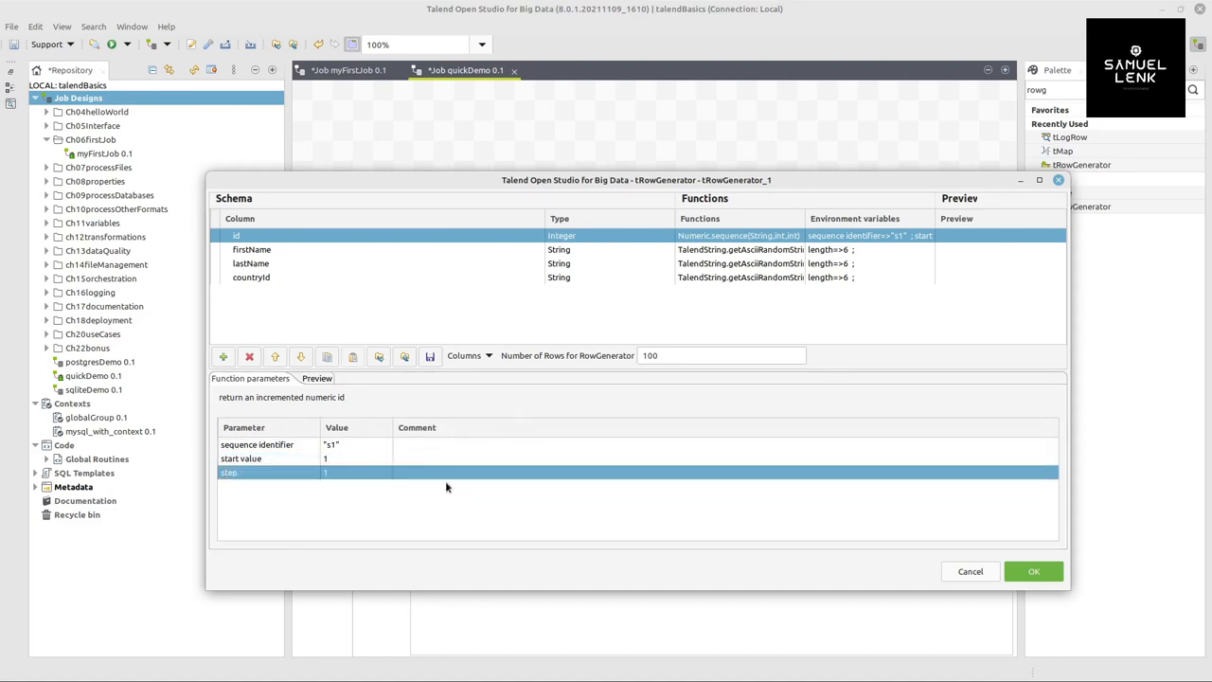
pyautogui.moveTo(803, 222)
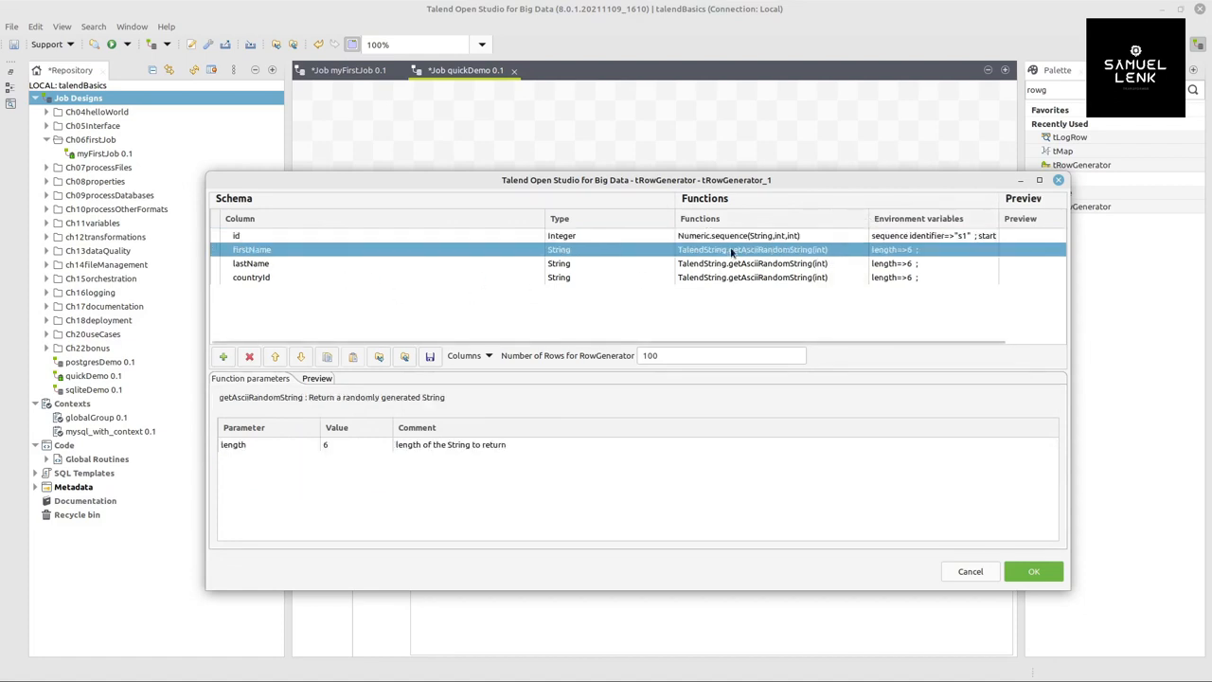
# Set firstName to getFirstName() and lastName to getLastName(), then browse functions for countryId.
pyautogui.click(853, 250)
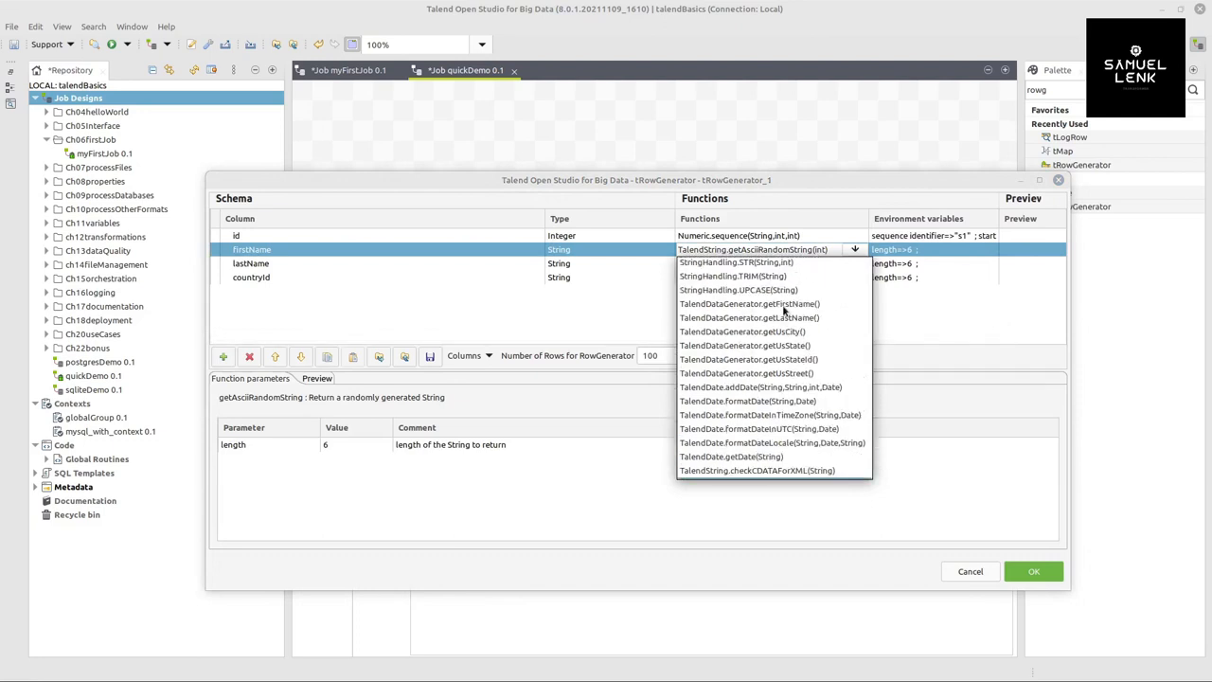
pyautogui.click(750, 303)
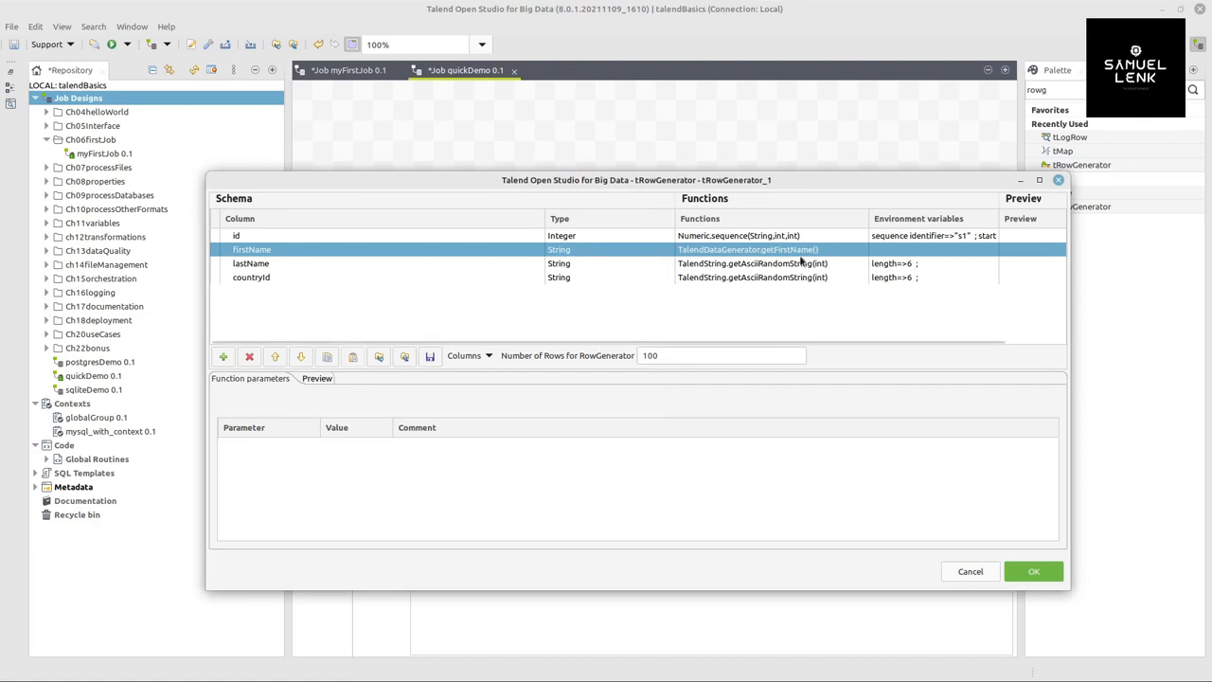
pyautogui.click(250, 263)
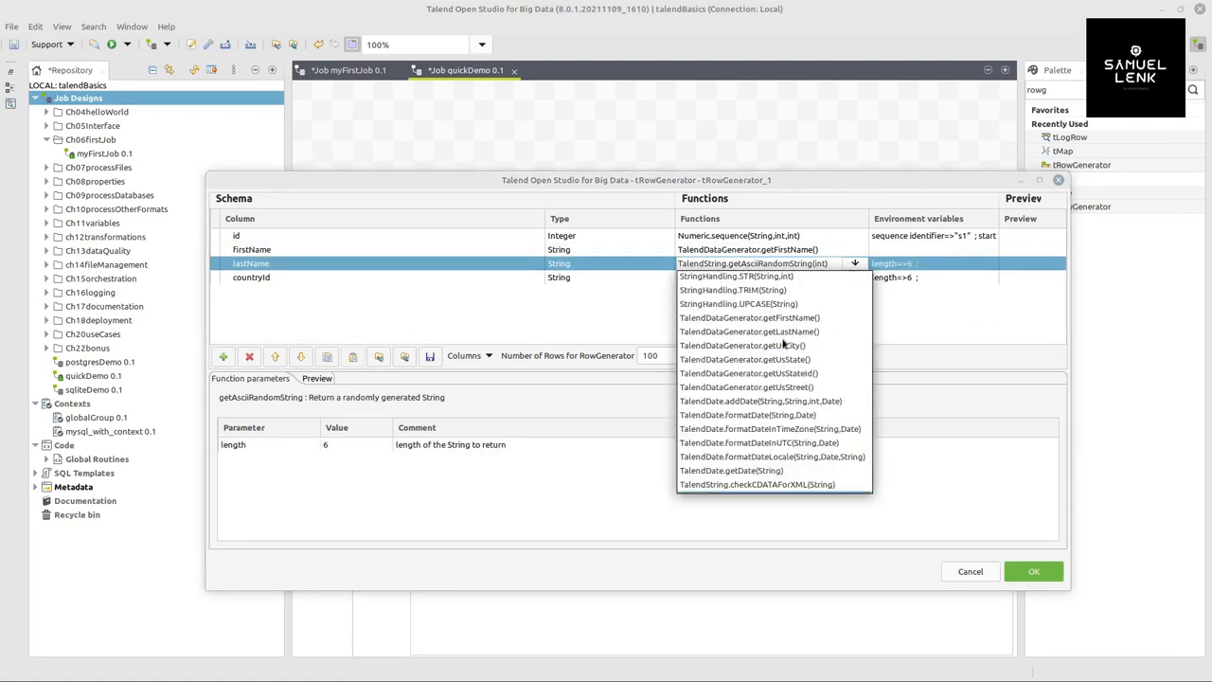
pyautogui.click(750, 331)
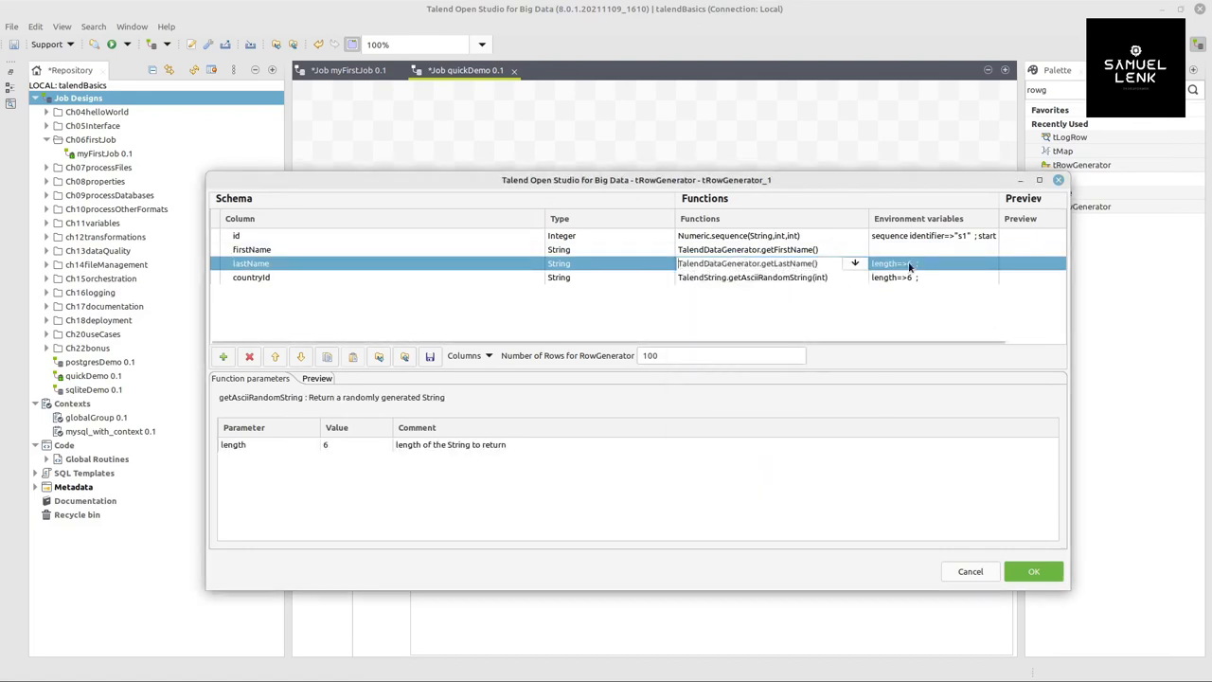
pyautogui.click(250, 277)
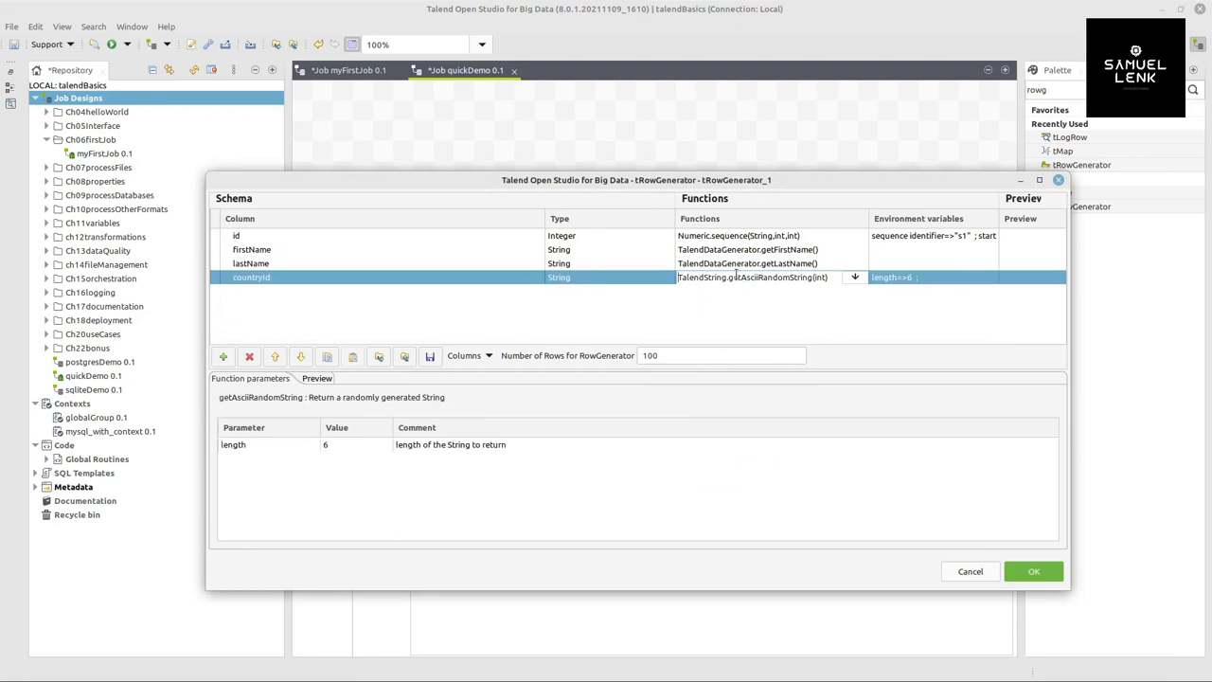
pyautogui.moveTo(749, 299)
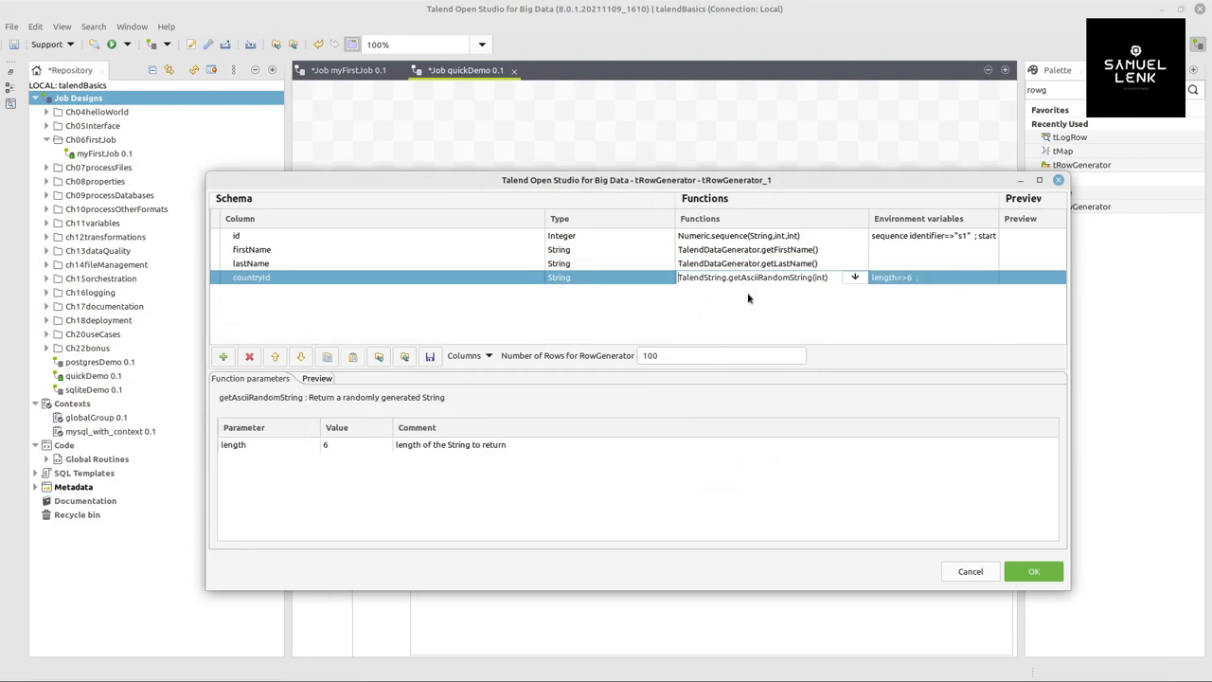
pyautogui.click(852, 277)
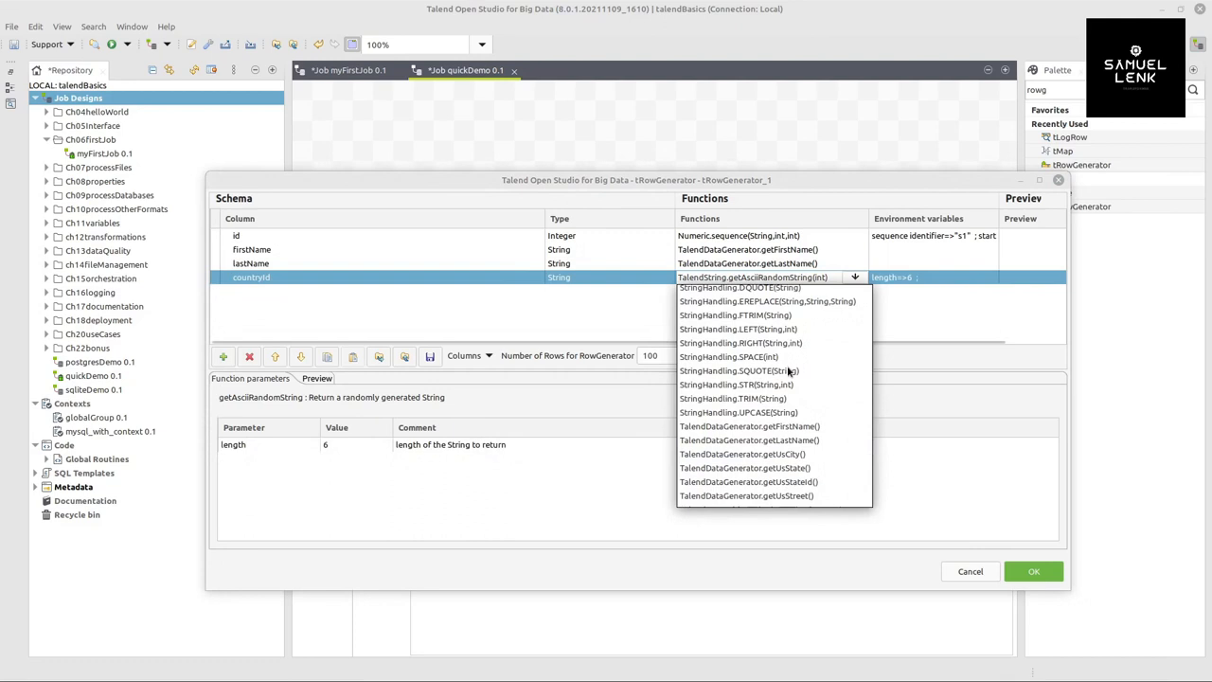
pyautogui.scroll(3)
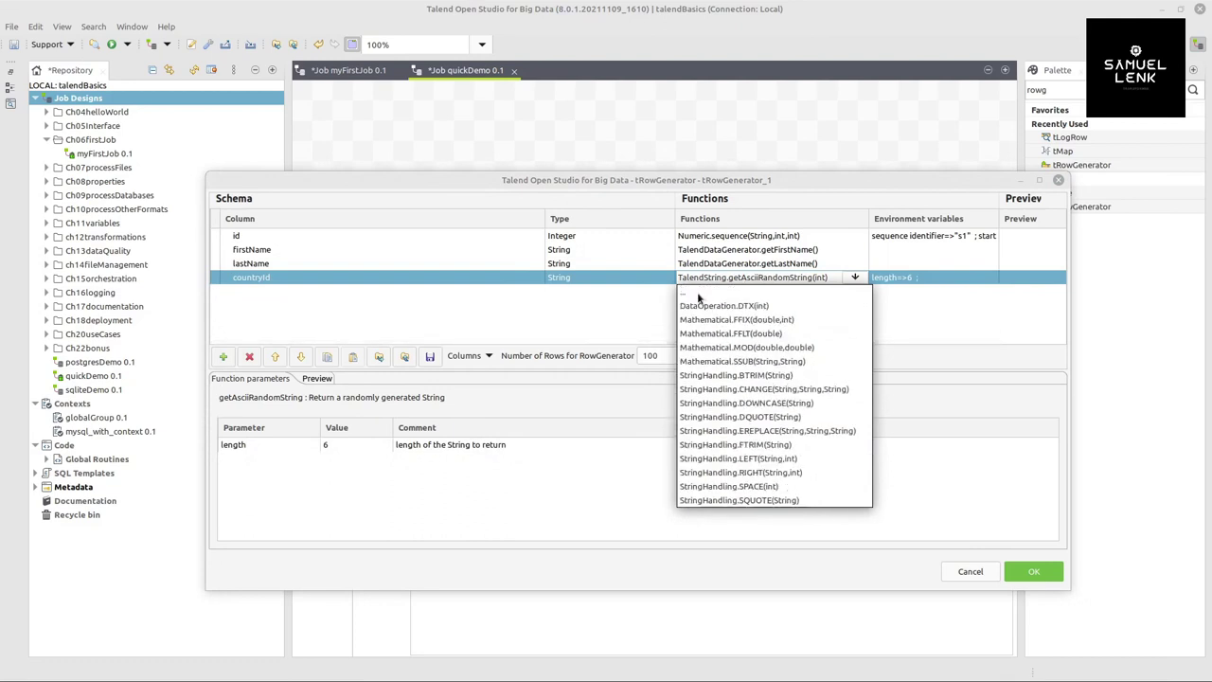
# Give countryId a custom expression listing "DE", "AT", "US", "IN", "CA", null.
pyautogui.click(682, 292)
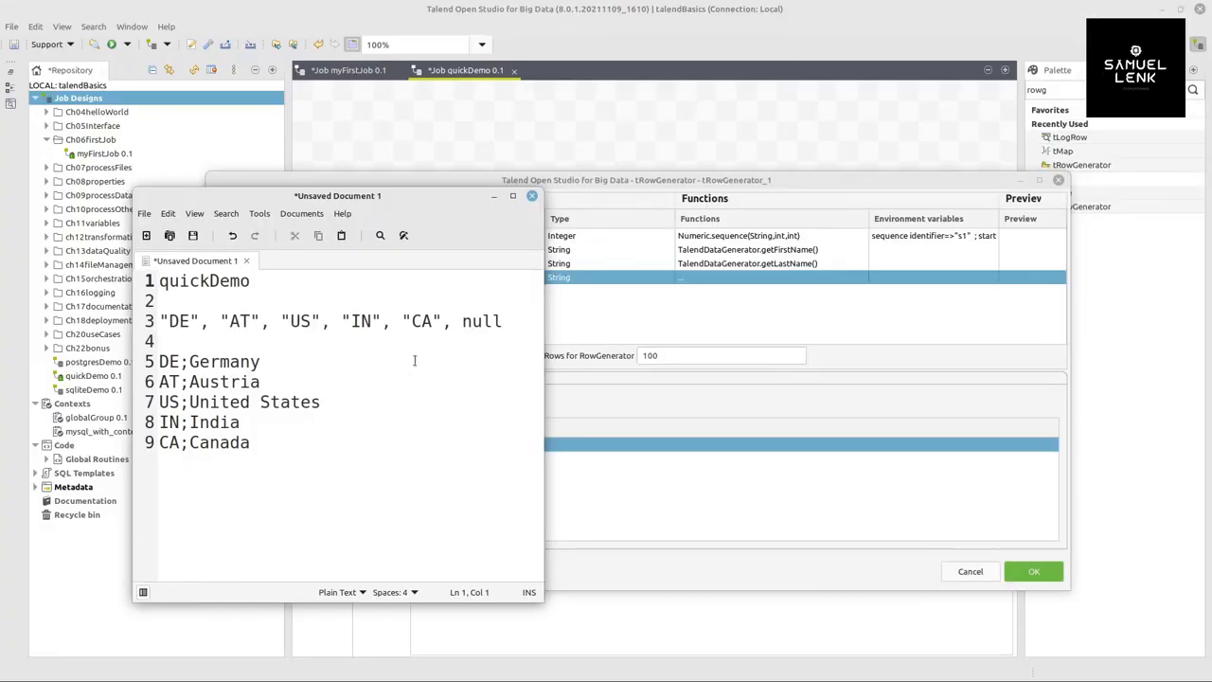
pyautogui.tripleClick(331, 321)
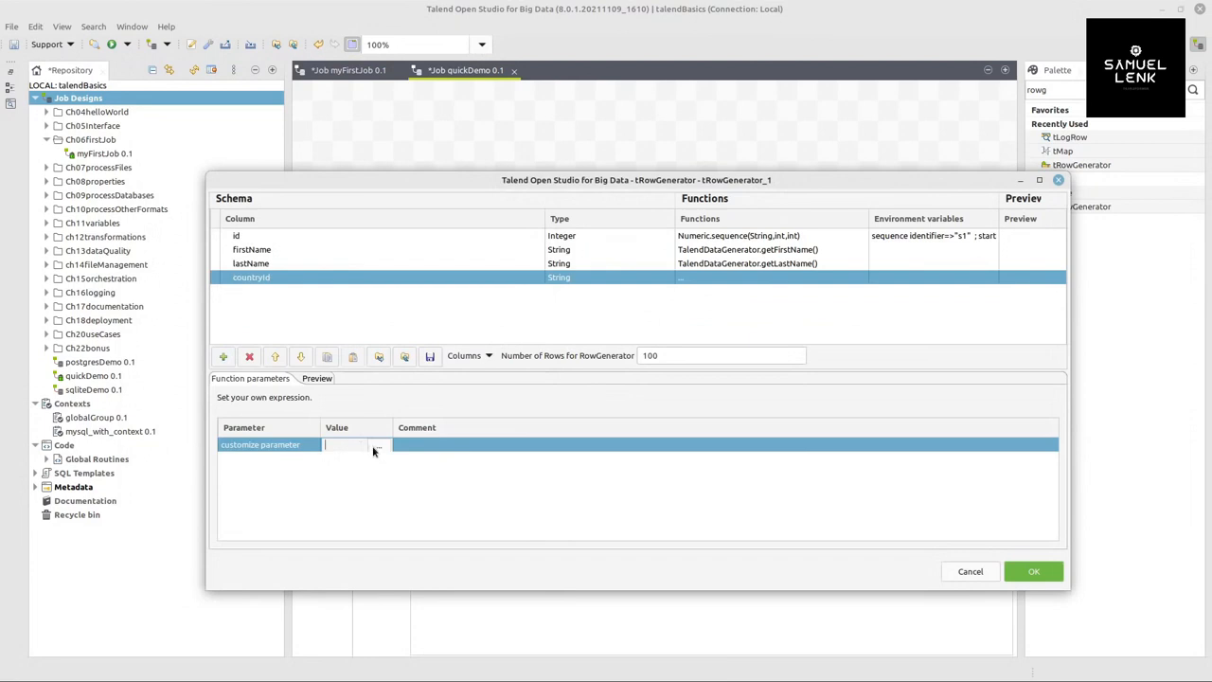
pyautogui.click(376, 443)
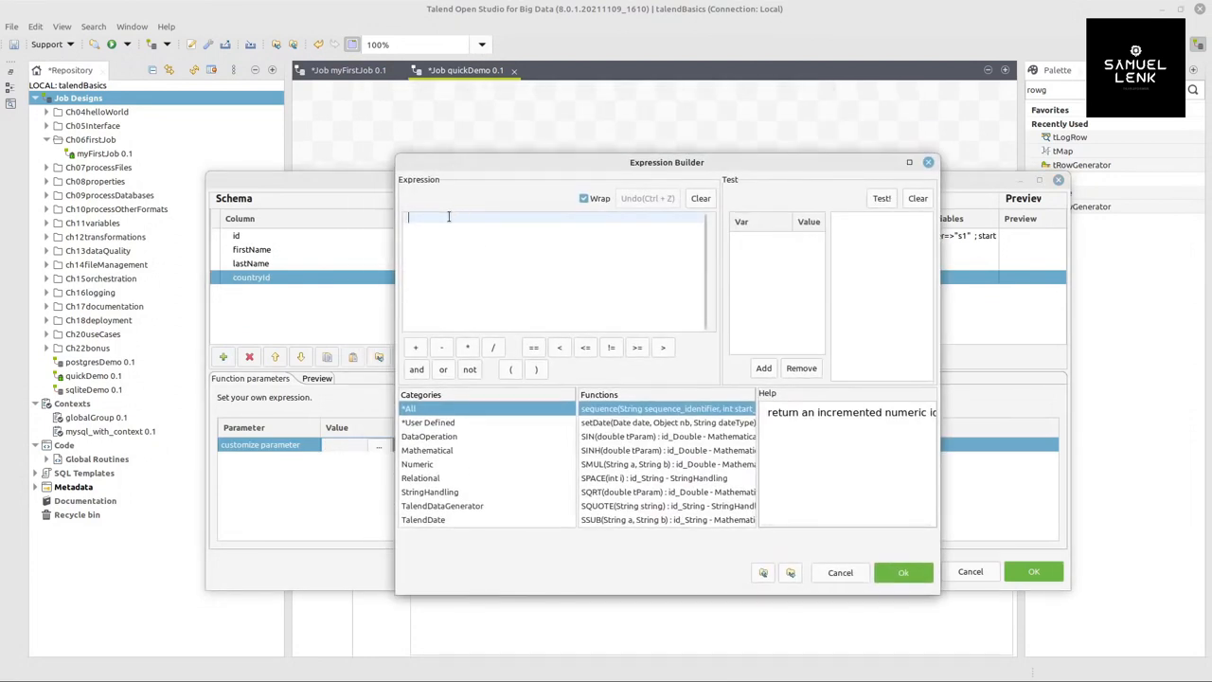
pyautogui.write('"DE", "AT", "US", "IN", "CA", null')
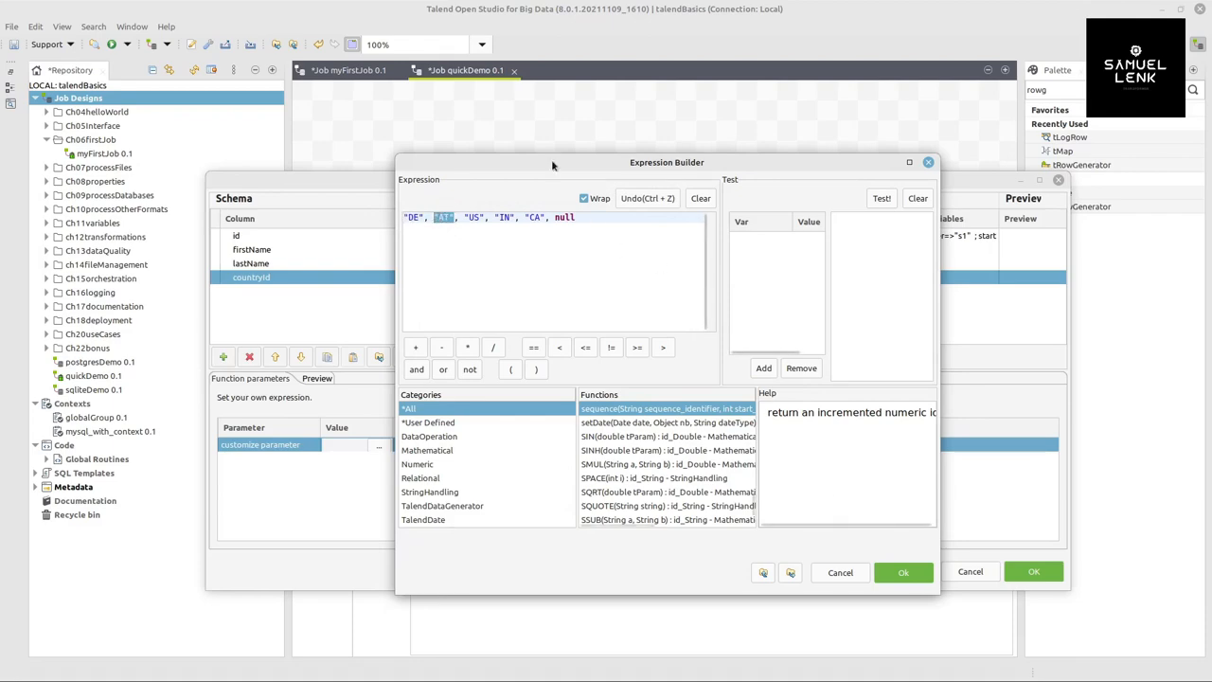
pyautogui.moveTo(666, 163); pyautogui.dragTo(719, 398)
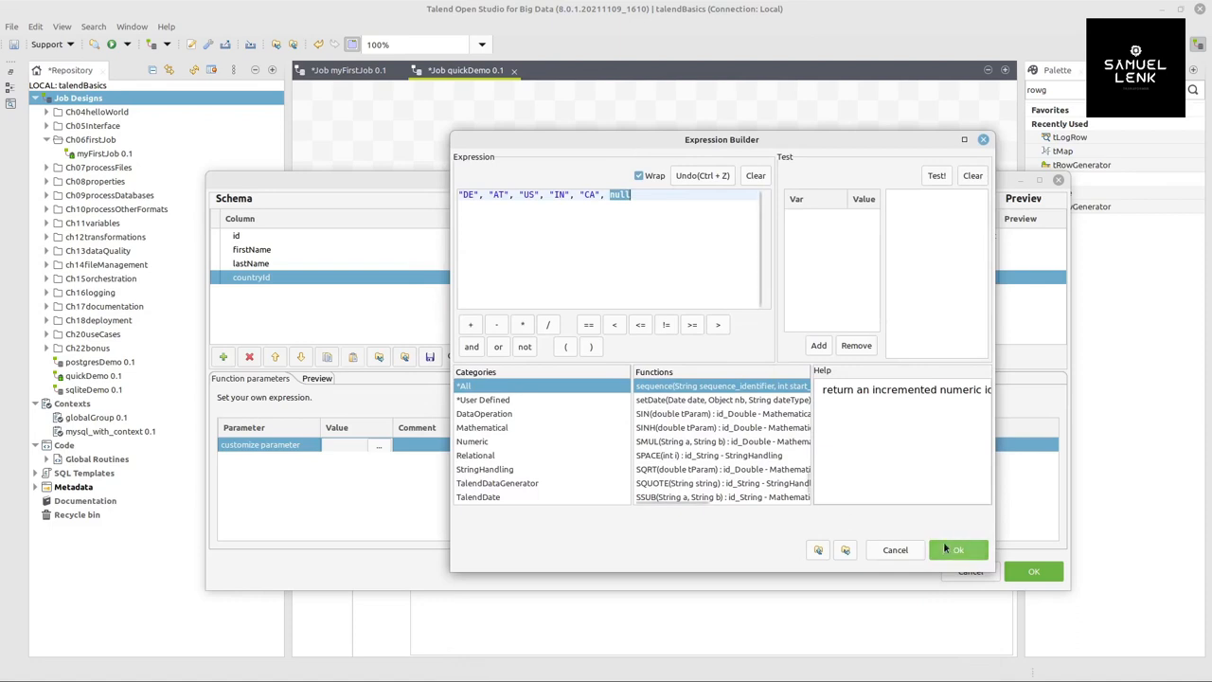
pyautogui.click(958, 549)
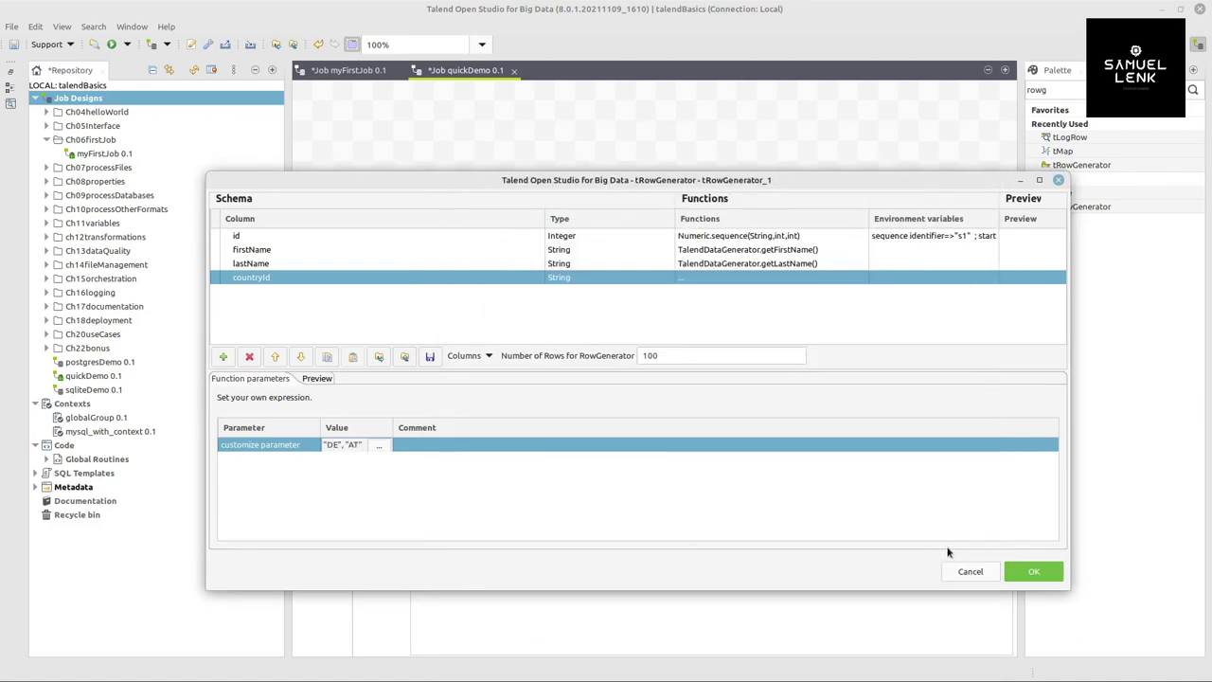
# Set the generator to 15 rows, preview the sample output and confirm the settings.
pyautogui.tripleClick(722, 356)
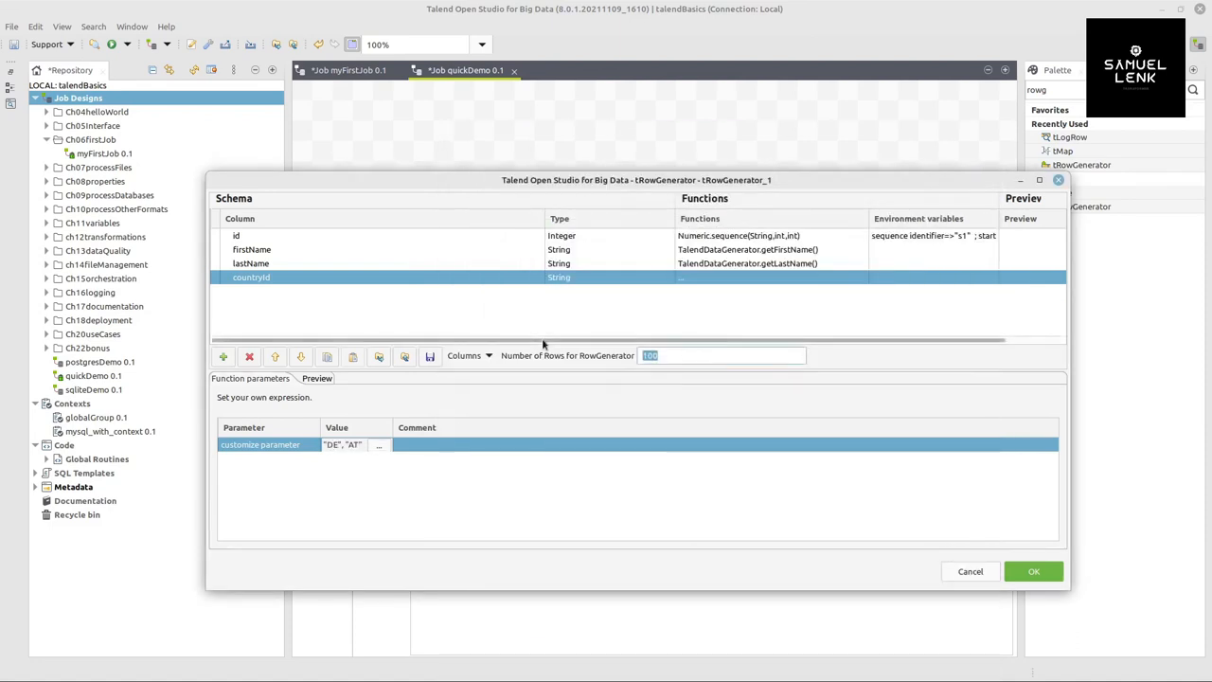
pyautogui.write('15')
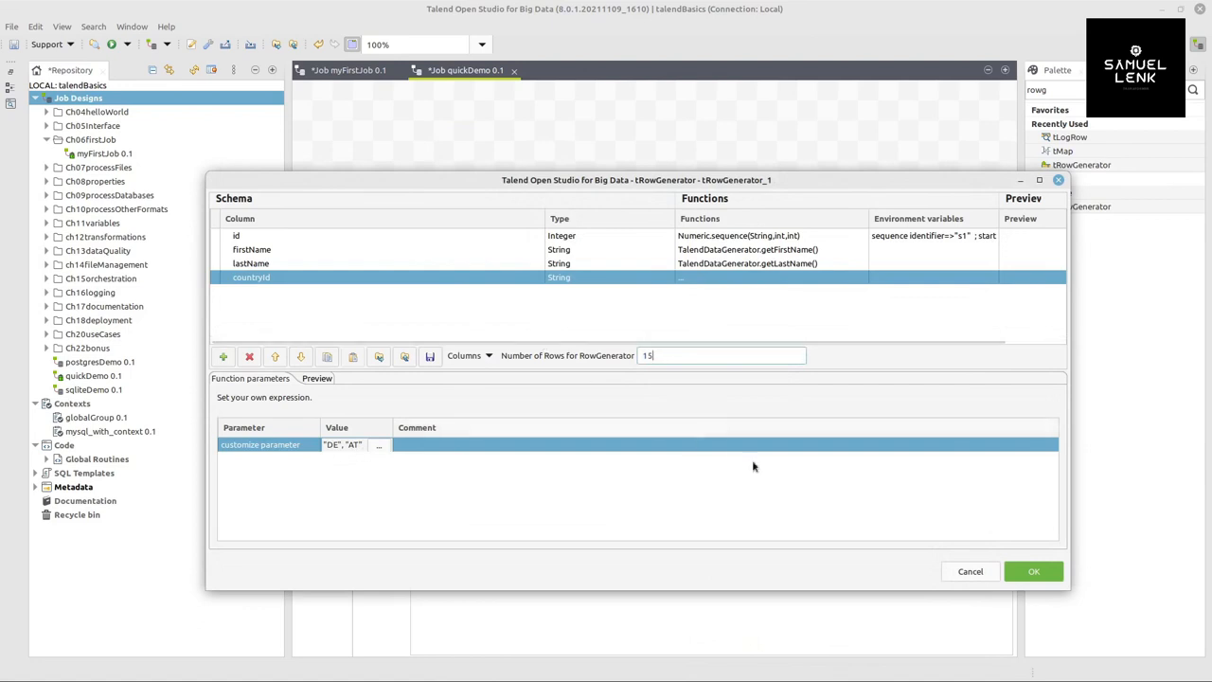
pyautogui.click(311, 379)
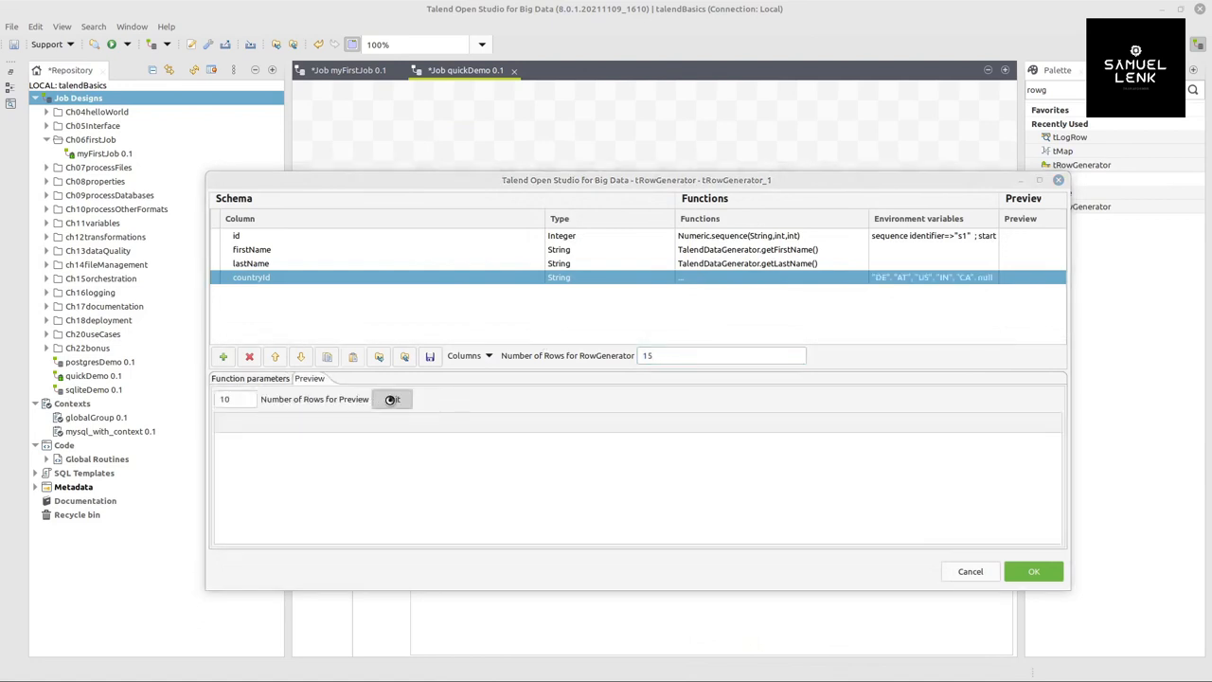
pyautogui.click(390, 398)
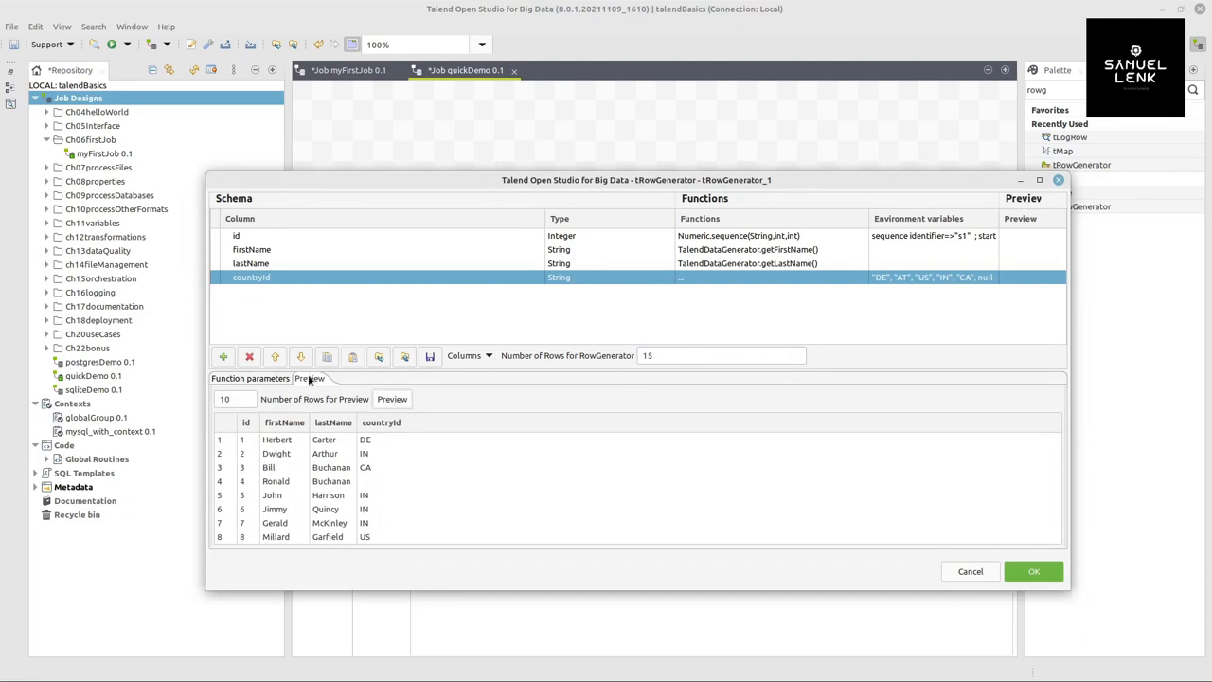
pyautogui.scroll(-3)
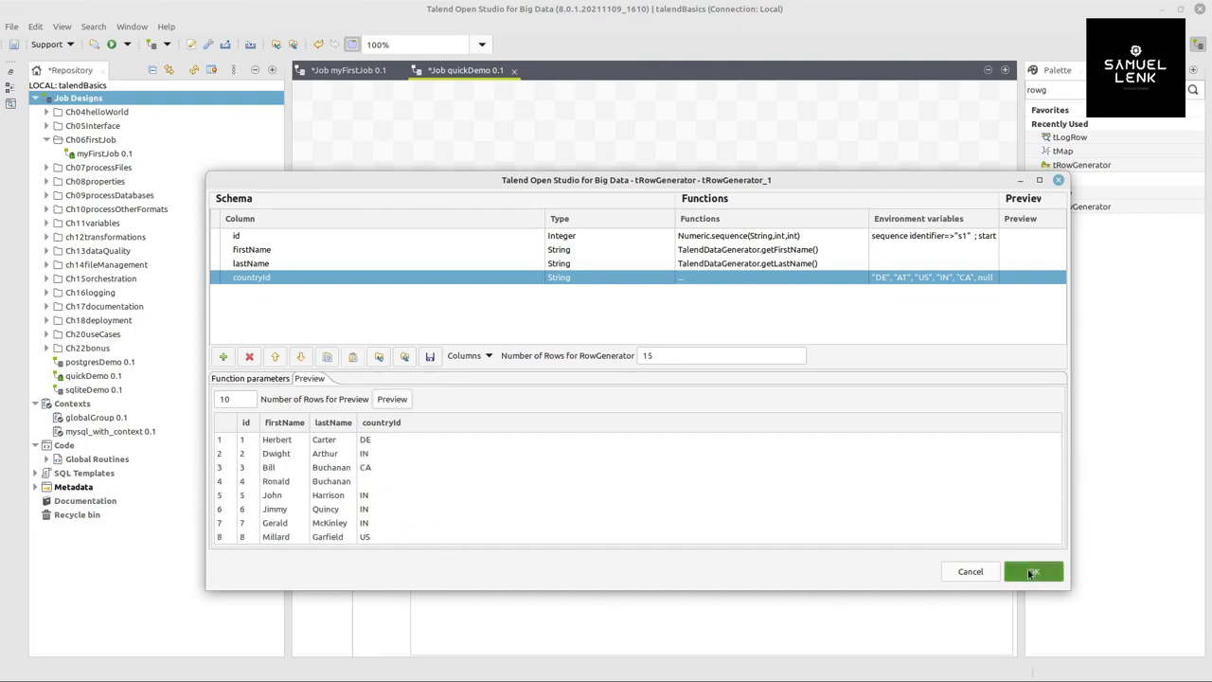
pyautogui.click(1032, 571)
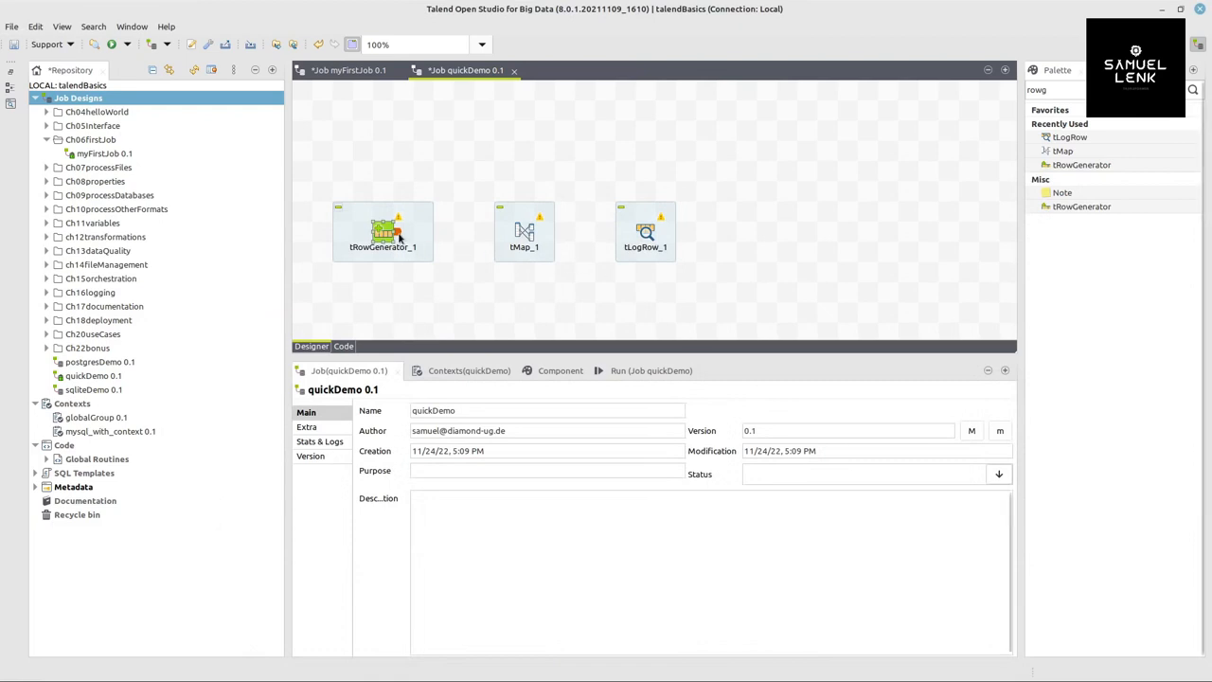
# Connect tRowGenerator_1 to tMap_1 with a Main row and auto-map all row1 columns into new output out1.
pyautogui.moveTo(383, 231); pyautogui.dragTo(522, 231)
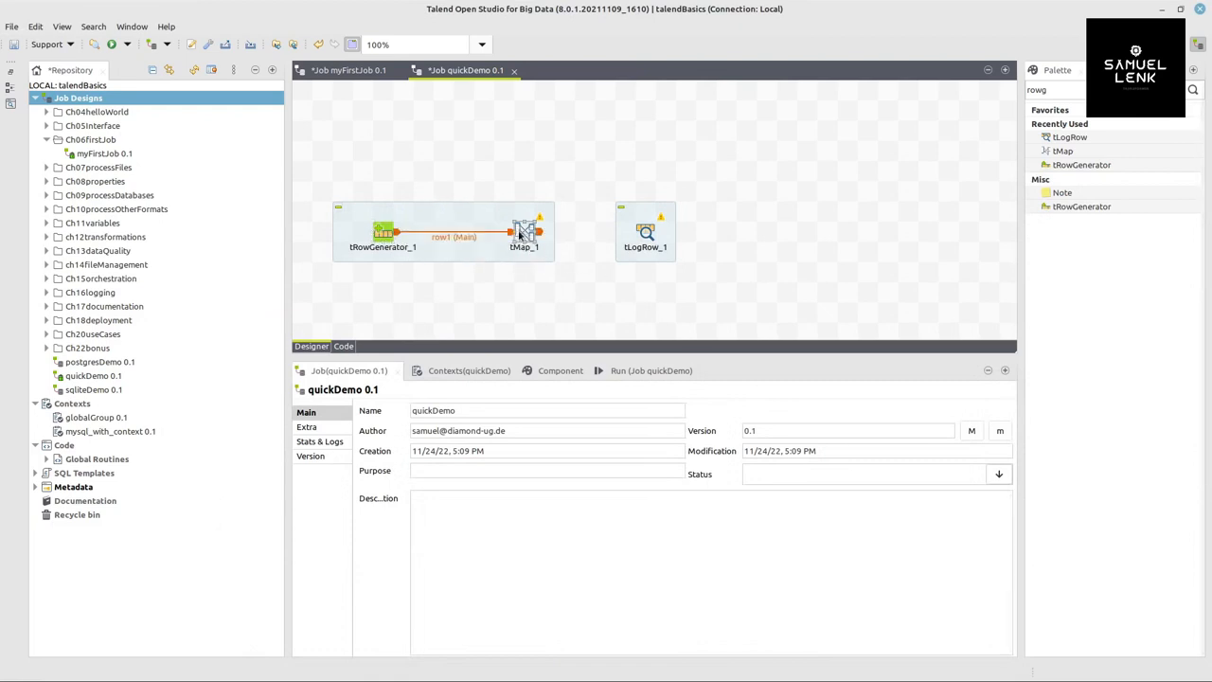
pyautogui.moveTo(523, 231); pyautogui.dragTo(483, 231)
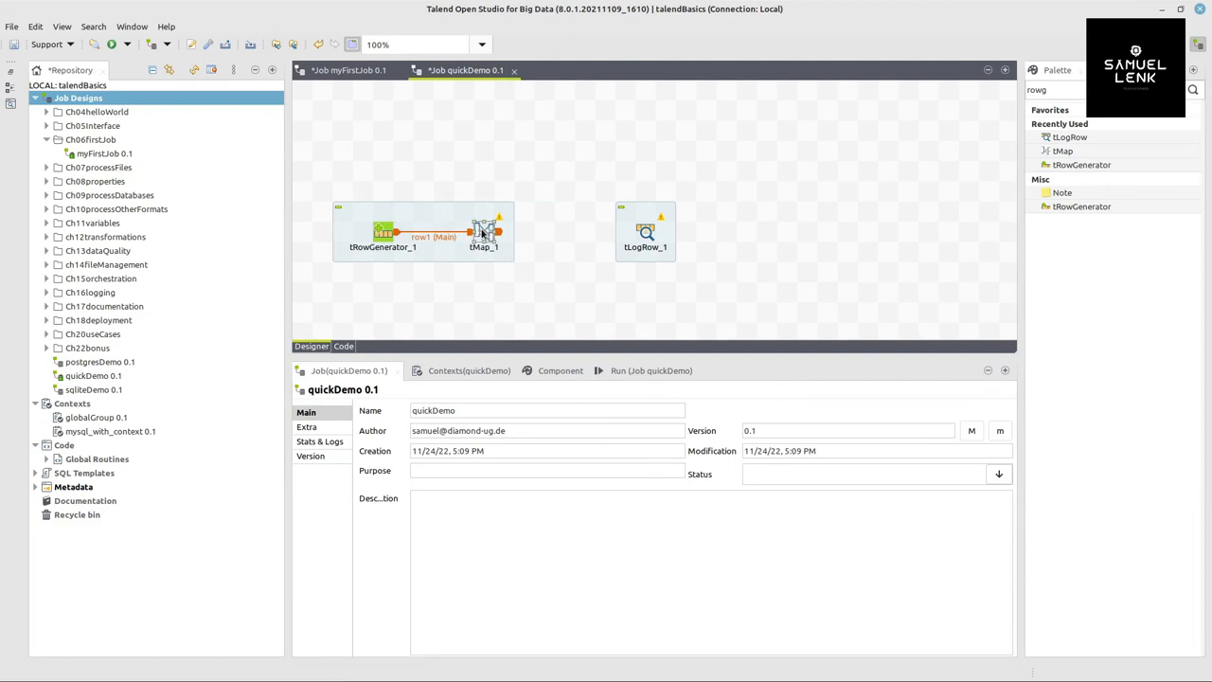
pyautogui.doubleClick(483, 231)
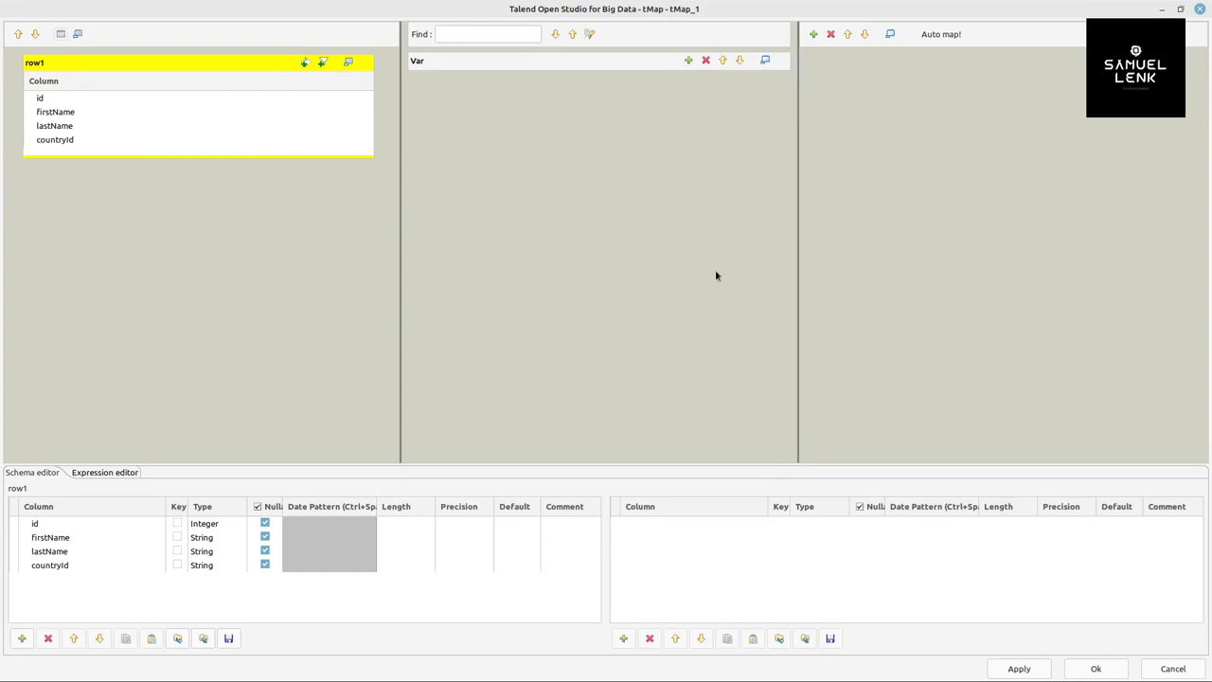
pyautogui.moveTo(856, 89)
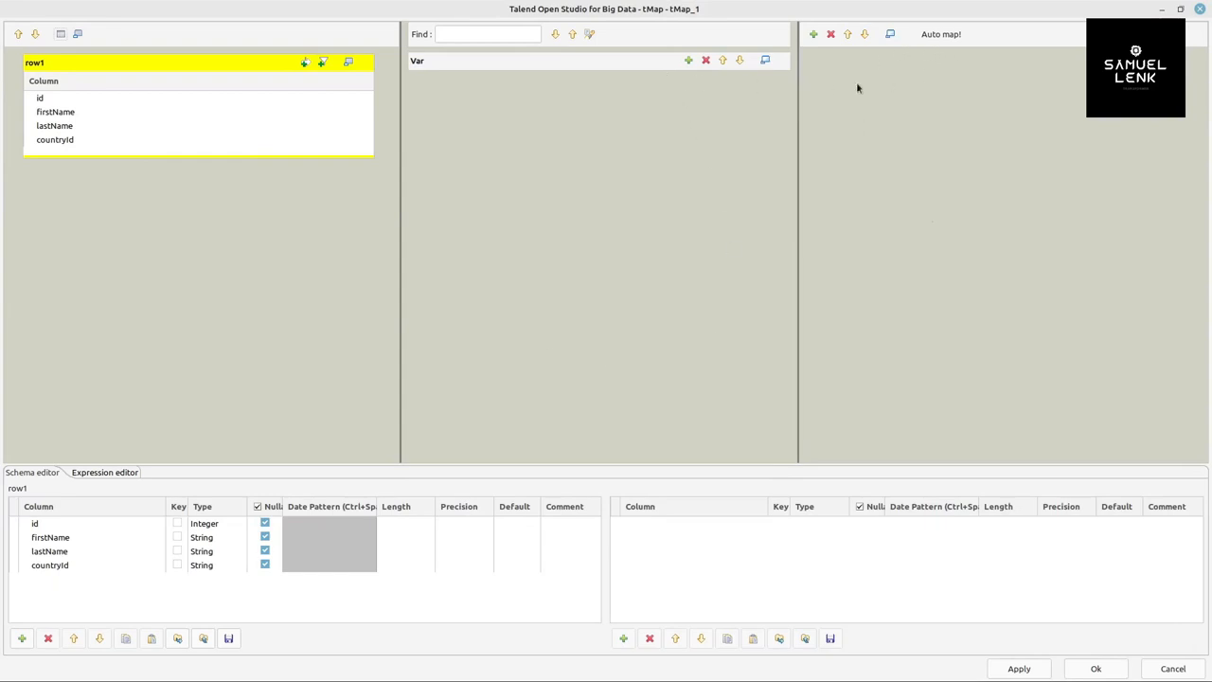
pyautogui.moveTo(1125, 137)
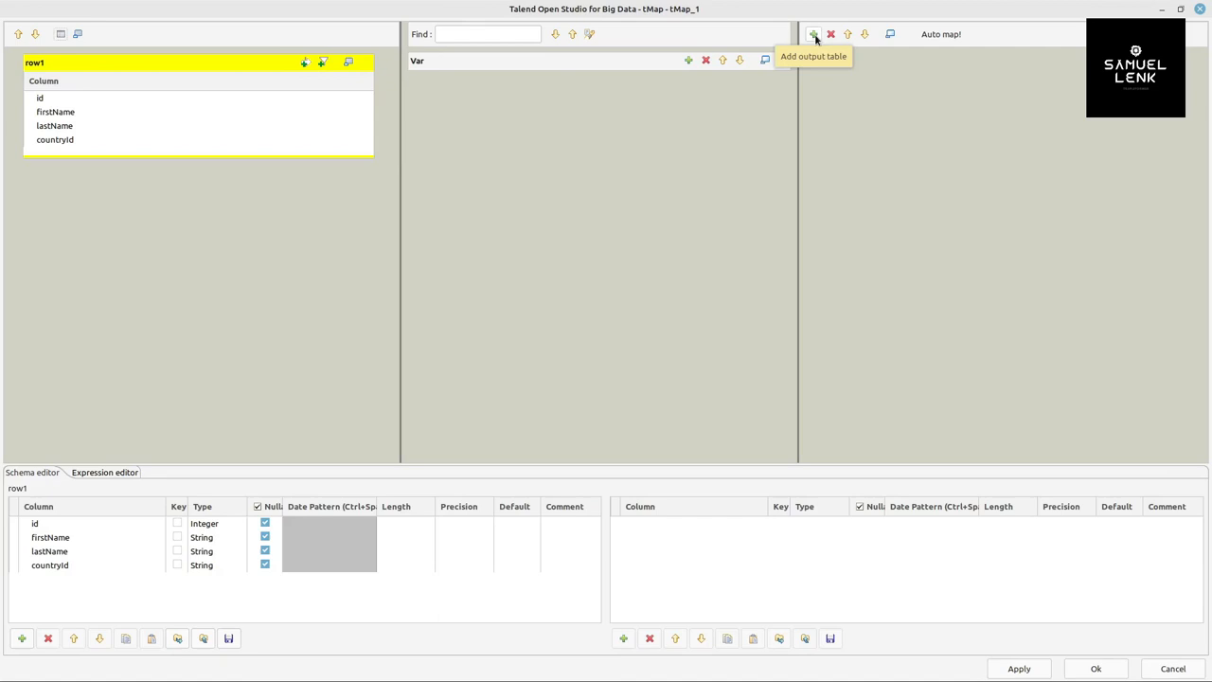
pyautogui.click(814, 34)
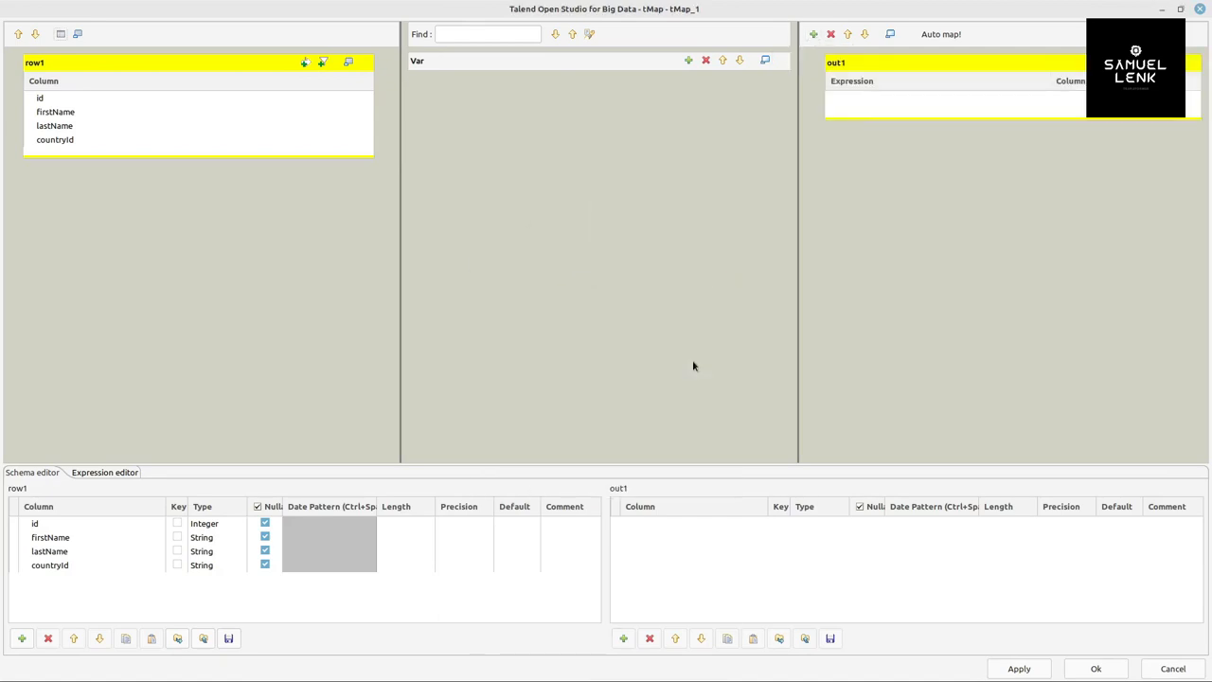
pyautogui.click(40, 98)
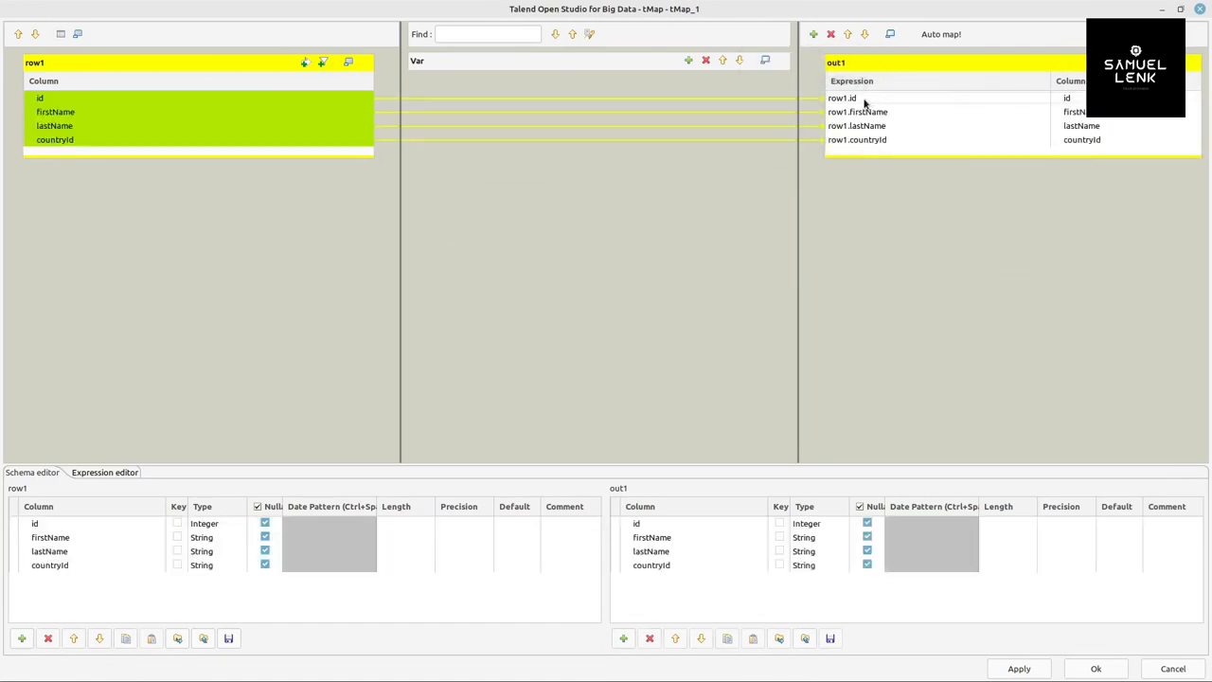
# Rename out1's lastName column to fullName and open its expression for editing.
pyautogui.click(856, 112)
pyautogui.write('full')
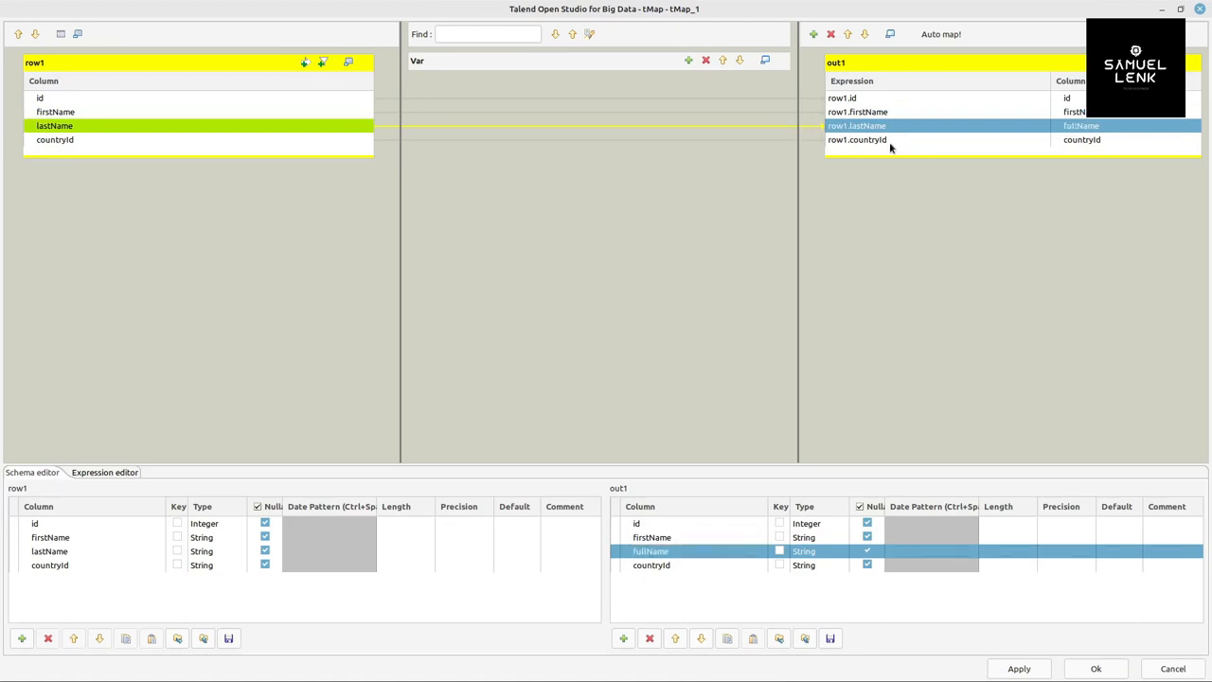
pyautogui.click(856, 112)
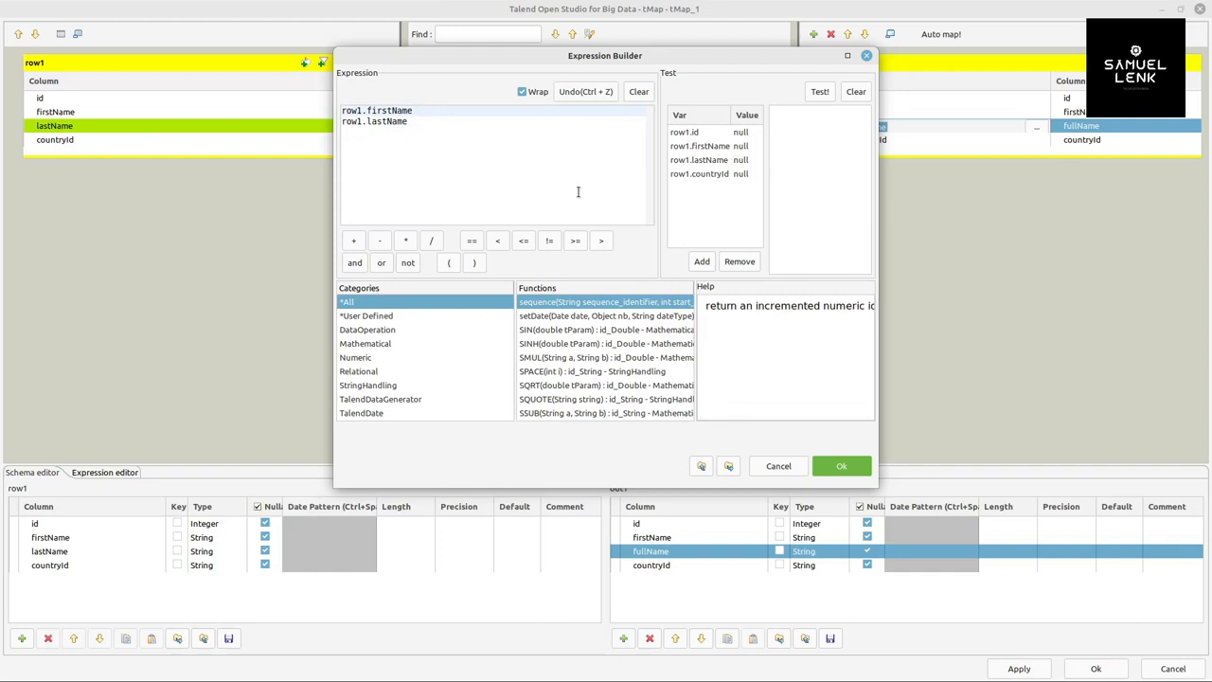
# Set fullName to row1.firstName.substring(0, 1) + ". " + row1.lastName.toUpperCase() and confirm it.
pyautogui.write('+')
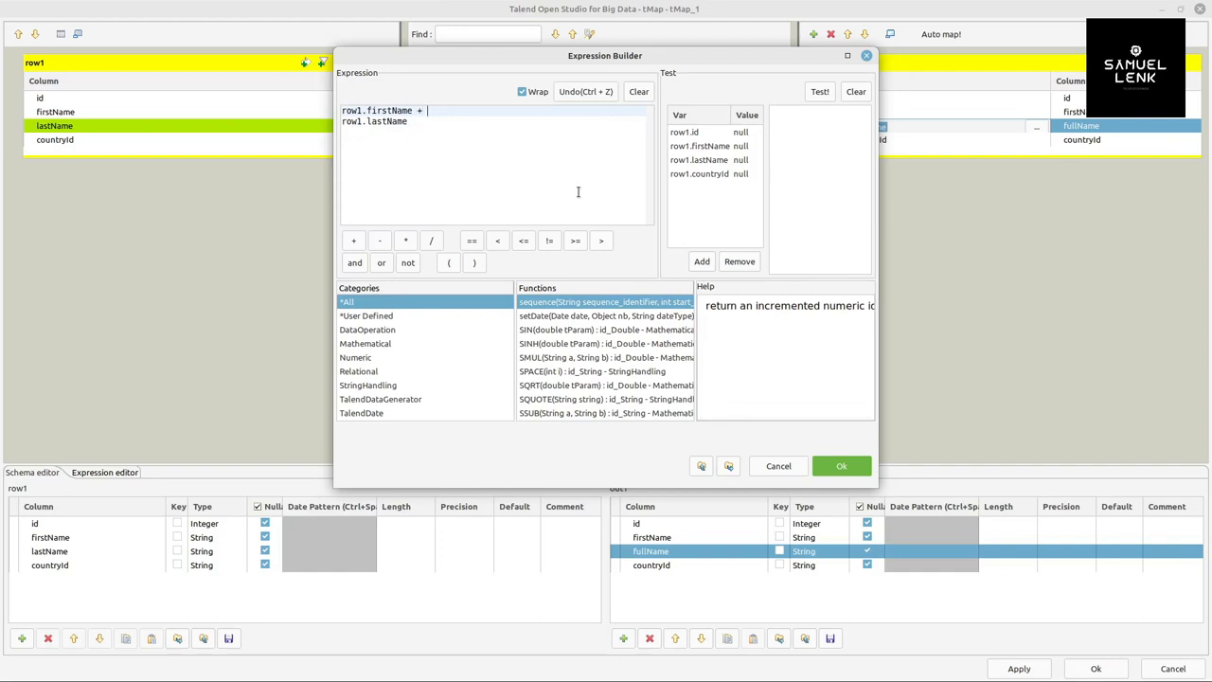
pyautogui.write('"')
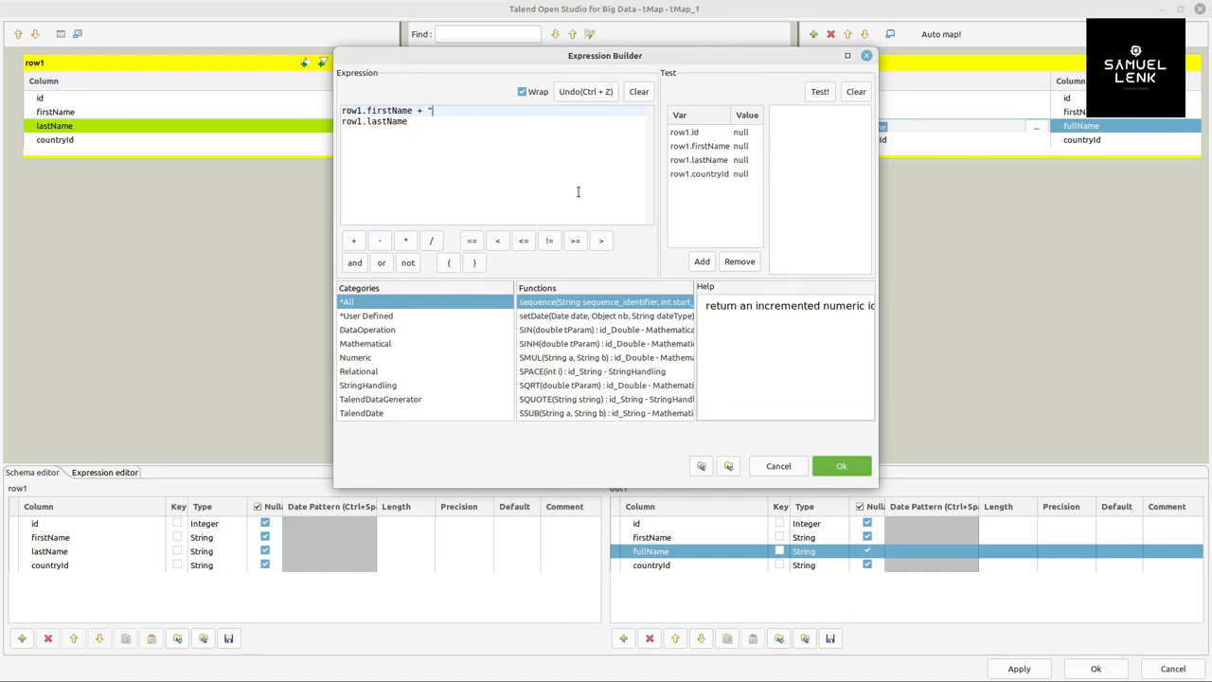
pyautogui.write('.')
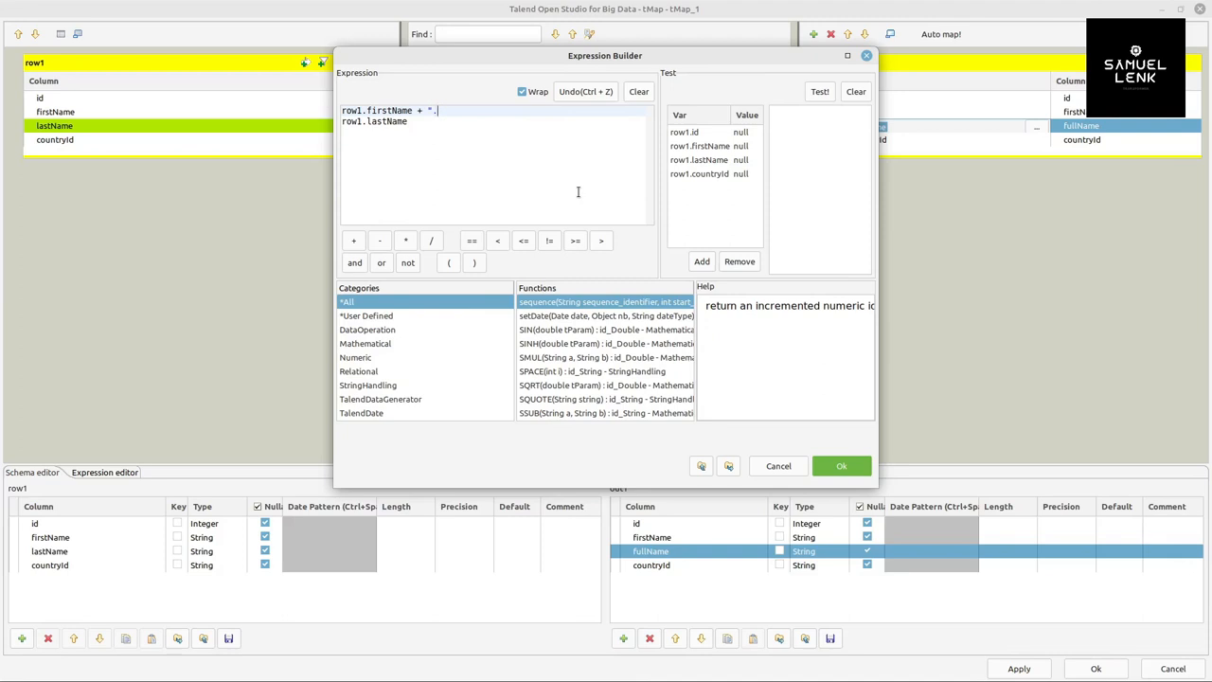
pyautogui.write('" "')
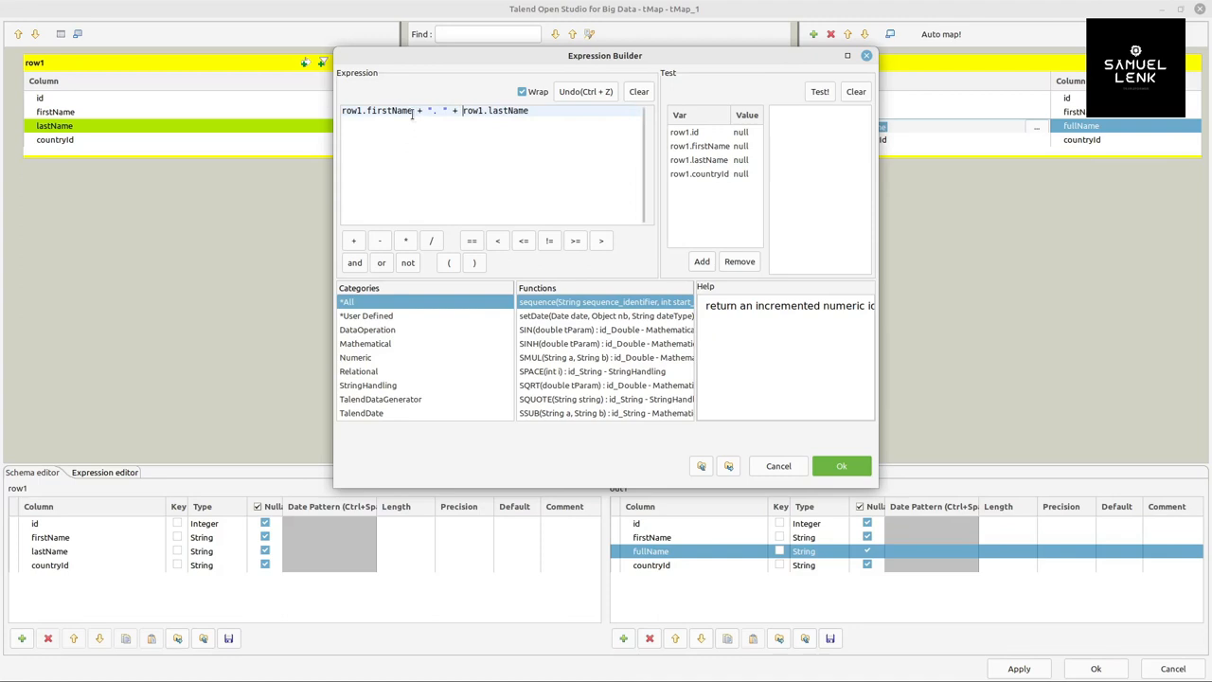
pyautogui.doubleClick(435, 110)
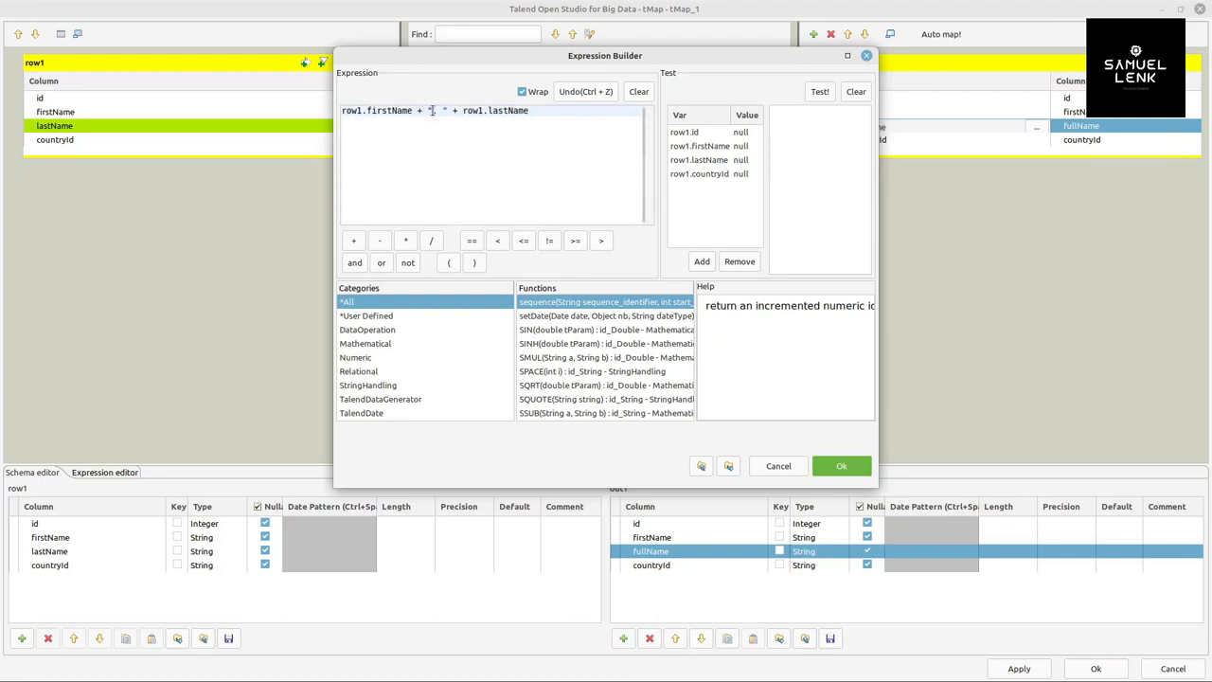
pyautogui.write('.')
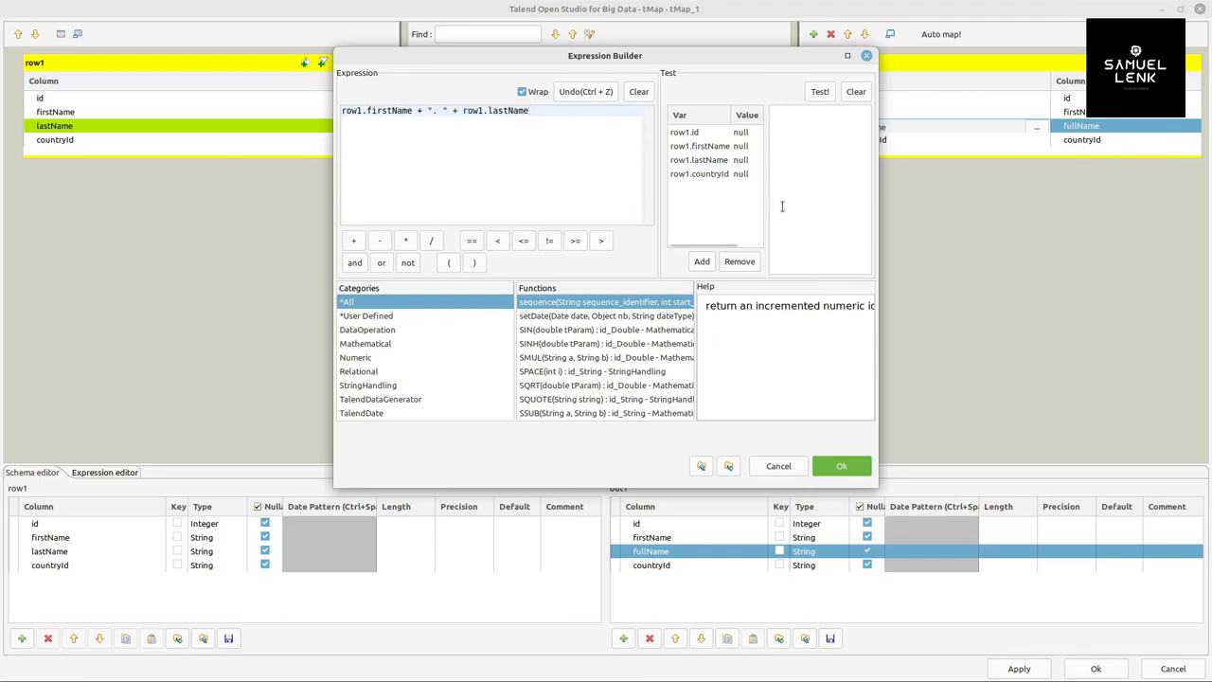
pyautogui.write('.t')
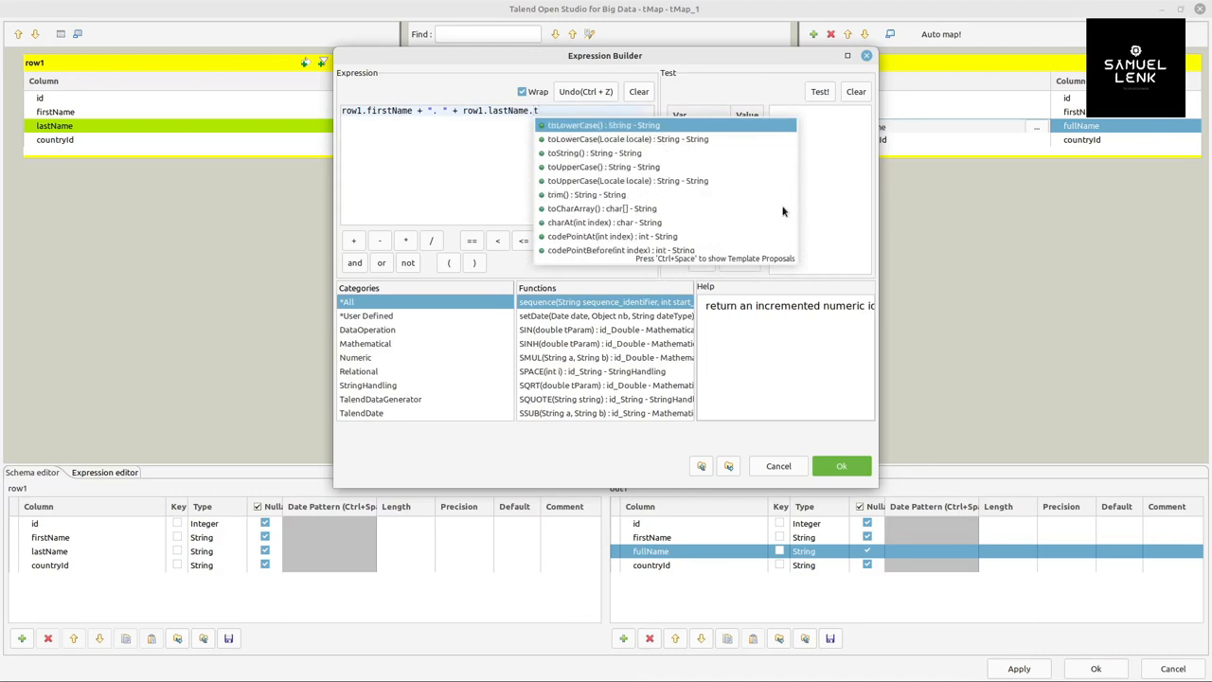
pyautogui.write('o')
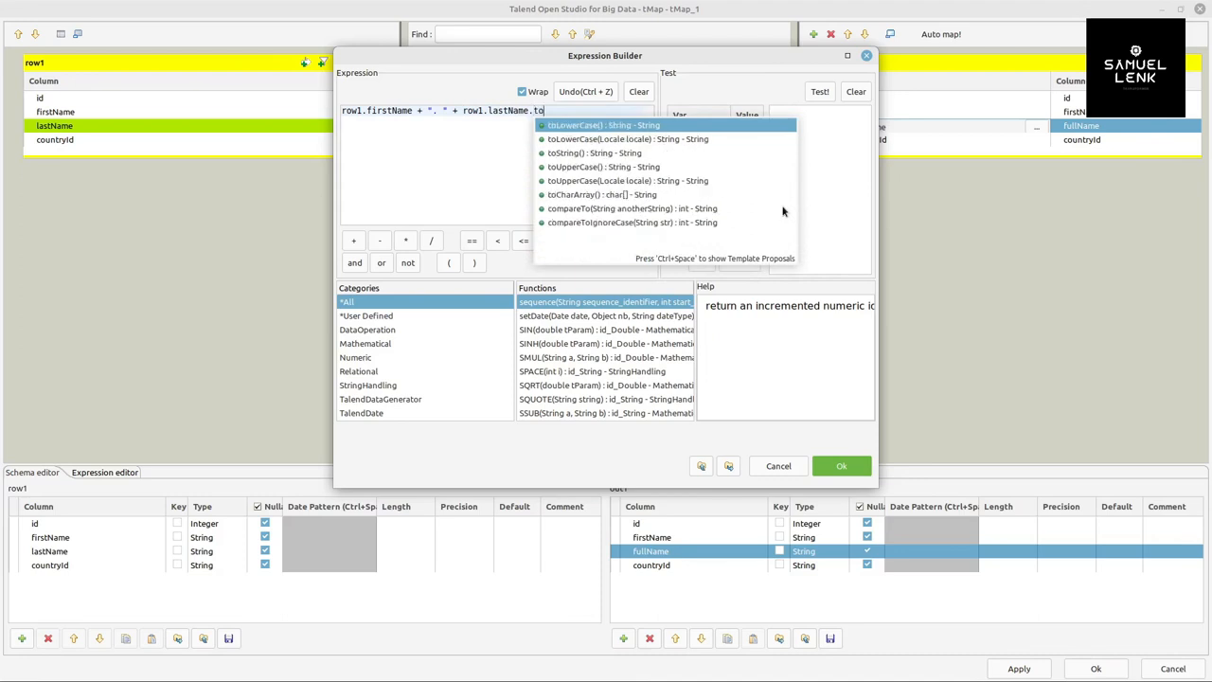
pyautogui.write('u')
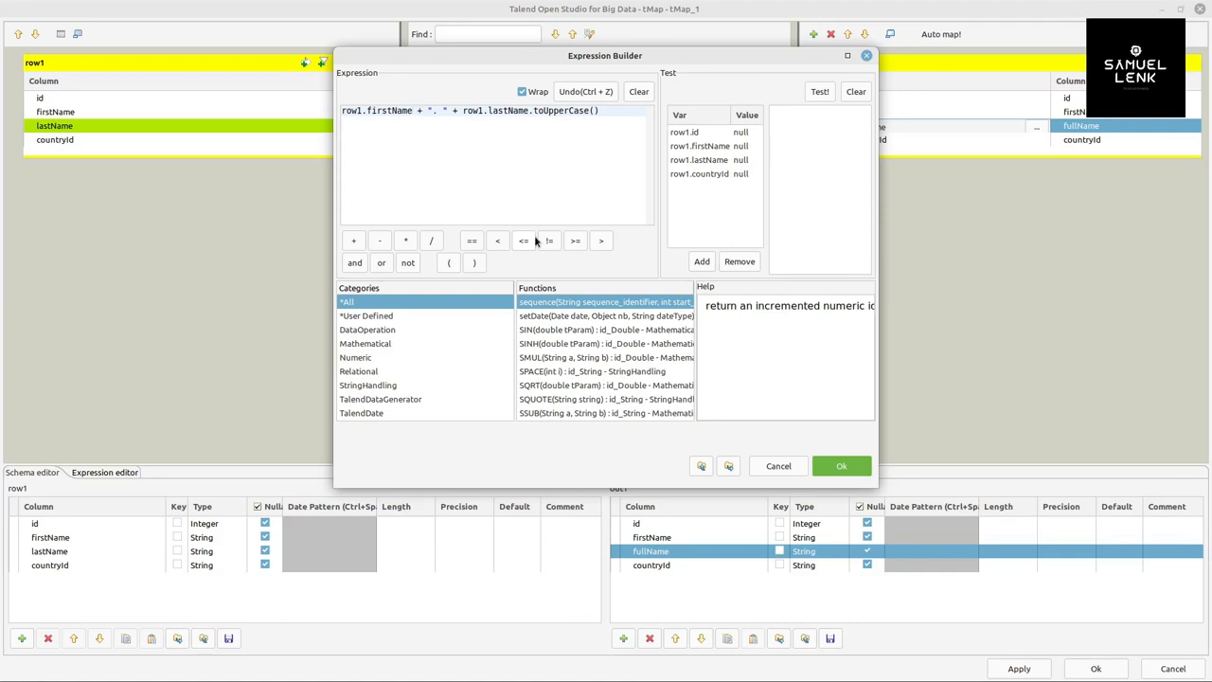
pyautogui.write('.substring(0, 1')
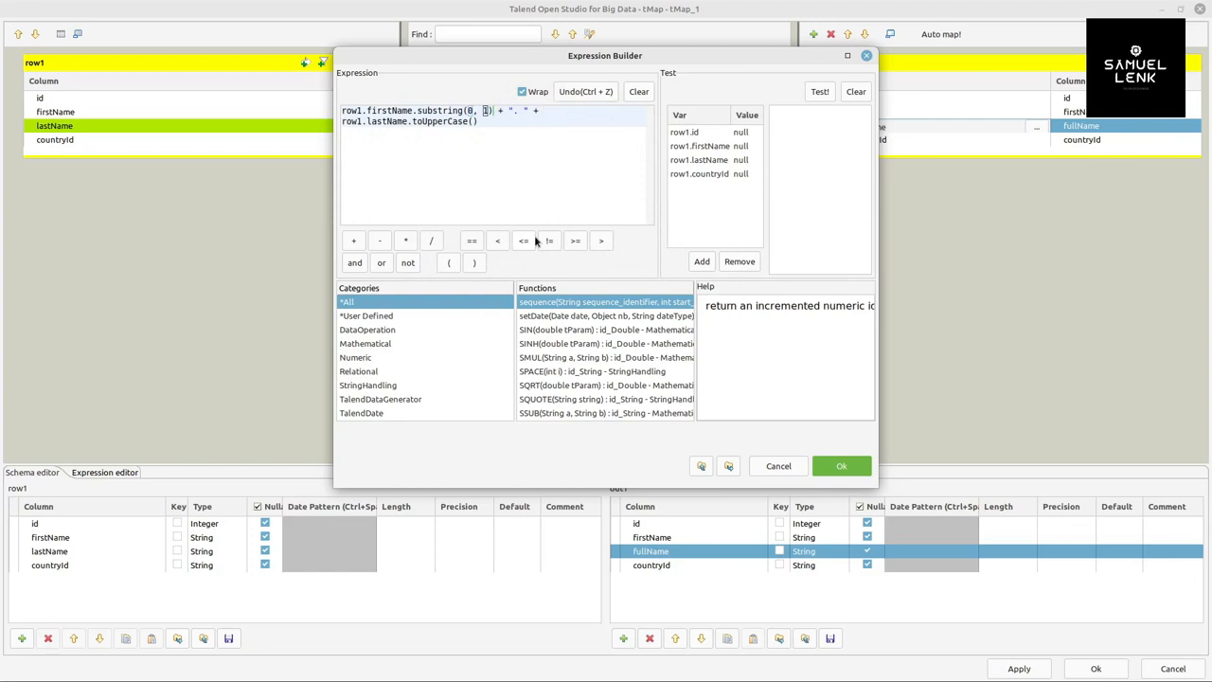
pyautogui.click(841, 466)
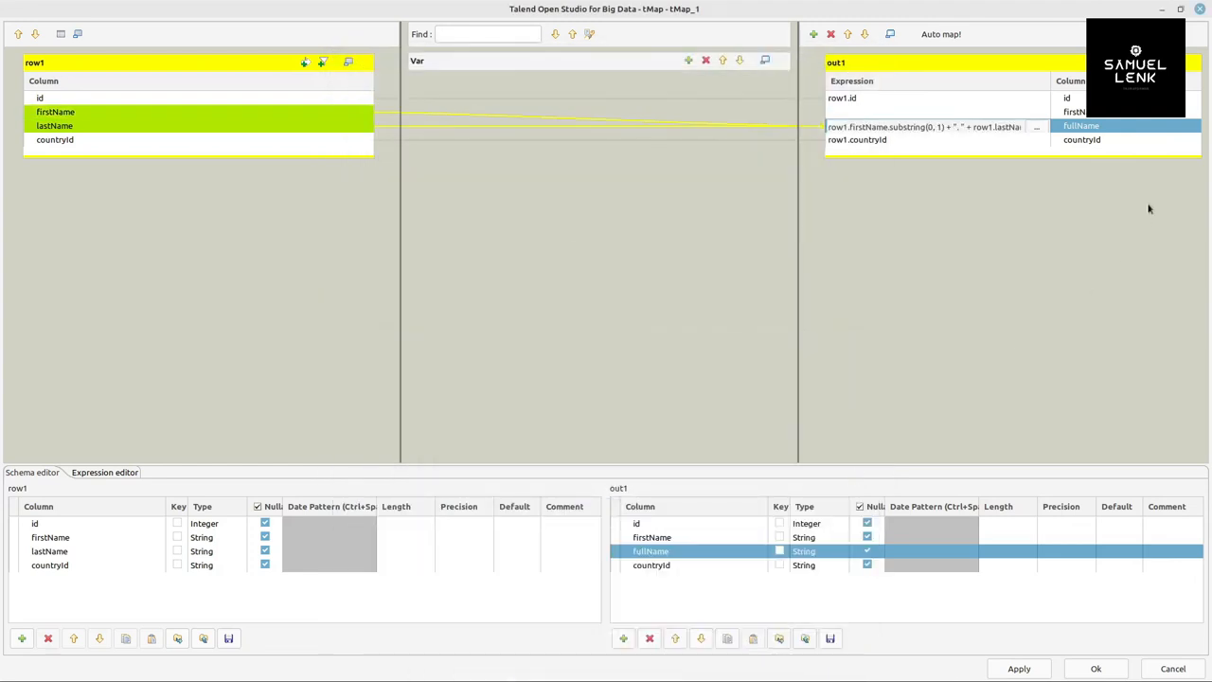
# Delete firstName from out1, accept the mapping, and move tLogRow_1 beside tMap_1.
pyautogui.click(1080, 112)
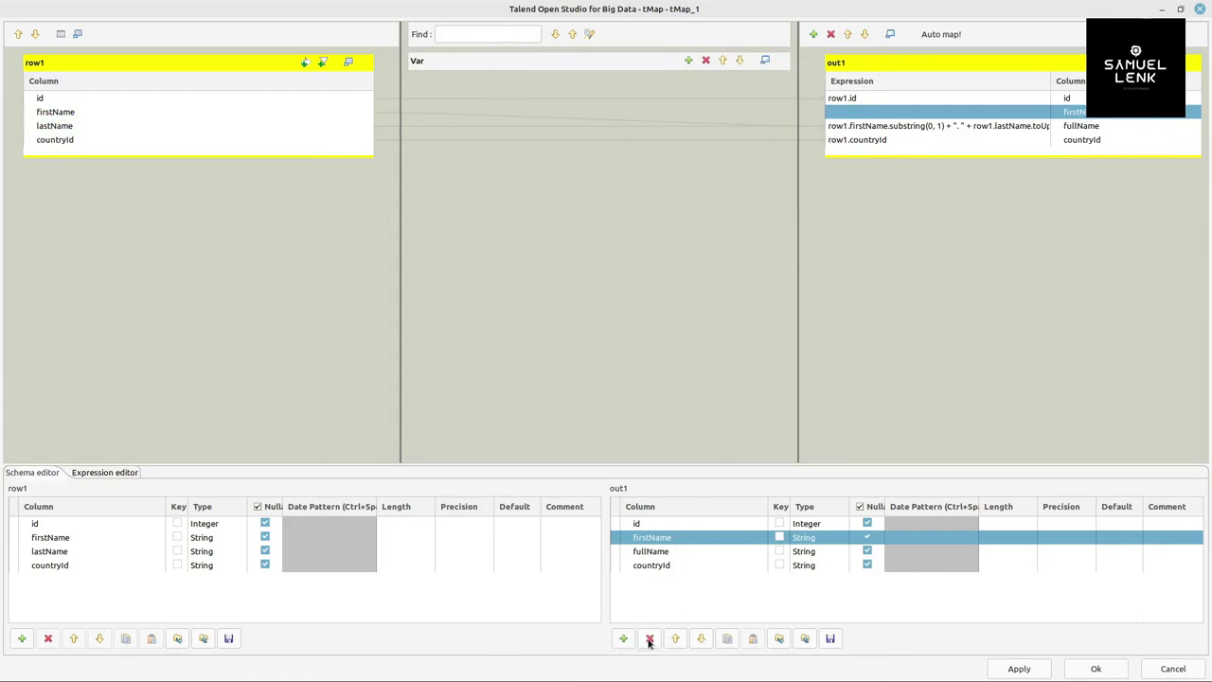
pyautogui.click(647, 638)
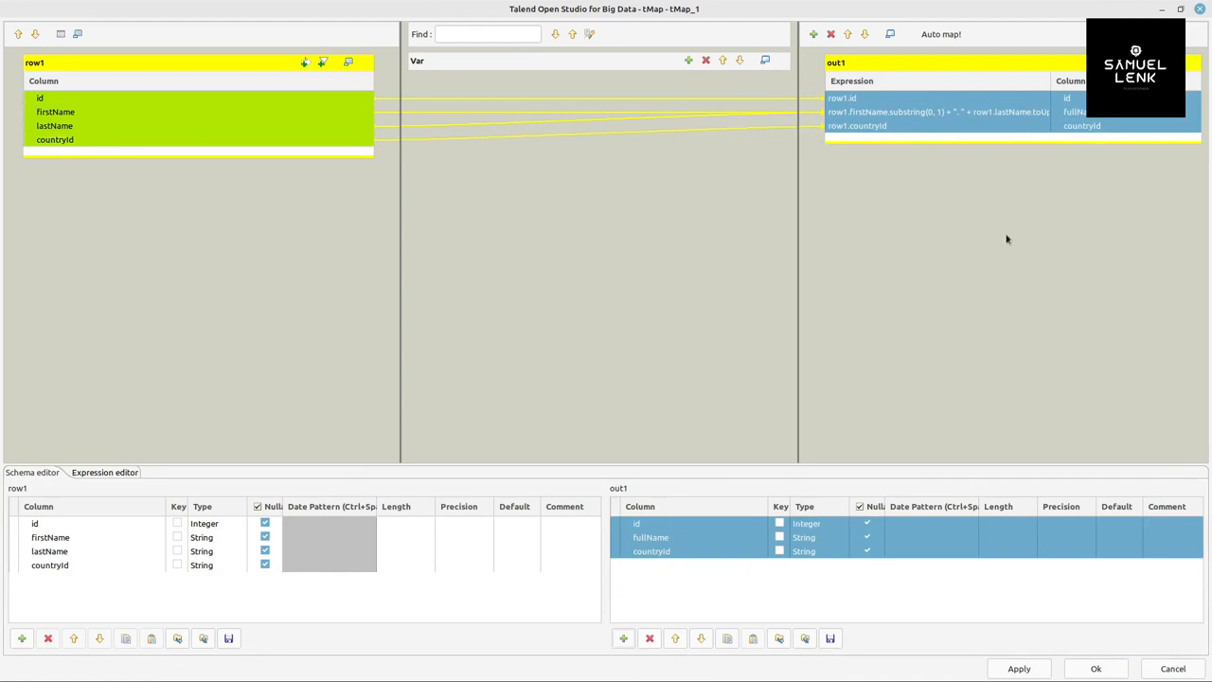
pyautogui.moveTo(1094, 669)
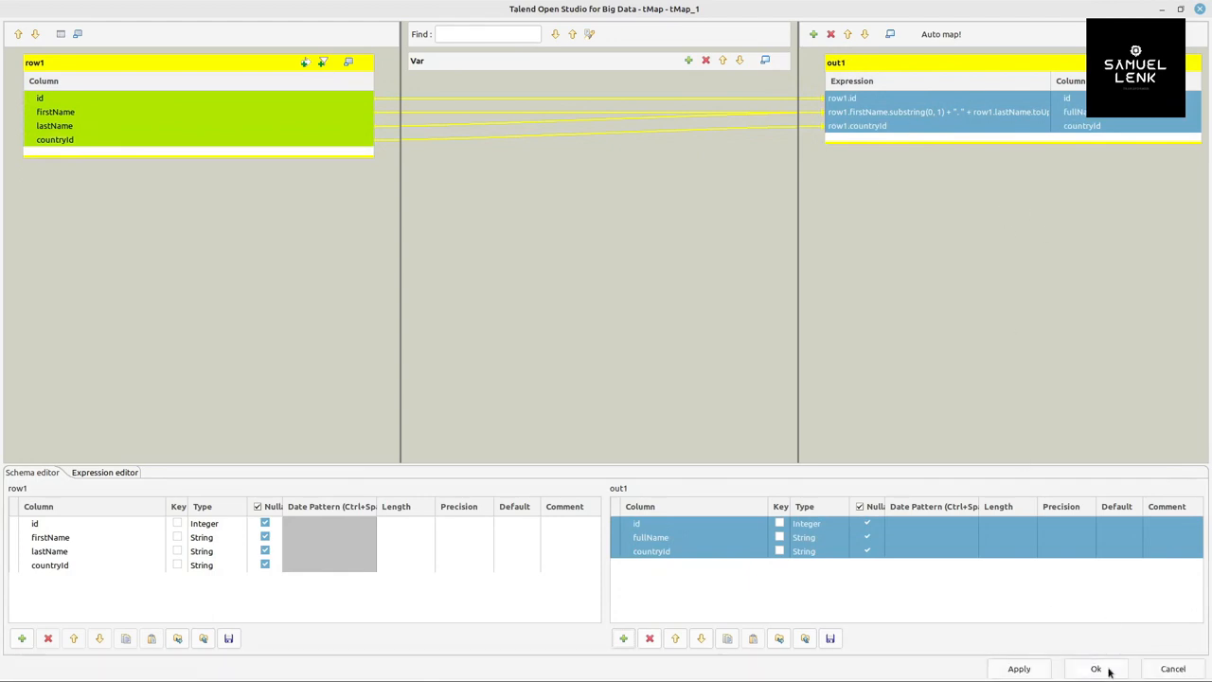
pyautogui.click(1094, 668)
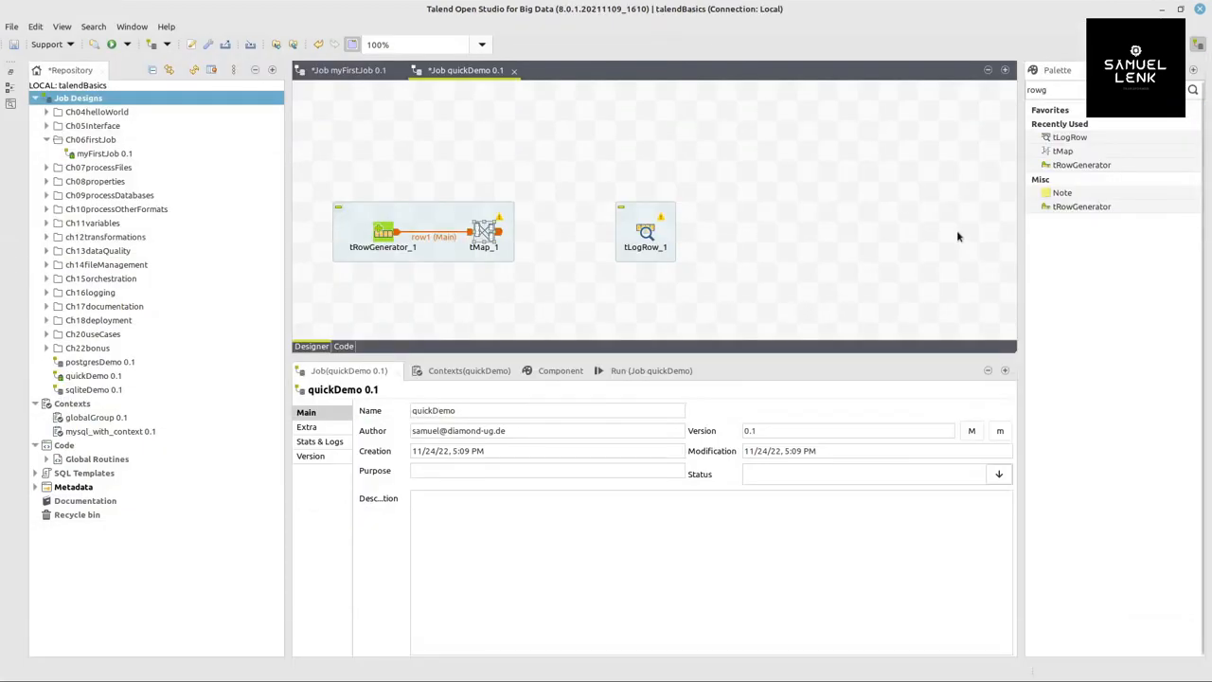
pyautogui.moveTo(643, 231); pyautogui.dragTo(604, 231)
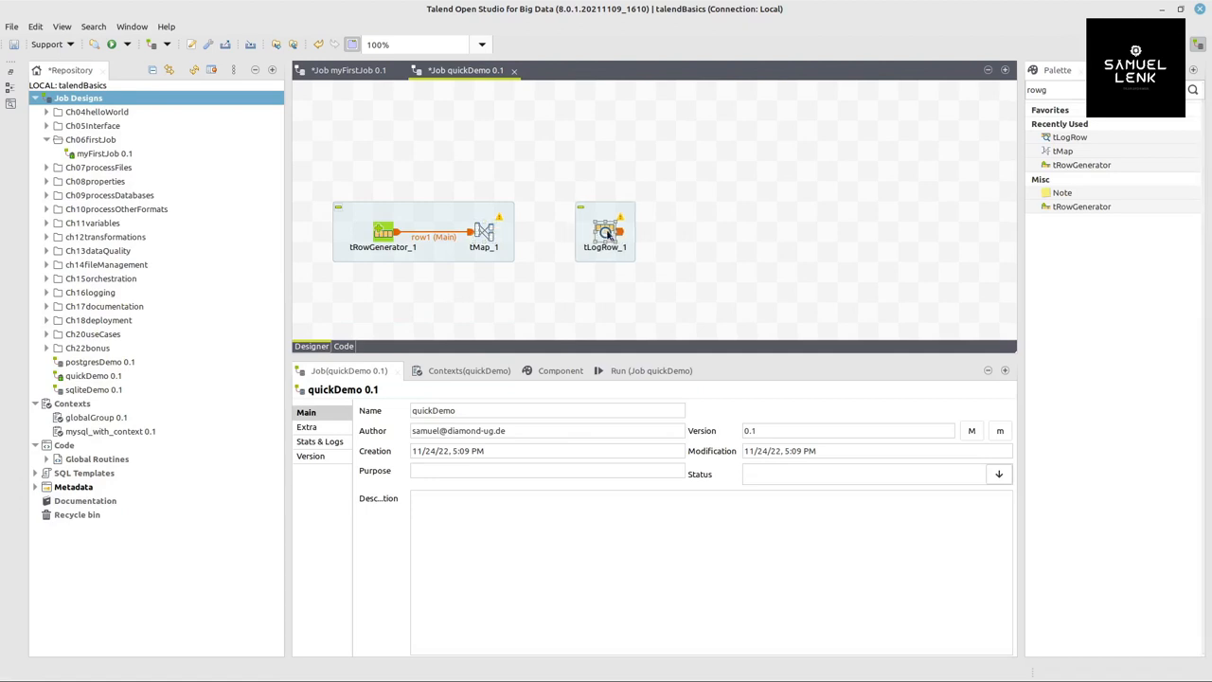
pyautogui.moveTo(483, 231)
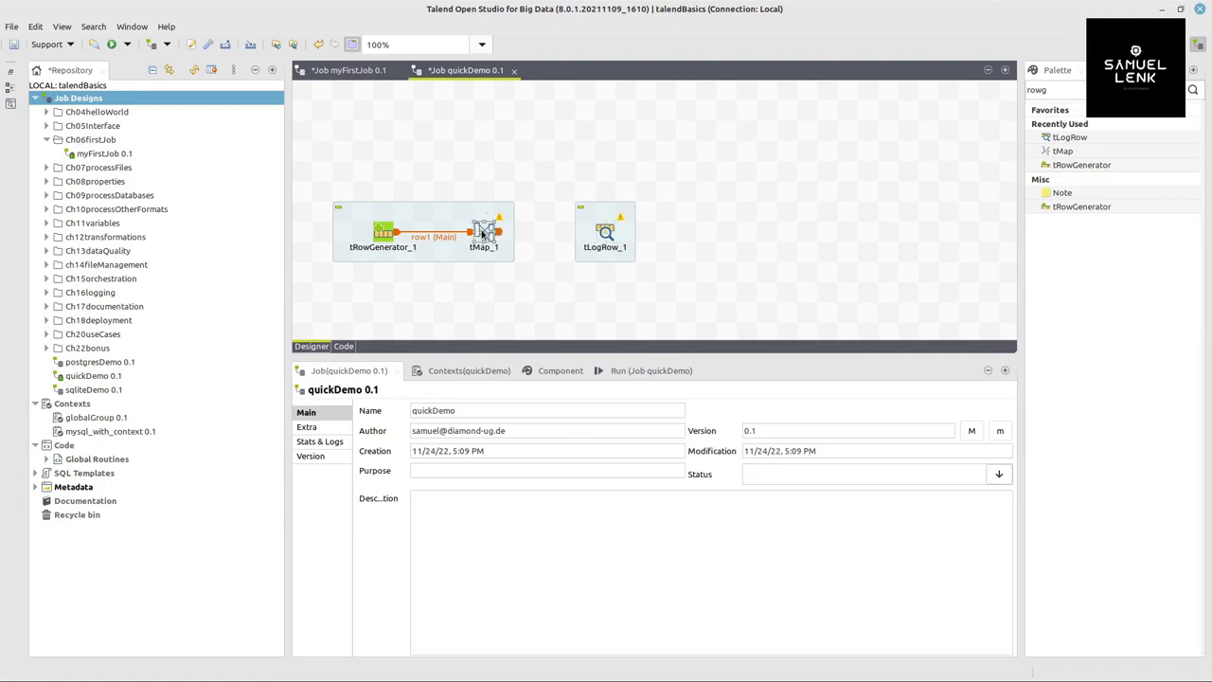
# Link tMap_1's out1 row to tLogRow_1 and show tLogRow_1's Component settings.
pyautogui.rightClick(483, 231)
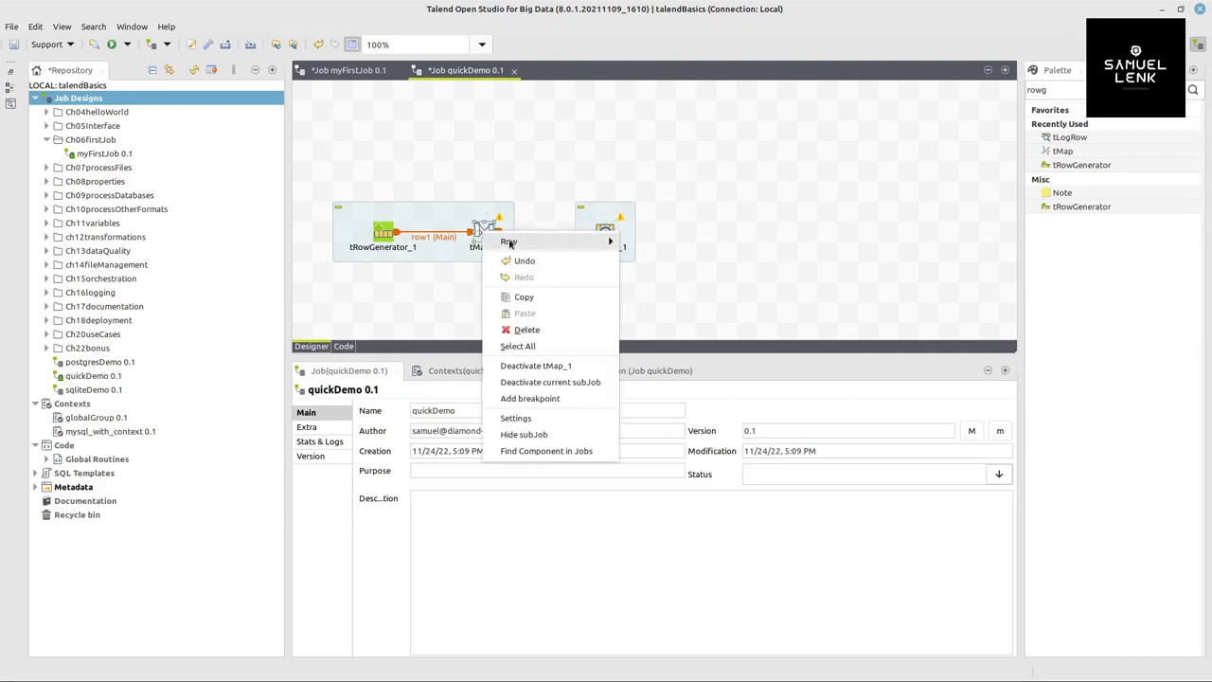
pyautogui.moveTo(508, 242)
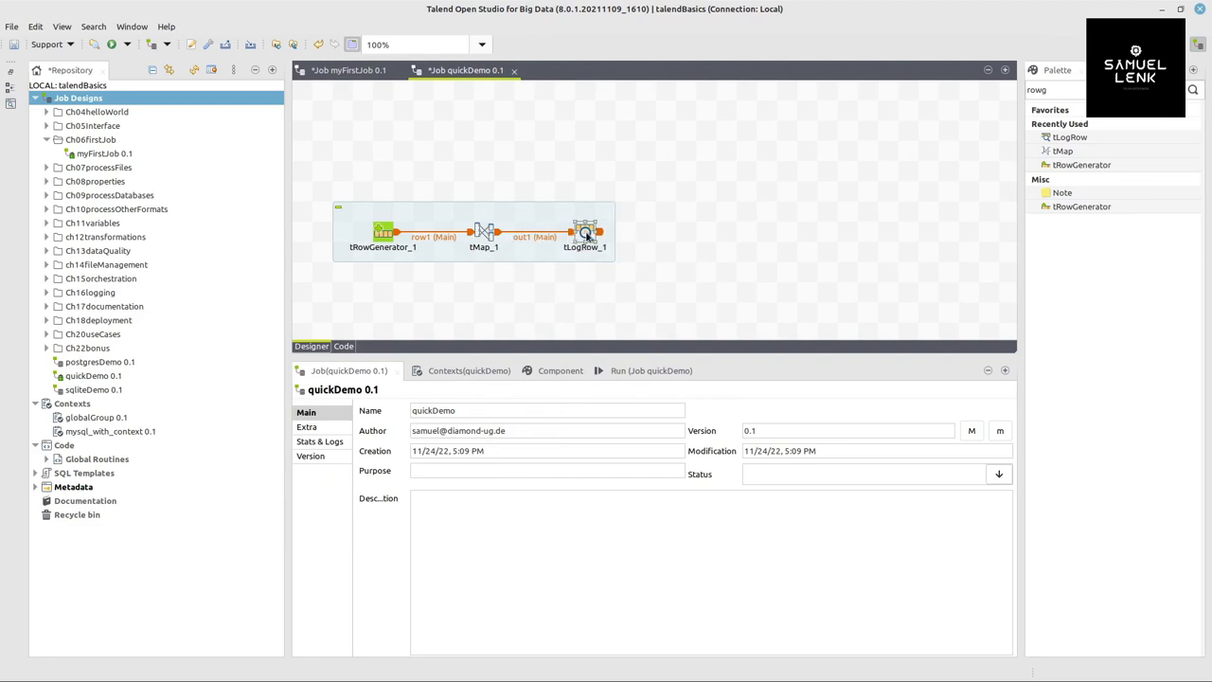
pyautogui.click(583, 233)
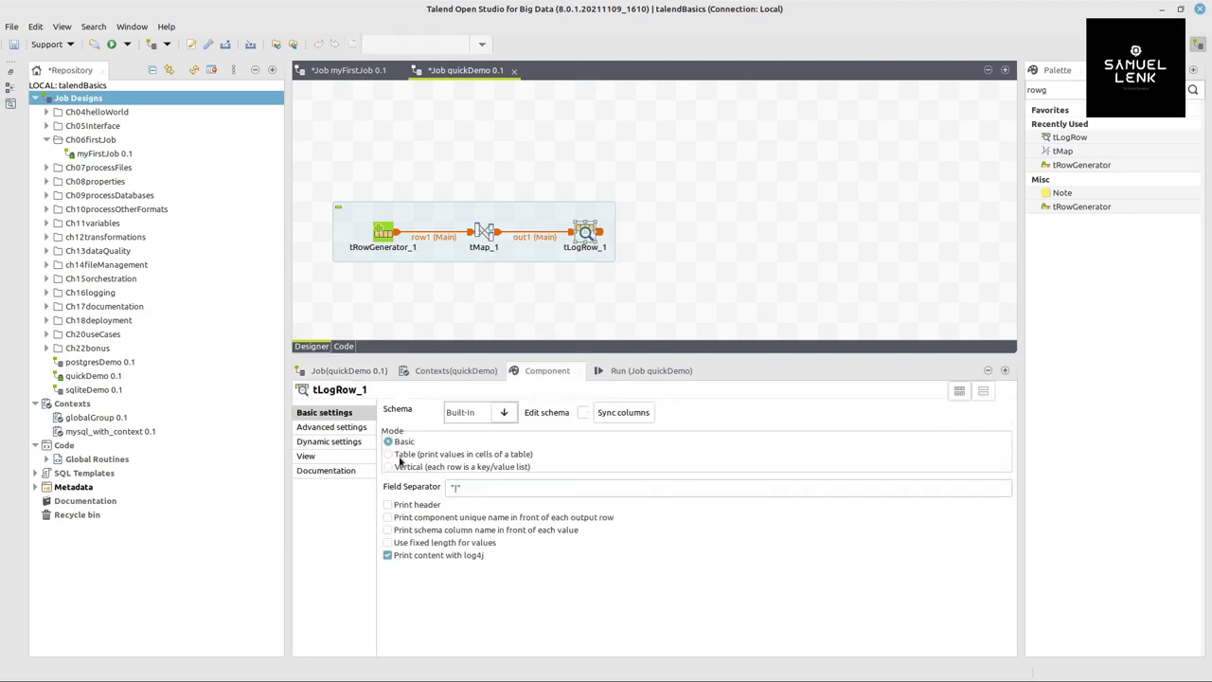
# Switch tLogRow_1 to Table mode and bring up the quickDemo Run tab.
pyautogui.click(386, 454)
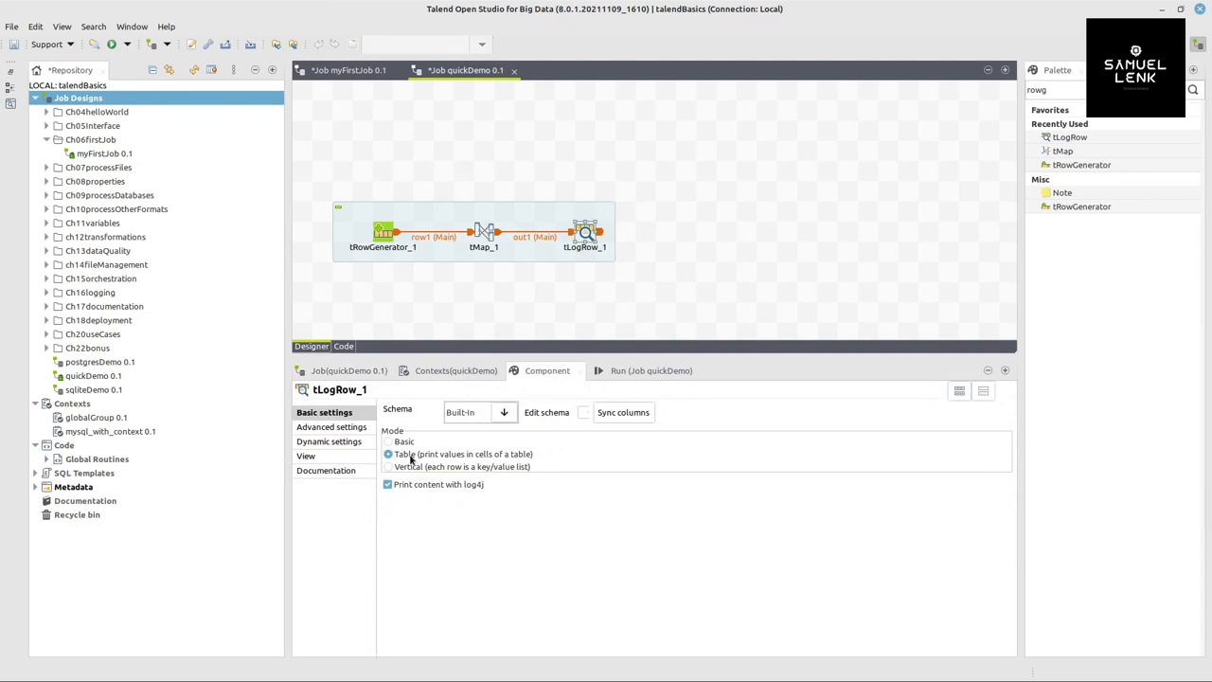
pyautogui.click(637, 369)
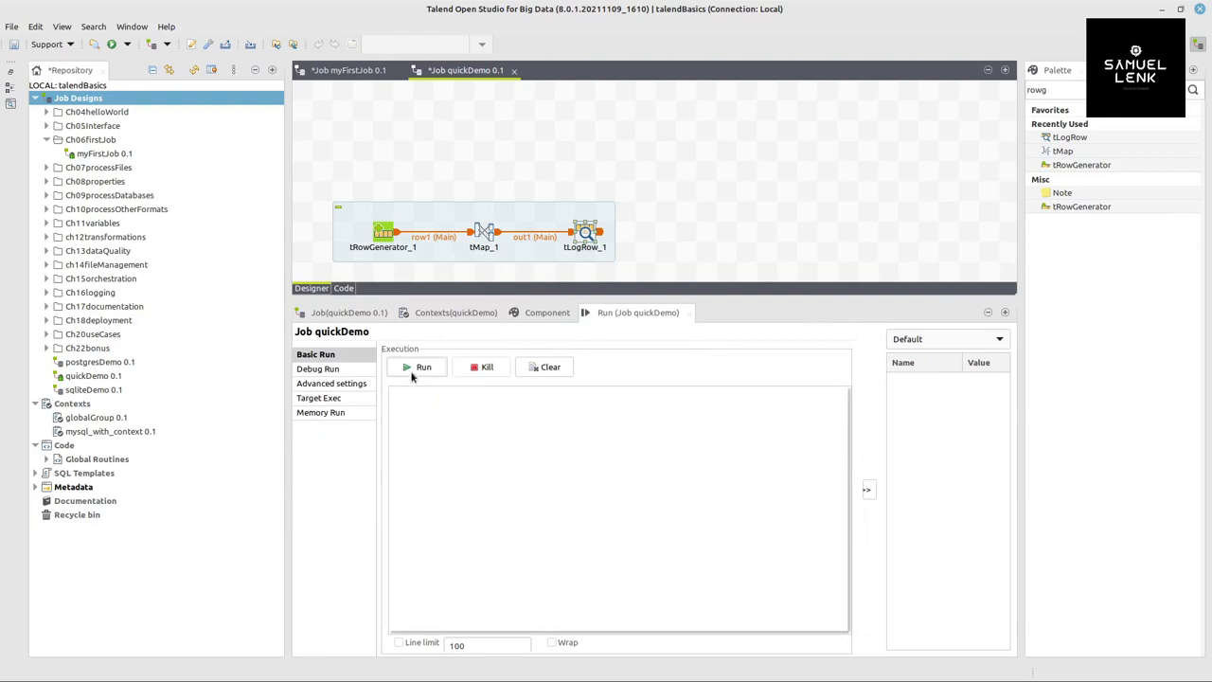
# Run quickDemo several times, each printing 15 rows of full names with two-letter country codes.
pyautogui.click(418, 367)
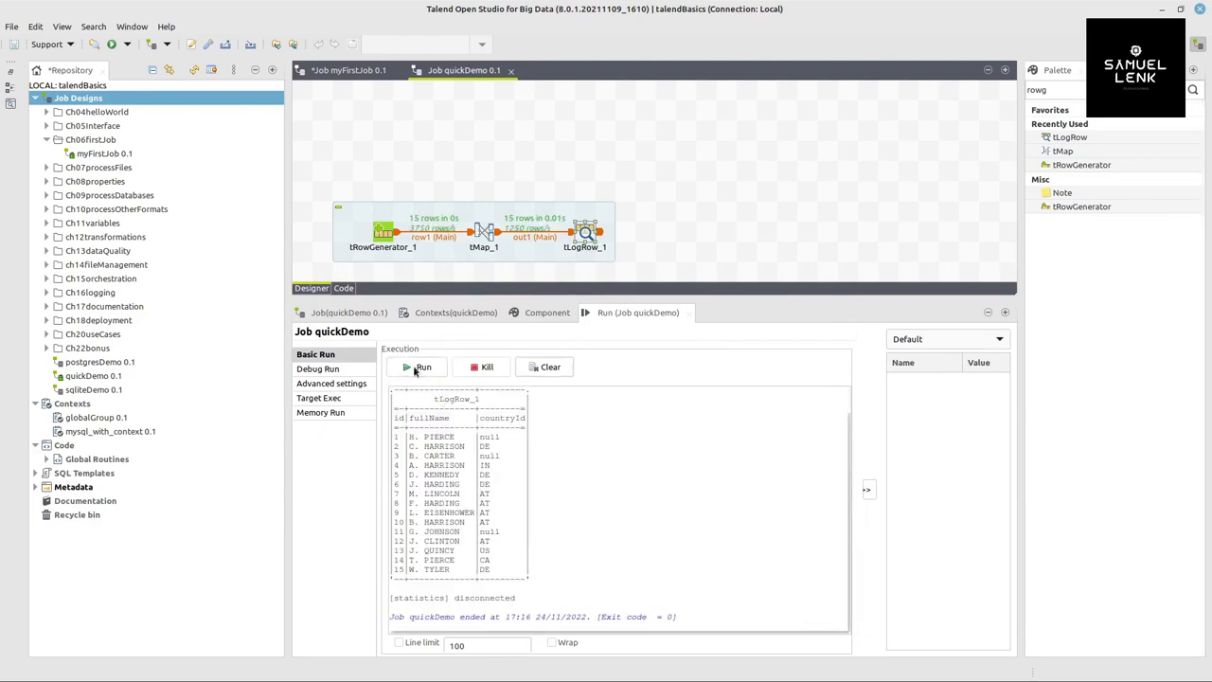
pyautogui.click(420, 368)
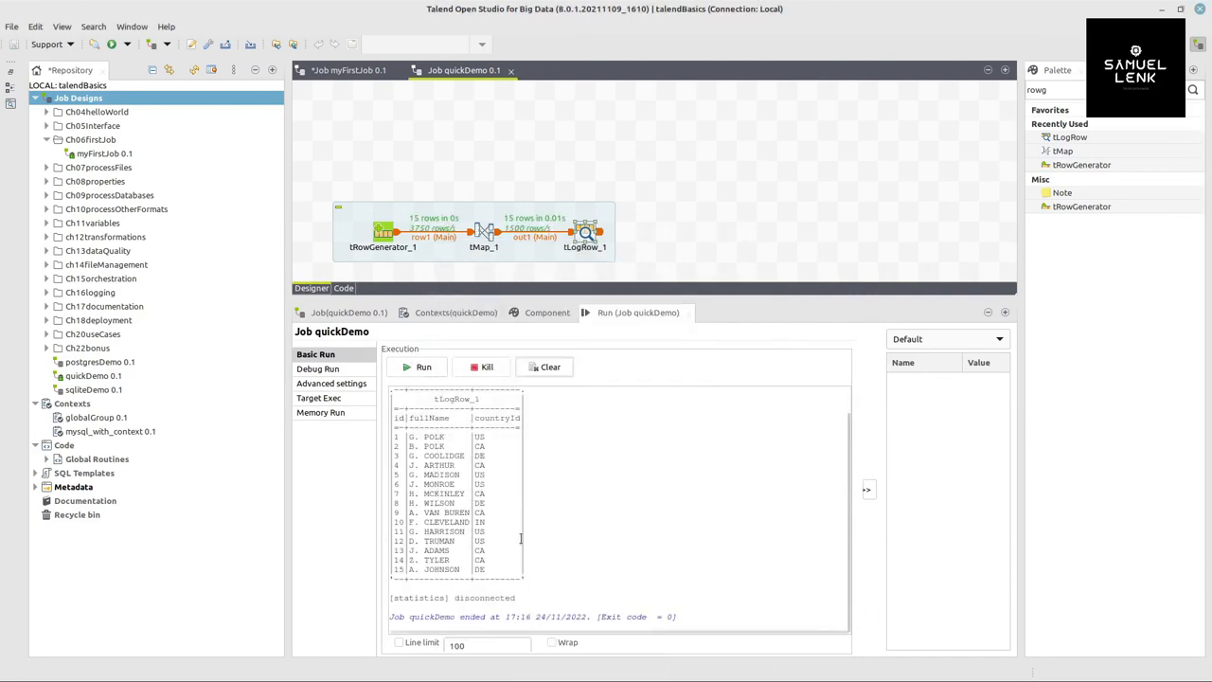
pyautogui.click(416, 367)
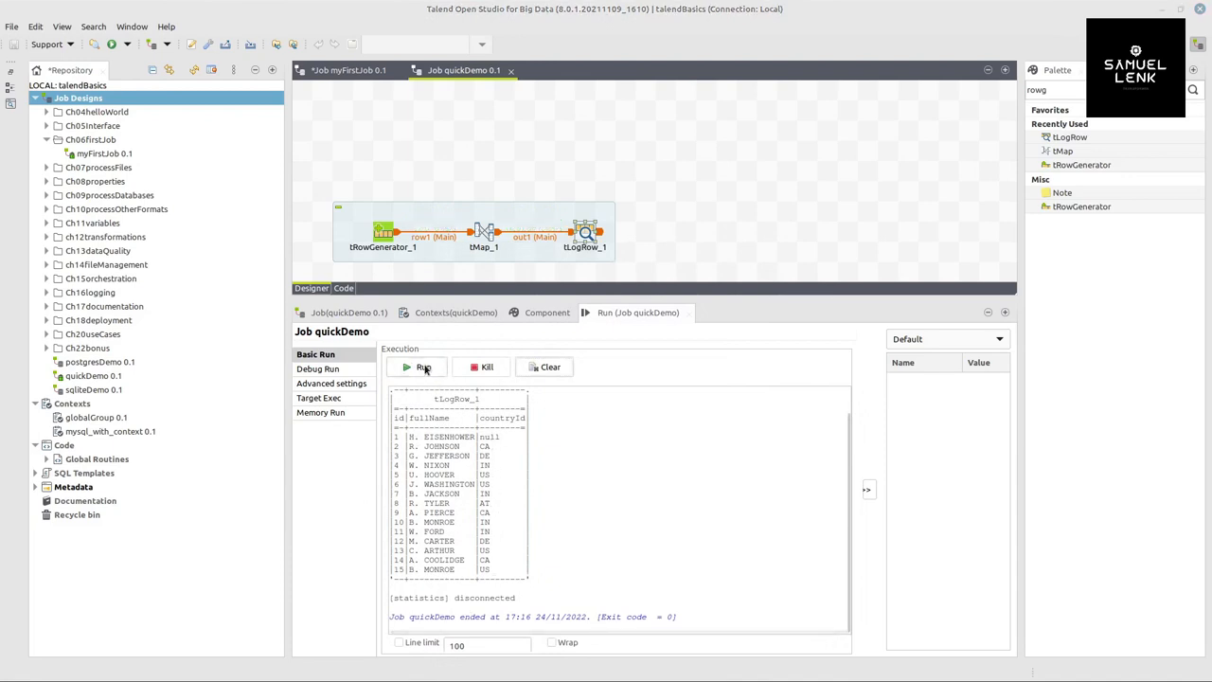
pyautogui.click(424, 367)
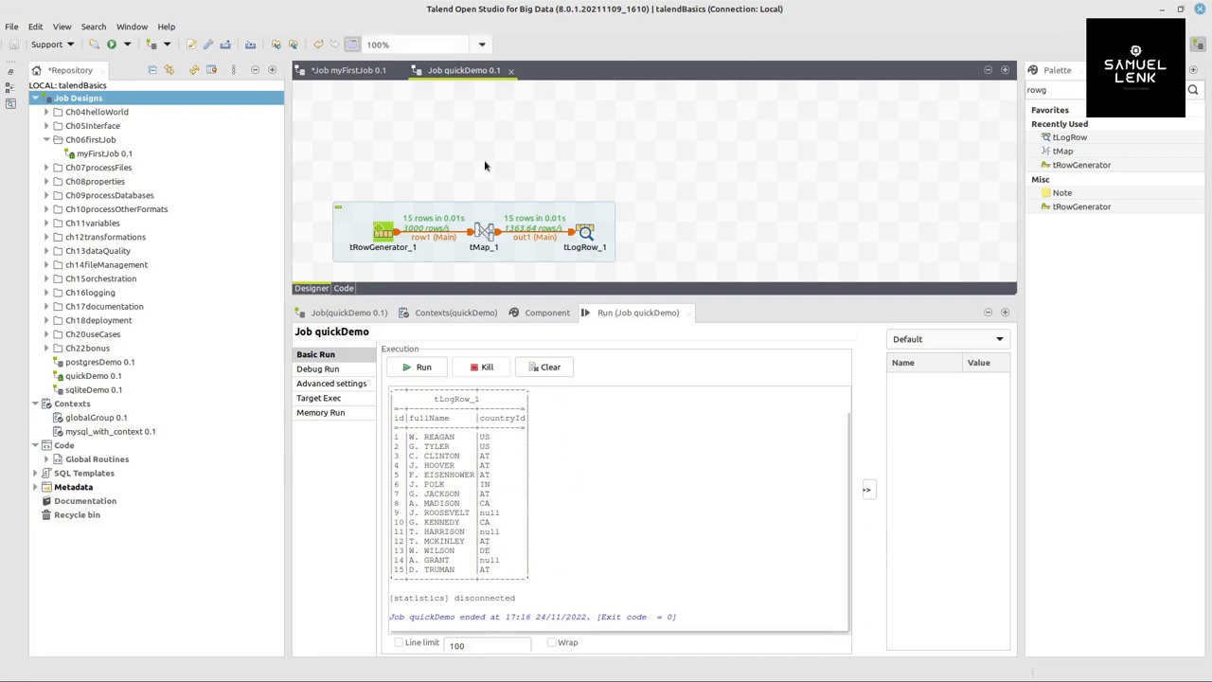
# Add tFixedFlowInput_1 to the canvas and show its Component settings.
pyautogui.write('f')
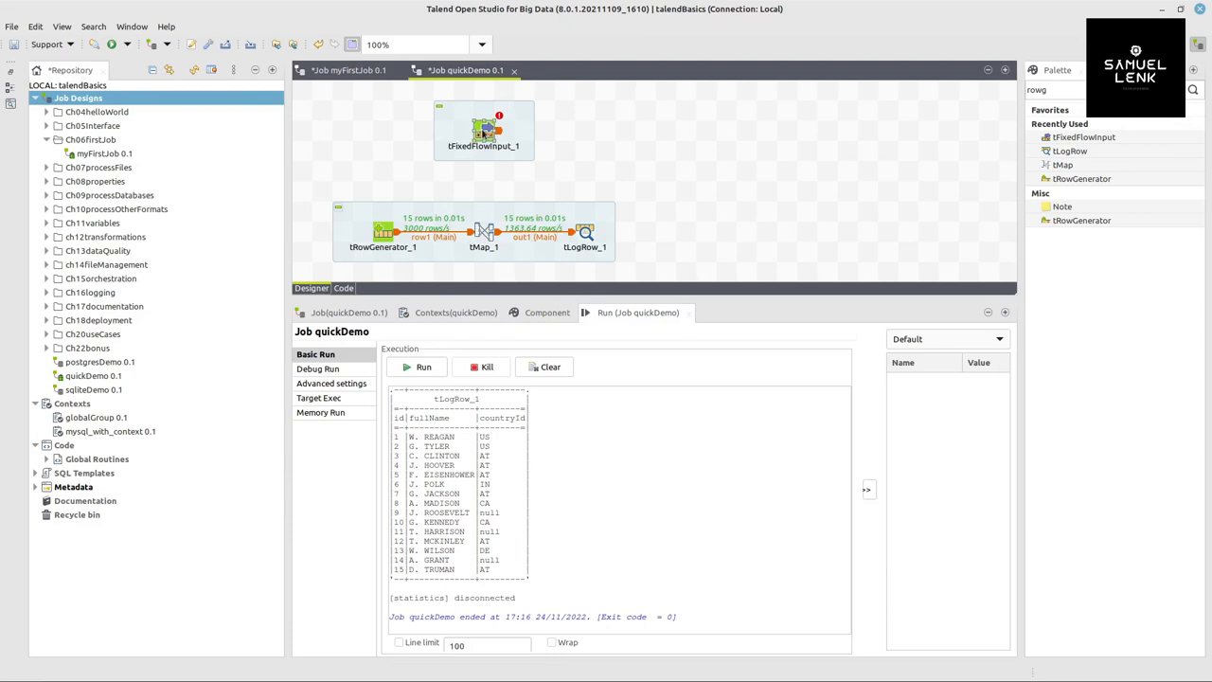
pyautogui.click(484, 129)
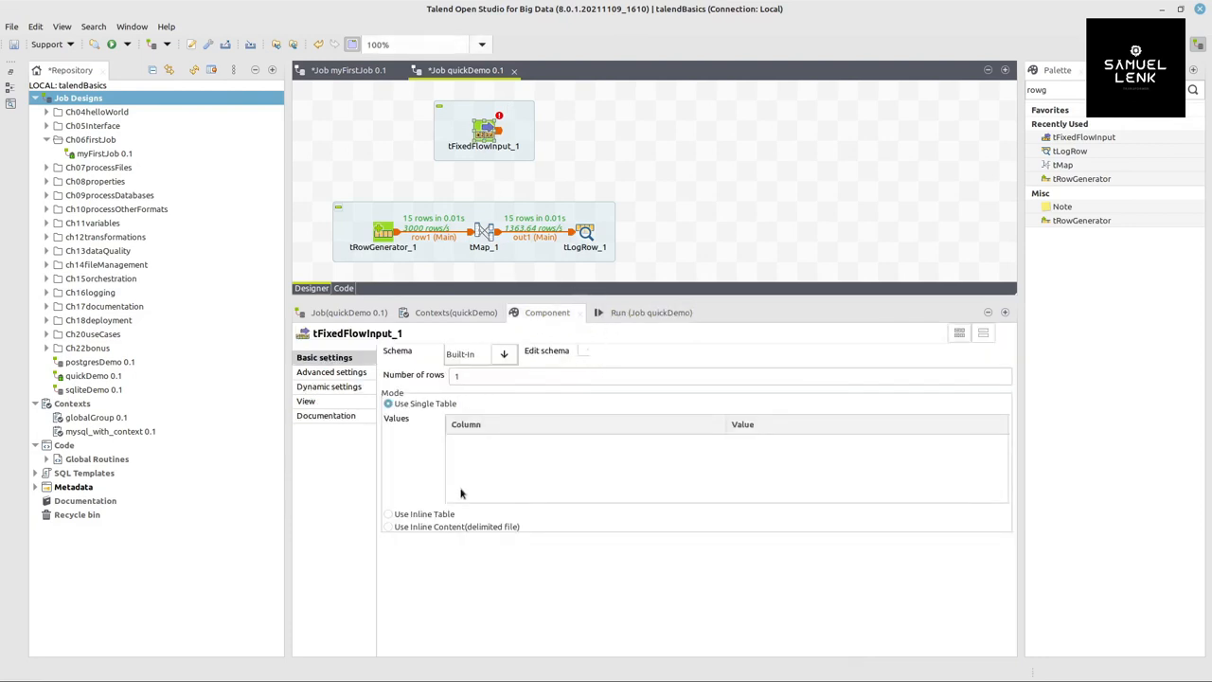
pyautogui.moveTo(589, 357)
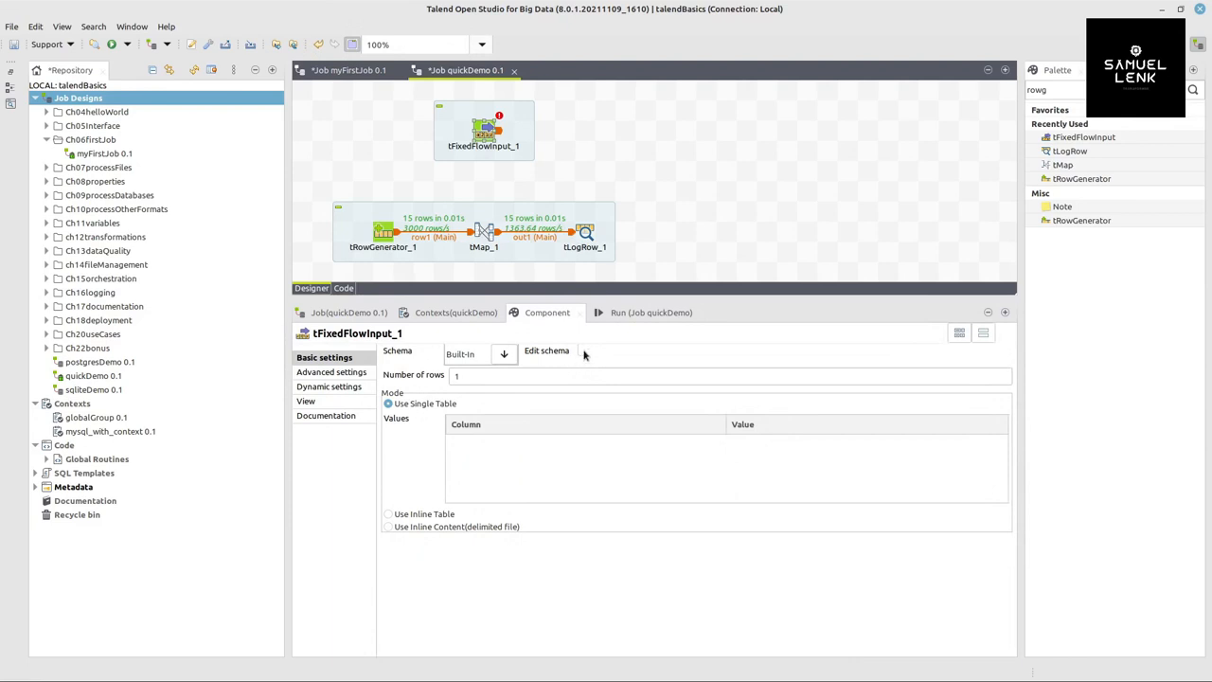
# Define tFixedFlowInput_1's schema with two String columns, id and name, and confirm it.
pyautogui.click(545, 350)
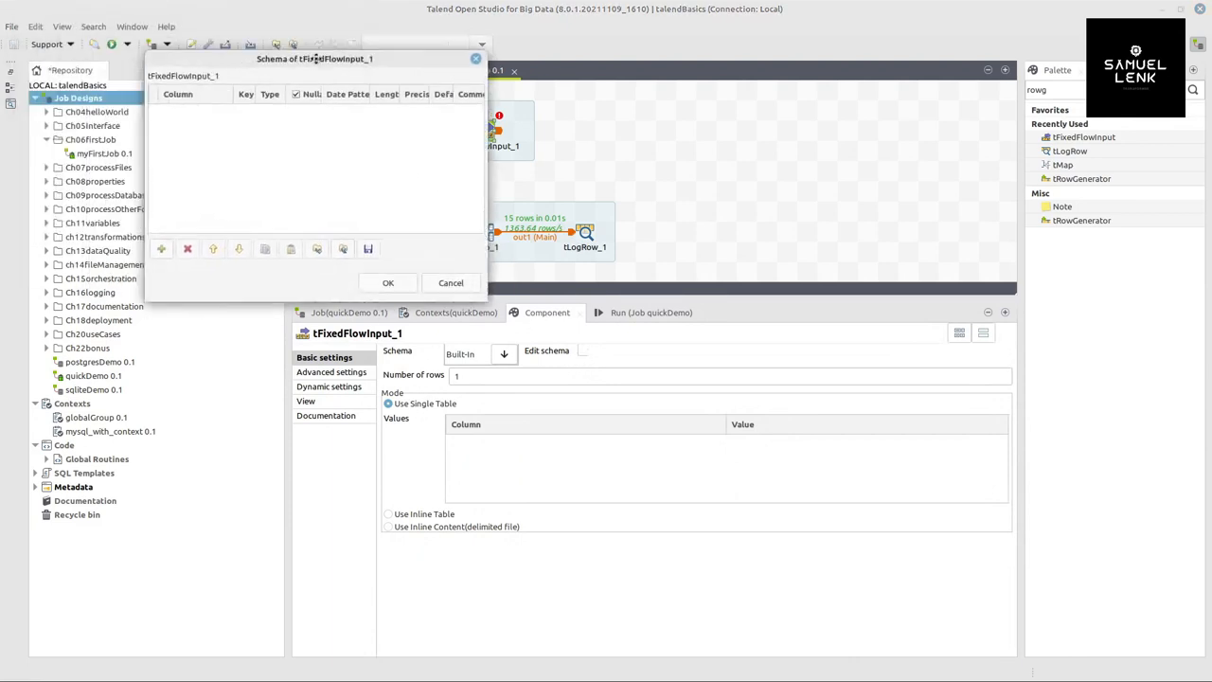
pyautogui.moveTo(315, 57); pyautogui.dragTo(515, 161)
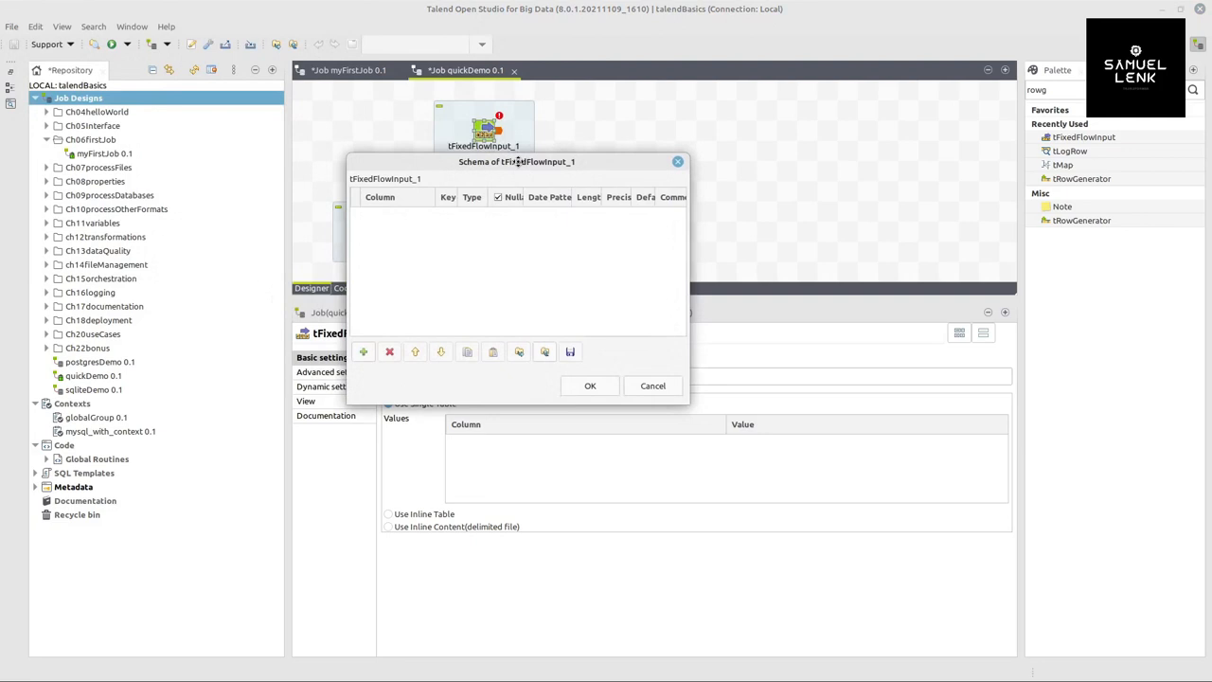
pyautogui.click(364, 350)
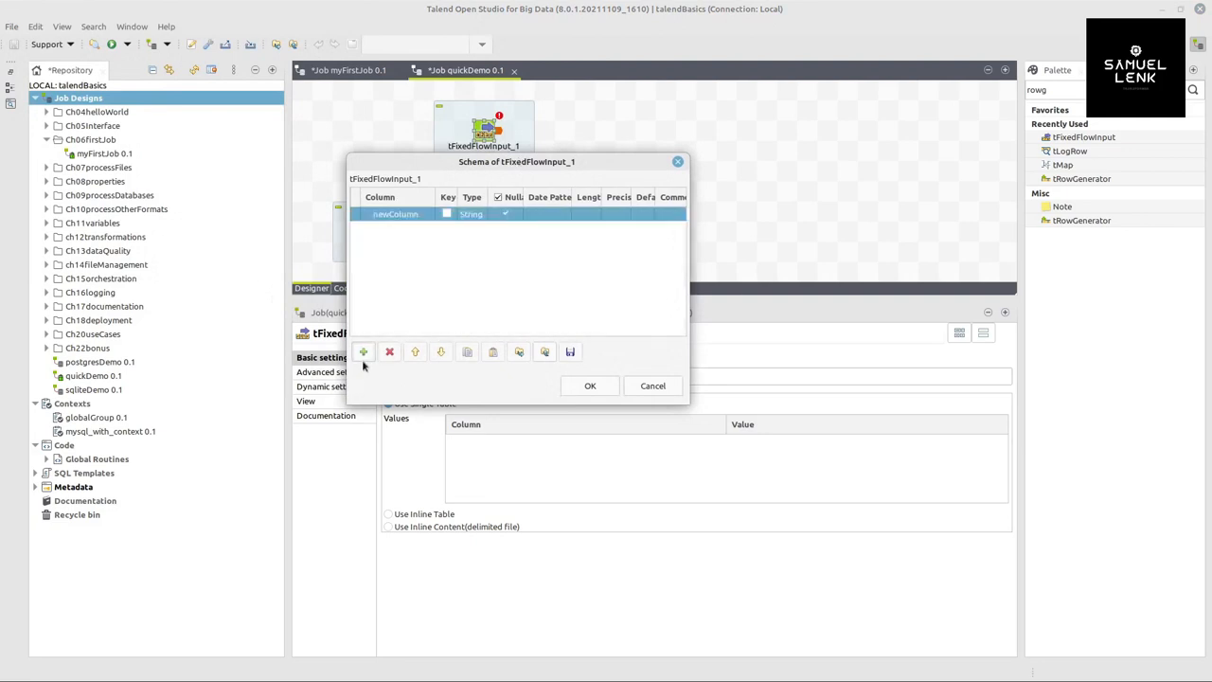
pyautogui.click(364, 350)
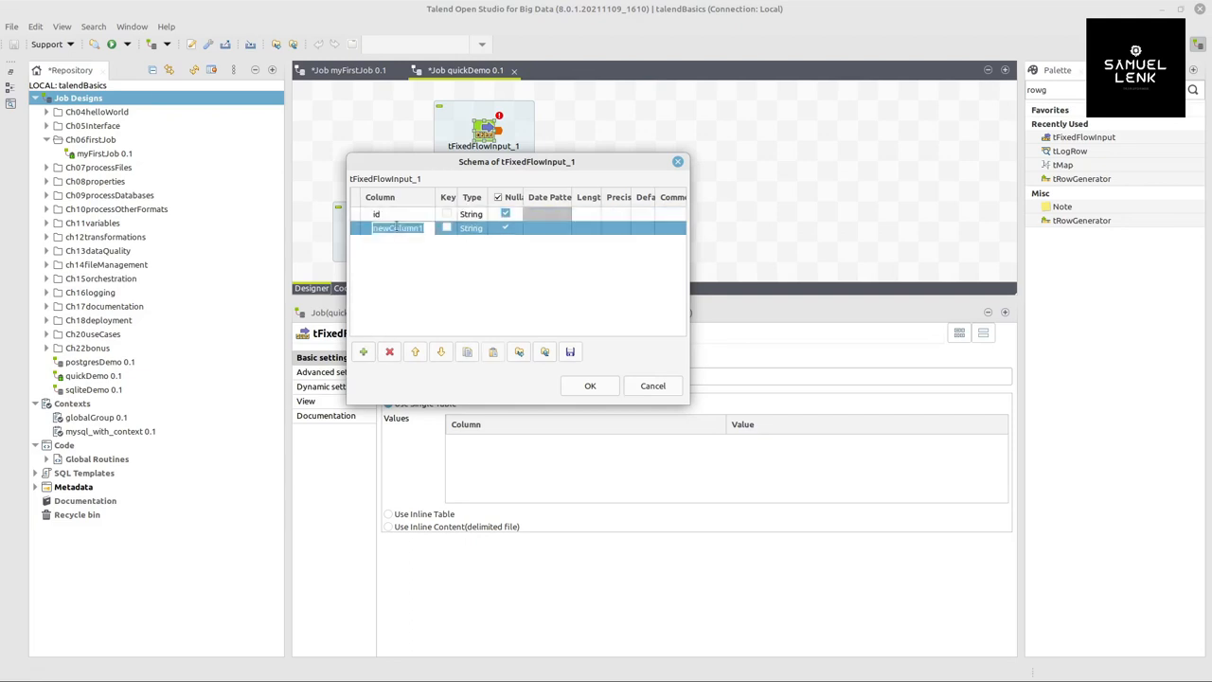
pyautogui.write('name')
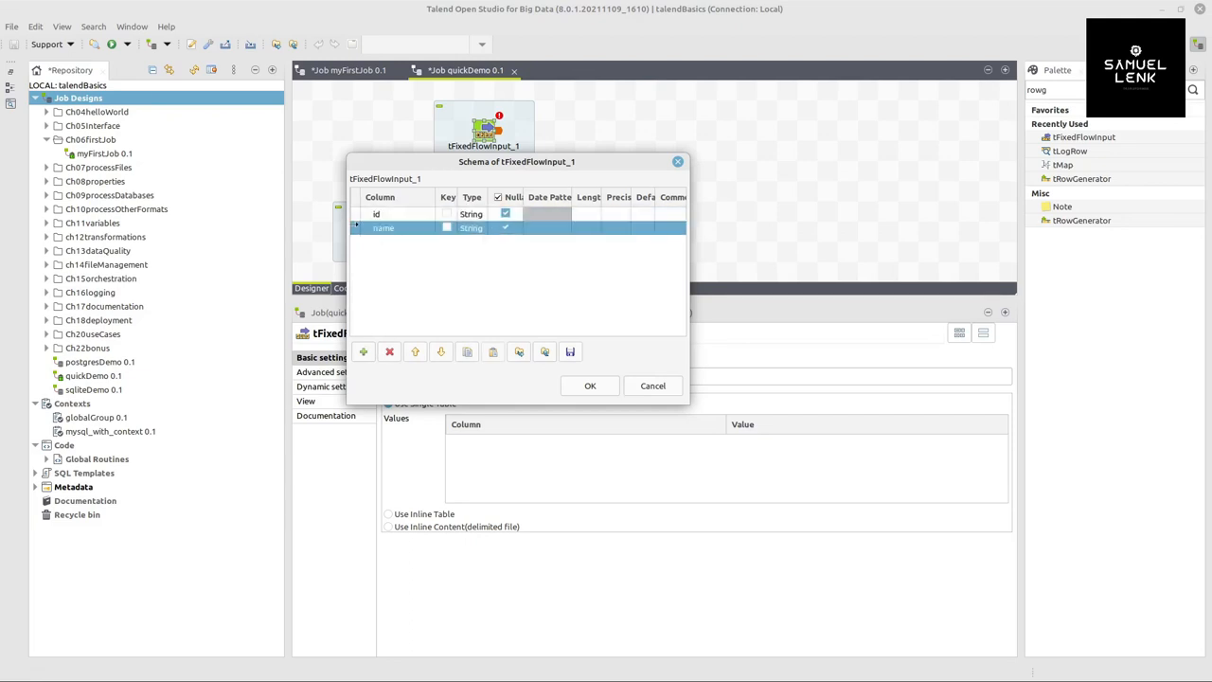
pyautogui.click(589, 386)
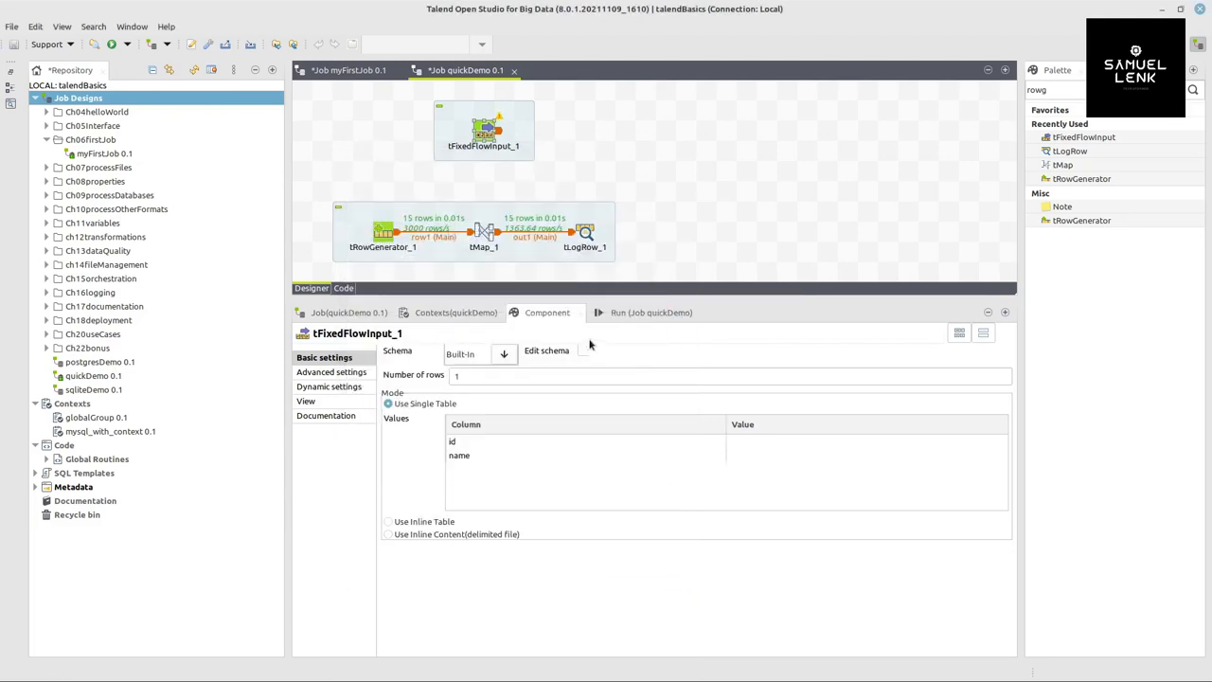
pyautogui.moveTo(553, 503)
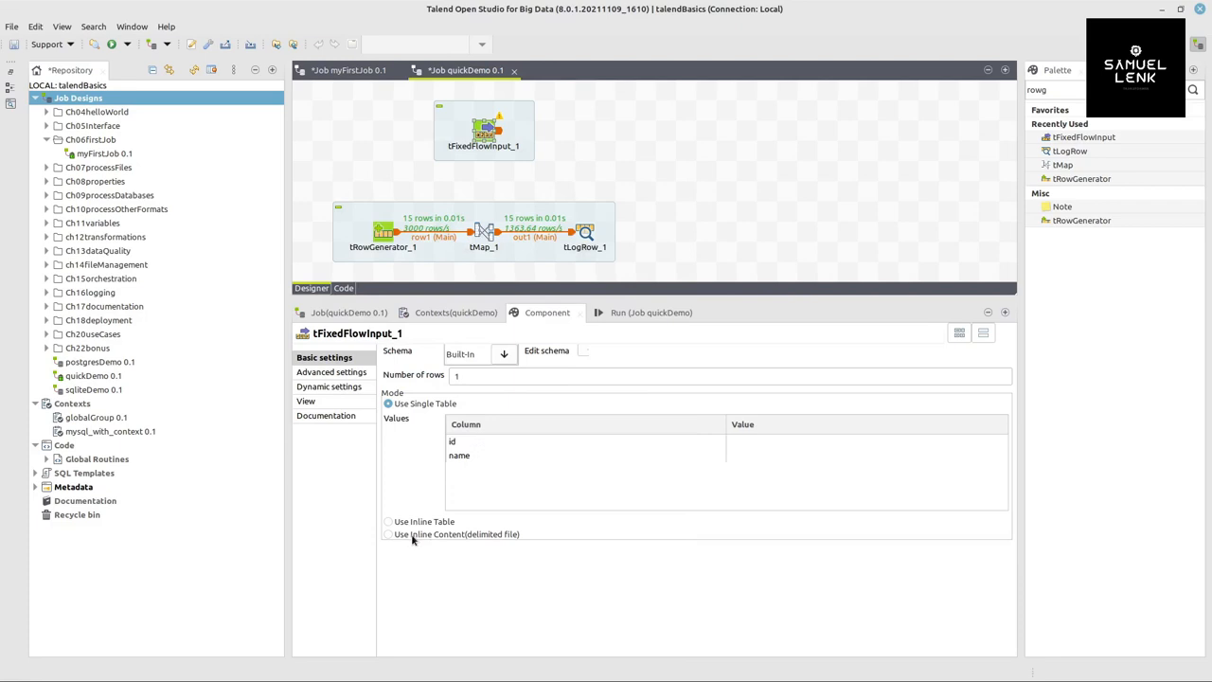
# Use Inline Content for tFixedFlowInput_1 and paste the five DE;Germany-style country lines.
pyautogui.click(386, 534)
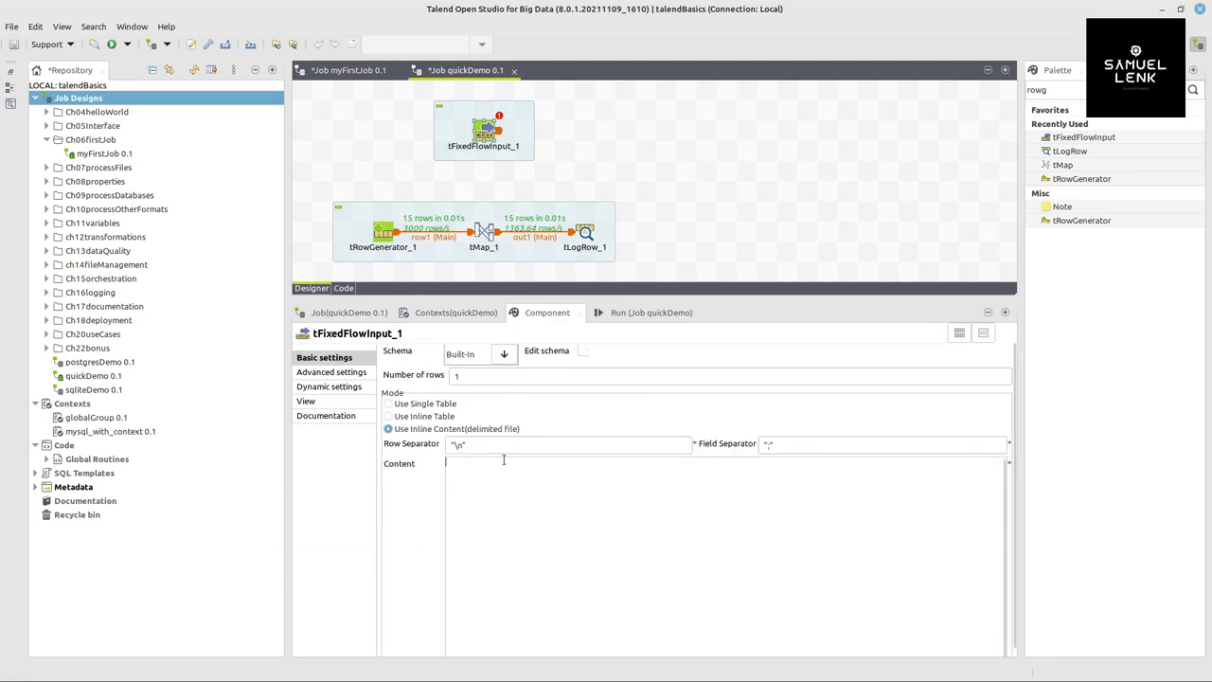
pyautogui.moveTo(576, 508)
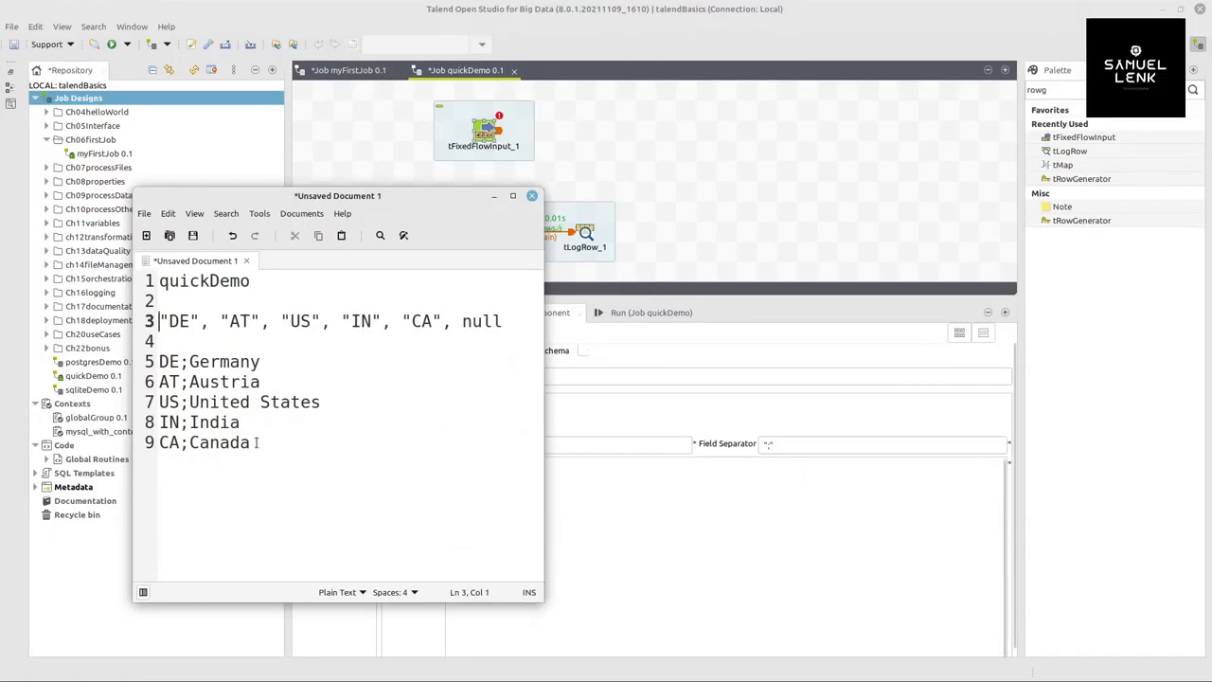
pyautogui.moveTo(159, 360); pyautogui.dragTo(250, 444)
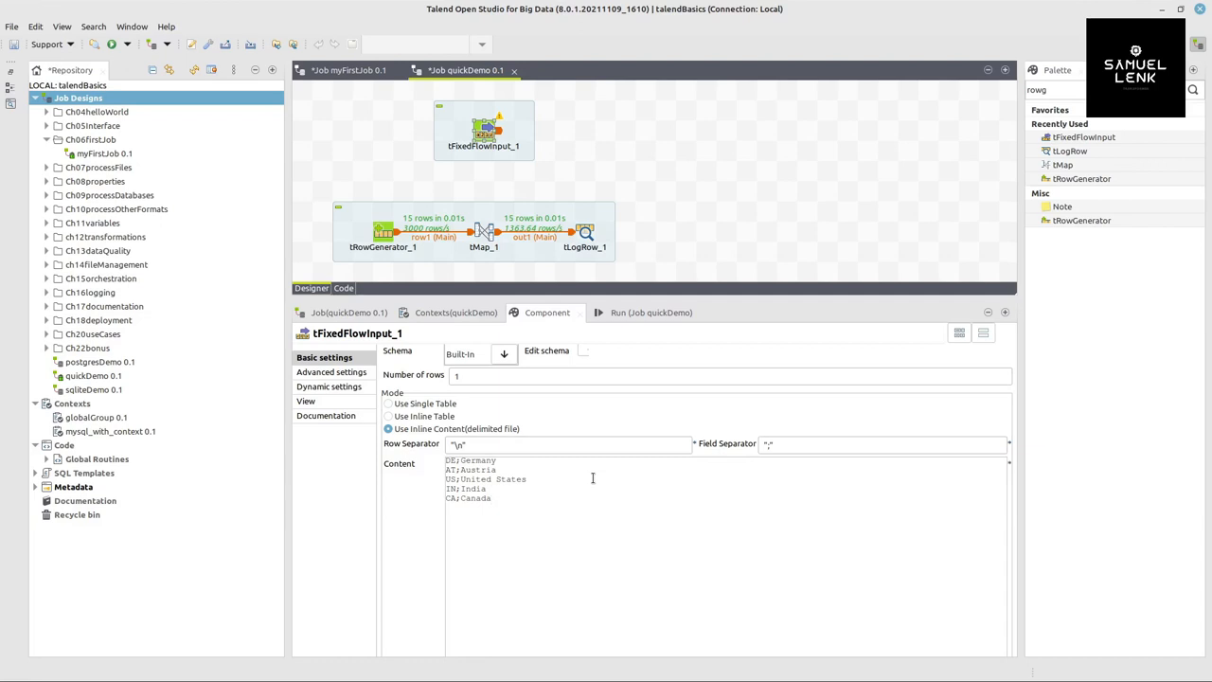
pyautogui.click(492, 498)
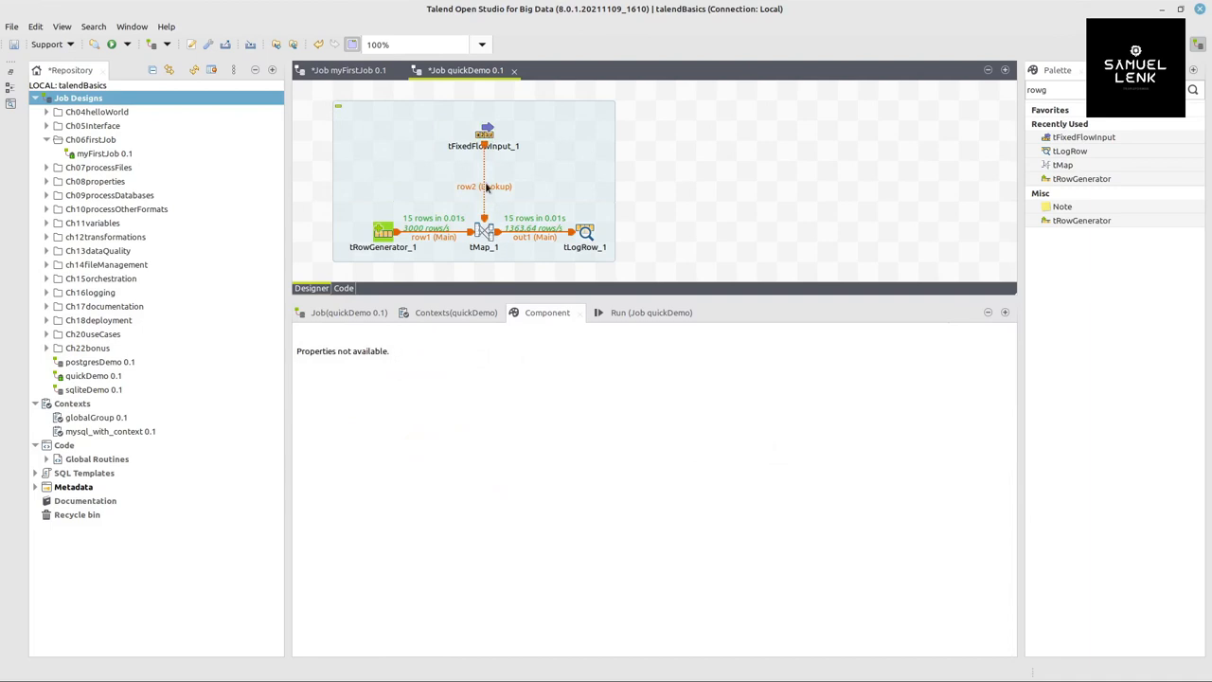
# Connect tFixedFlowInput_1 to tMap_1 as lookup row2 and open the tMap_1 mapping editor.
pyautogui.click(485, 186)
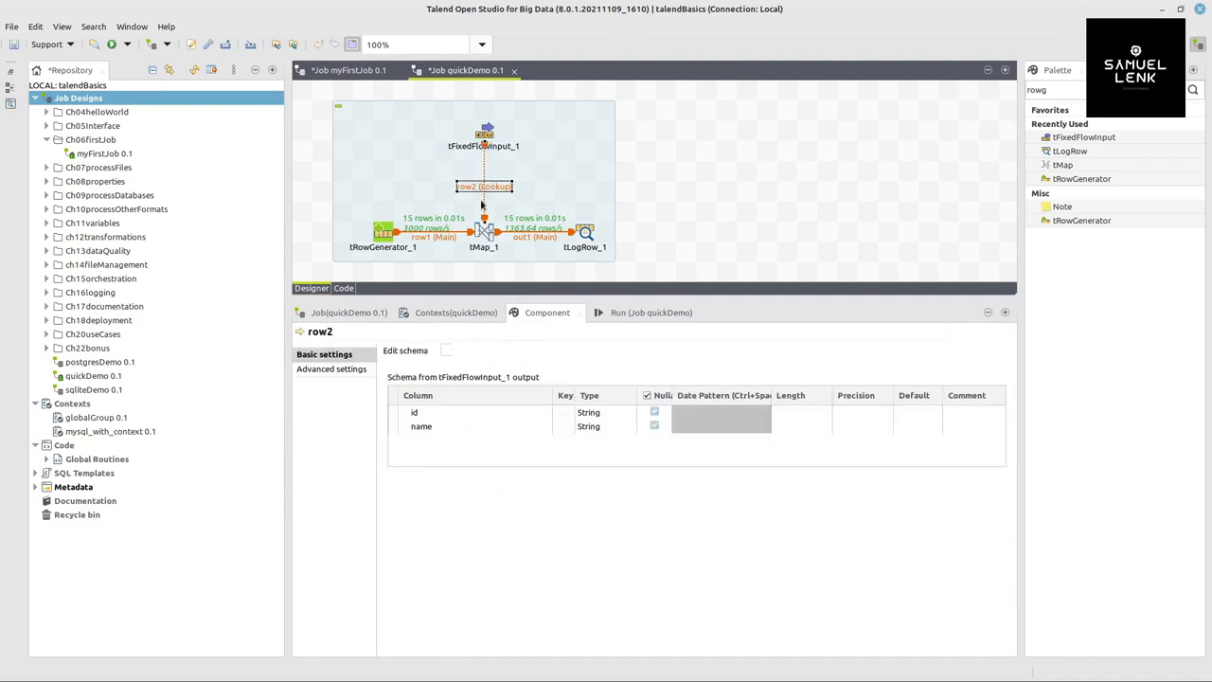
pyautogui.click(483, 231)
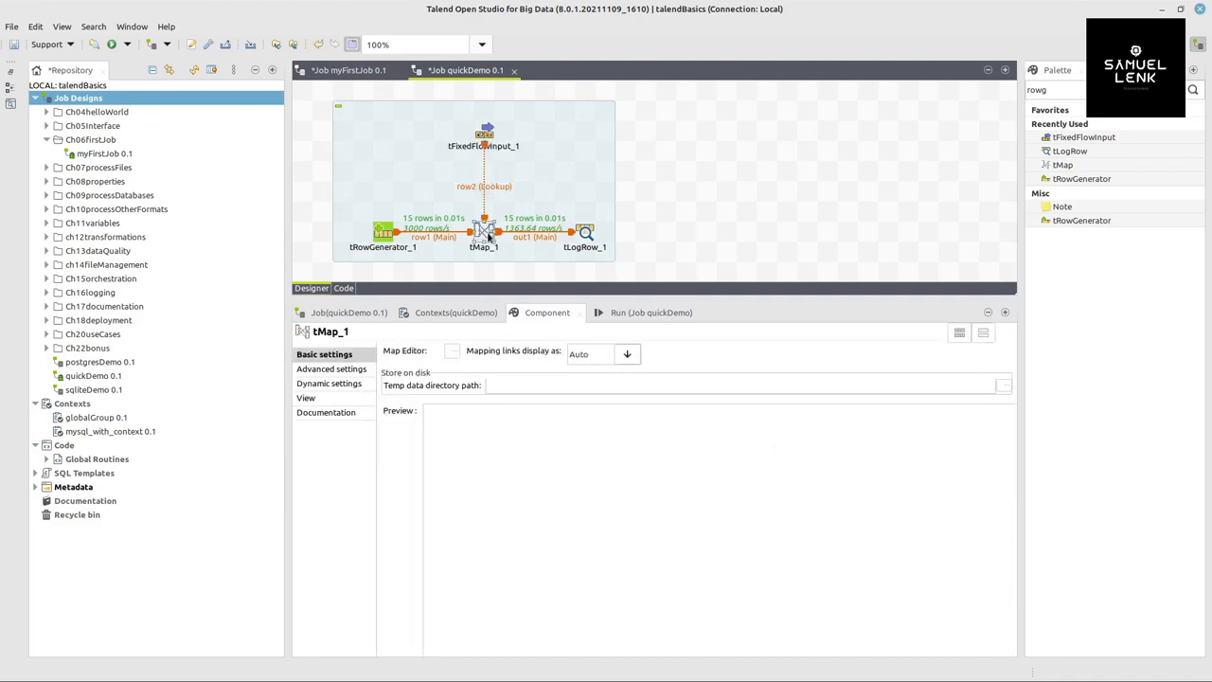
pyautogui.doubleClick(485, 229)
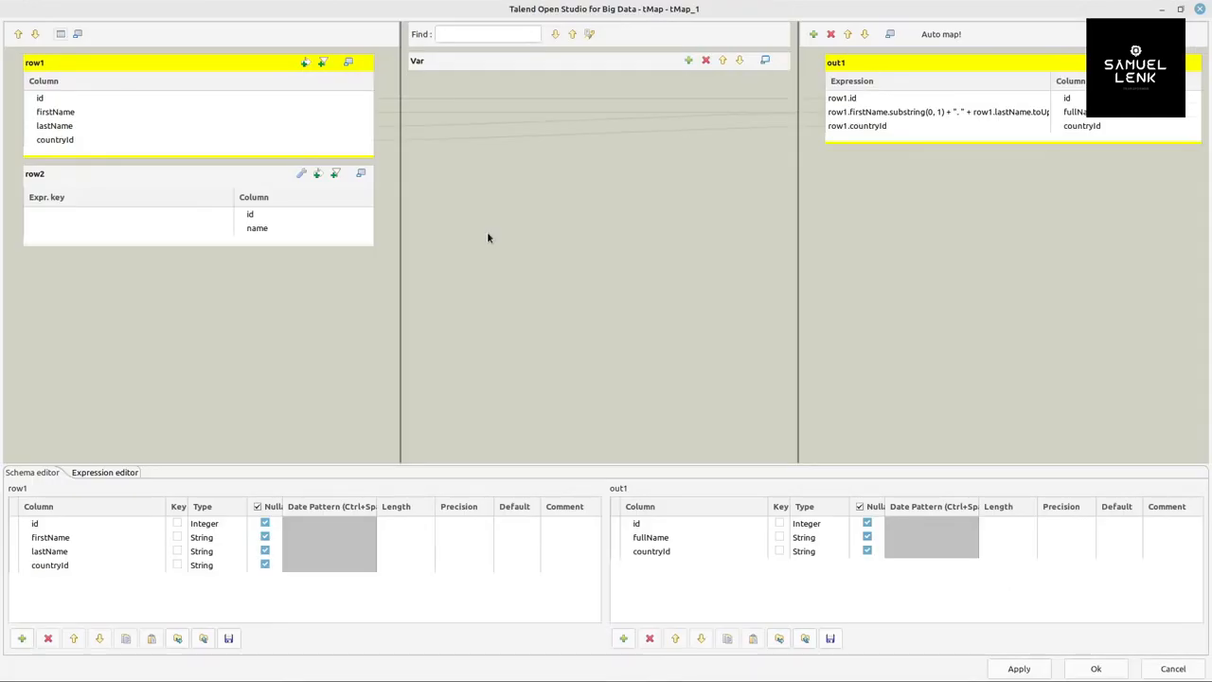
pyautogui.moveTo(94, 170)
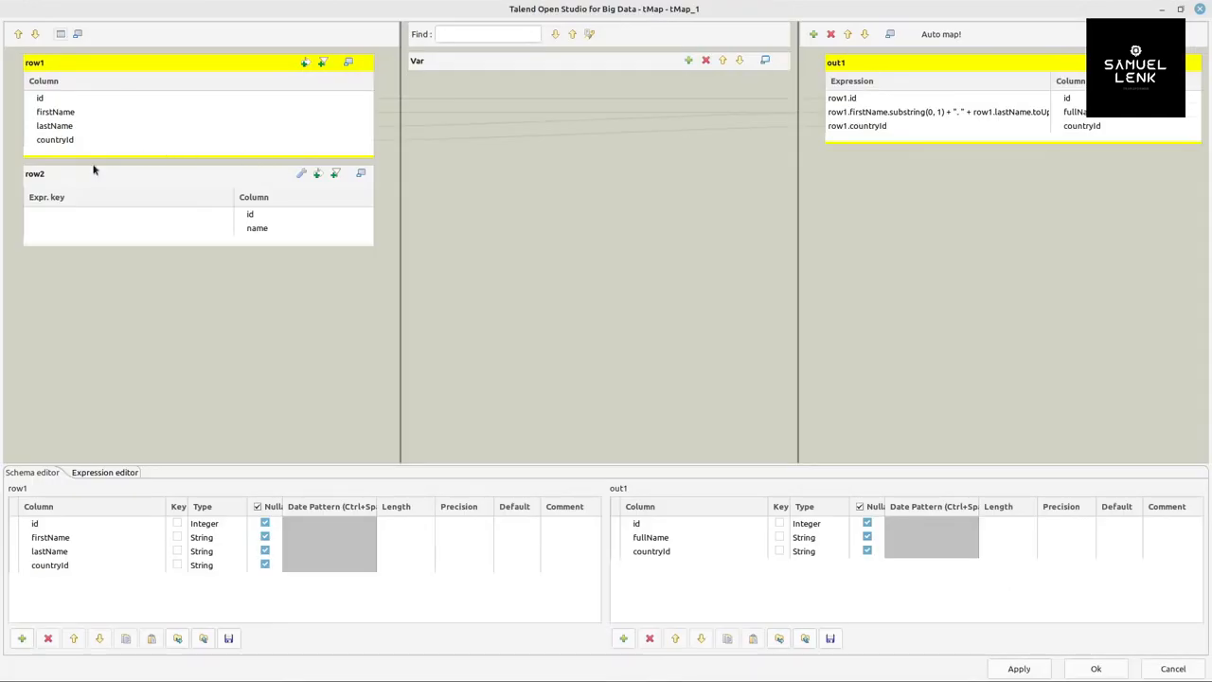
# Join row1.countryId to row2.id and map row2.name into out1 as countryName.
pyautogui.click(55, 140)
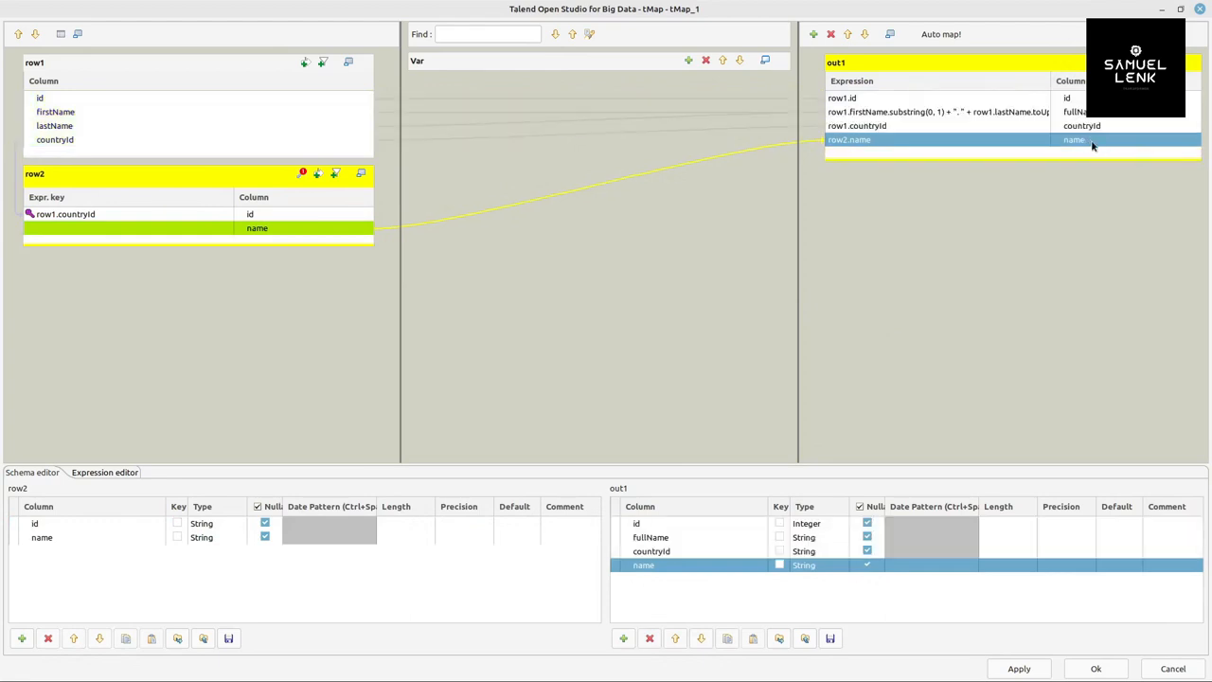
pyautogui.doubleClick(644, 564)
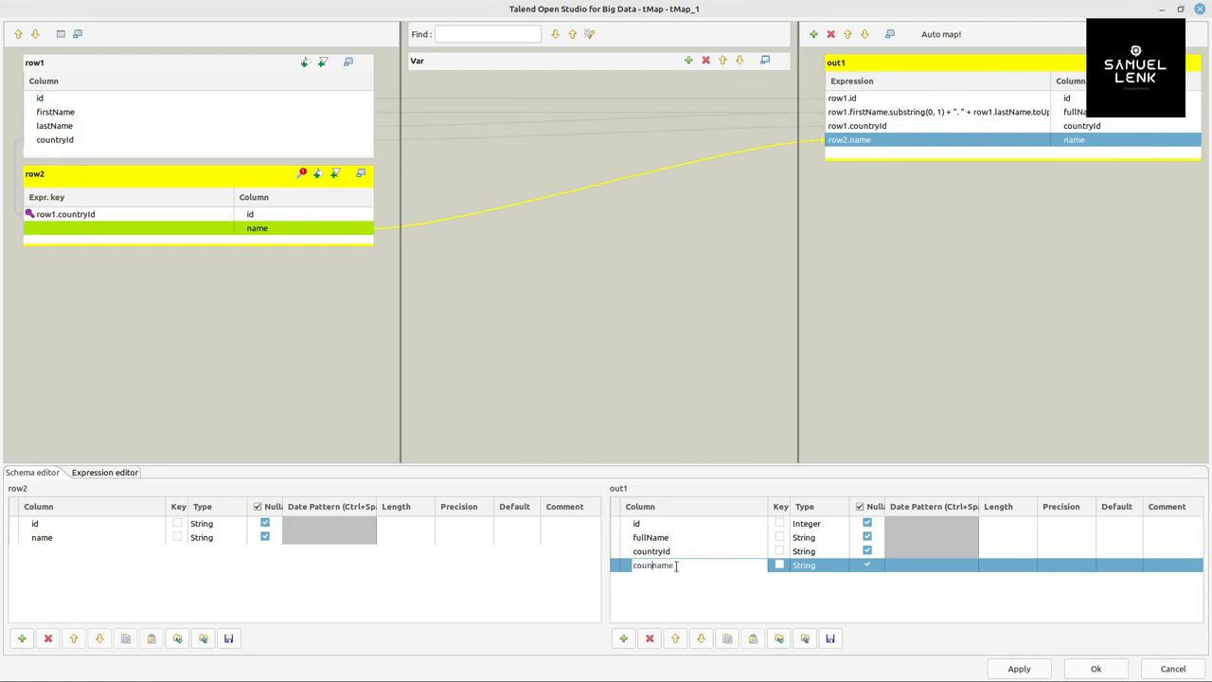
pyautogui.write('countryName')
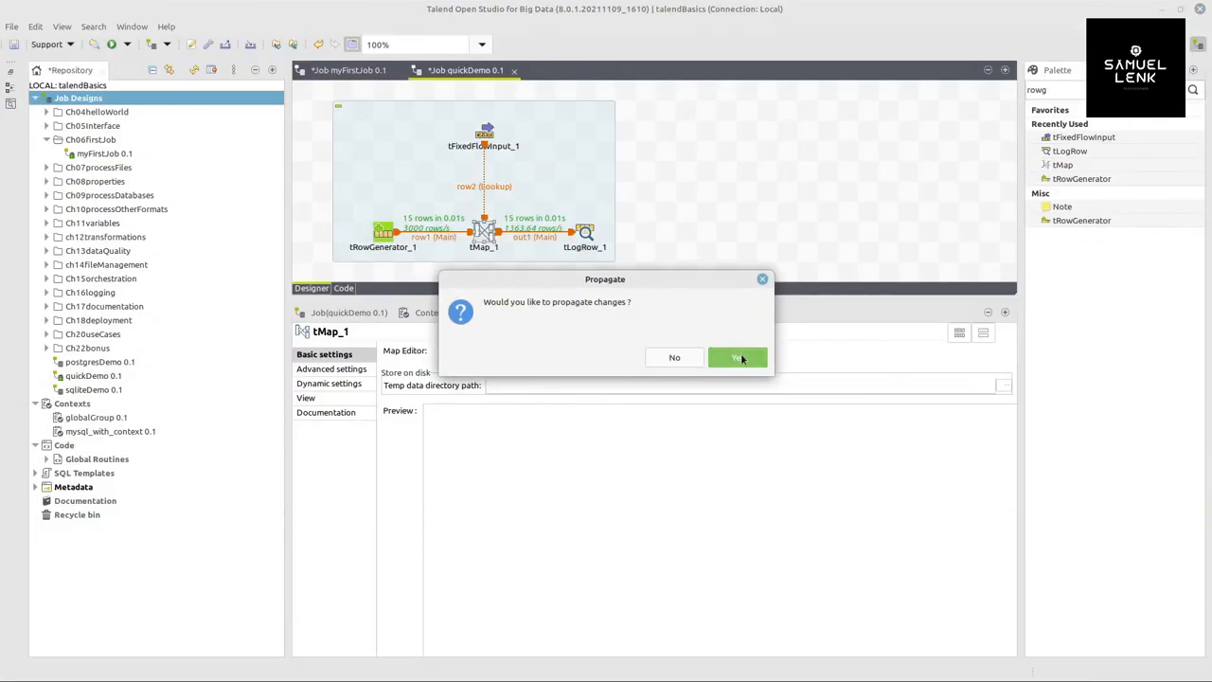
# Accept the propagated schema changes and bring up the Run view.
pyautogui.click(737, 356)
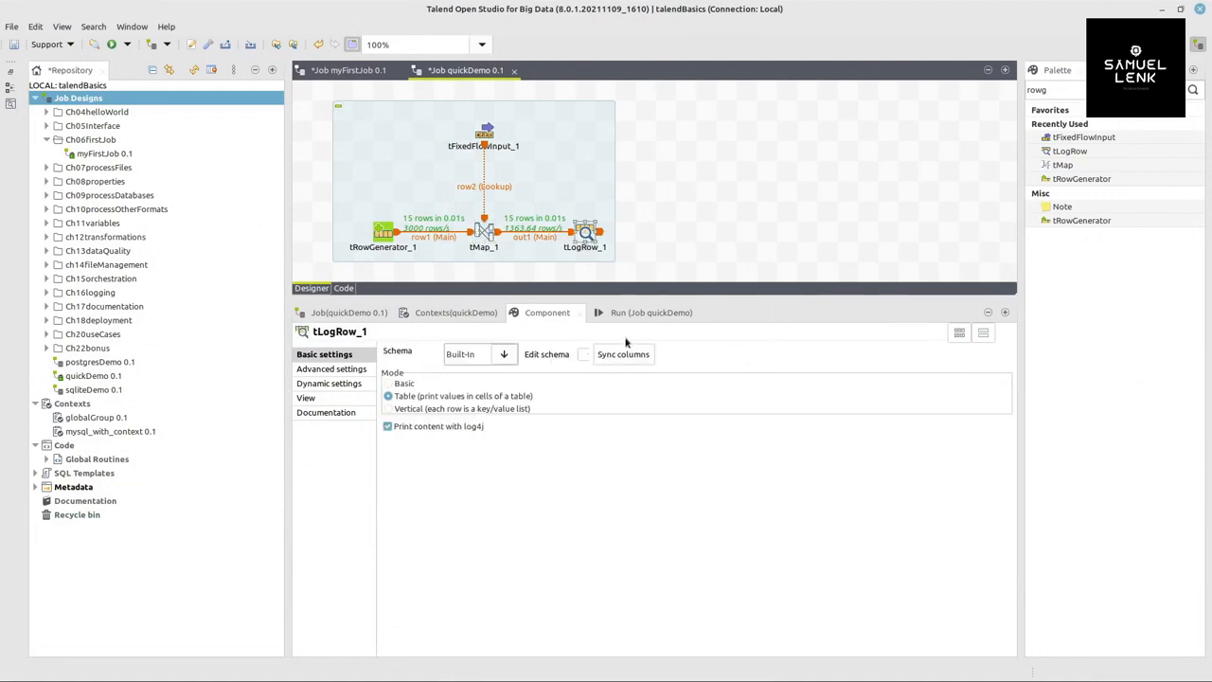
pyautogui.click(424, 367)
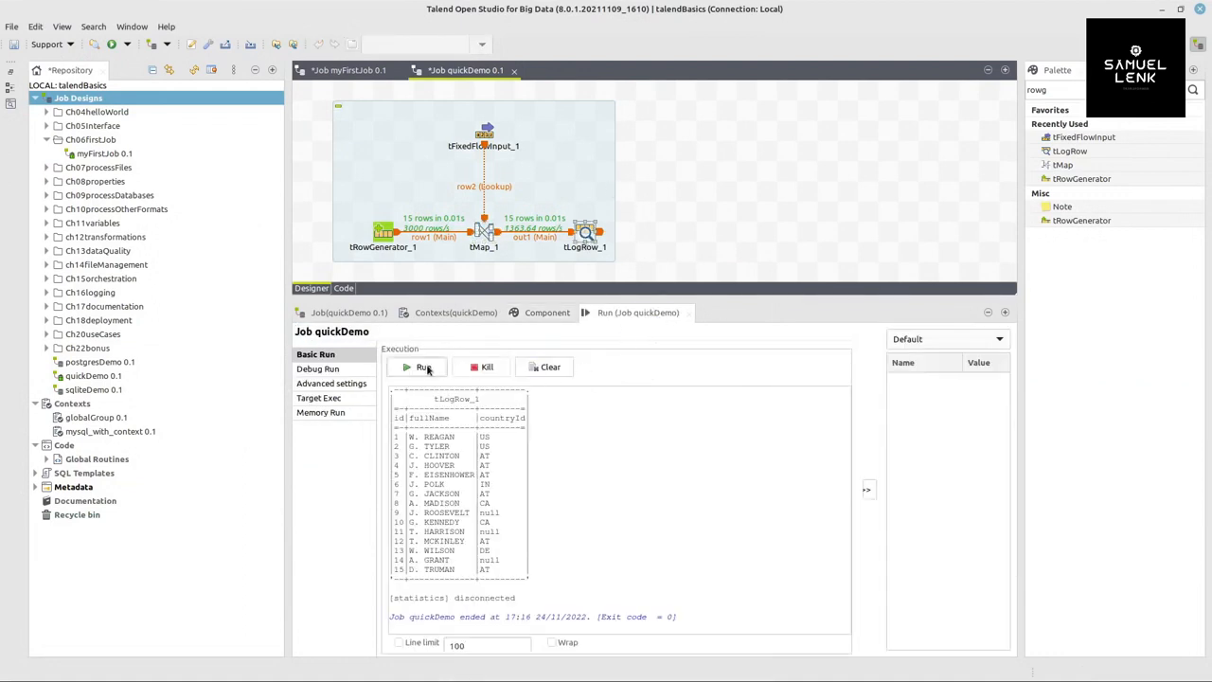
# Run quickDemo and check the log lists names, country codes and full country names like Germany.
pyautogui.click(424, 368)
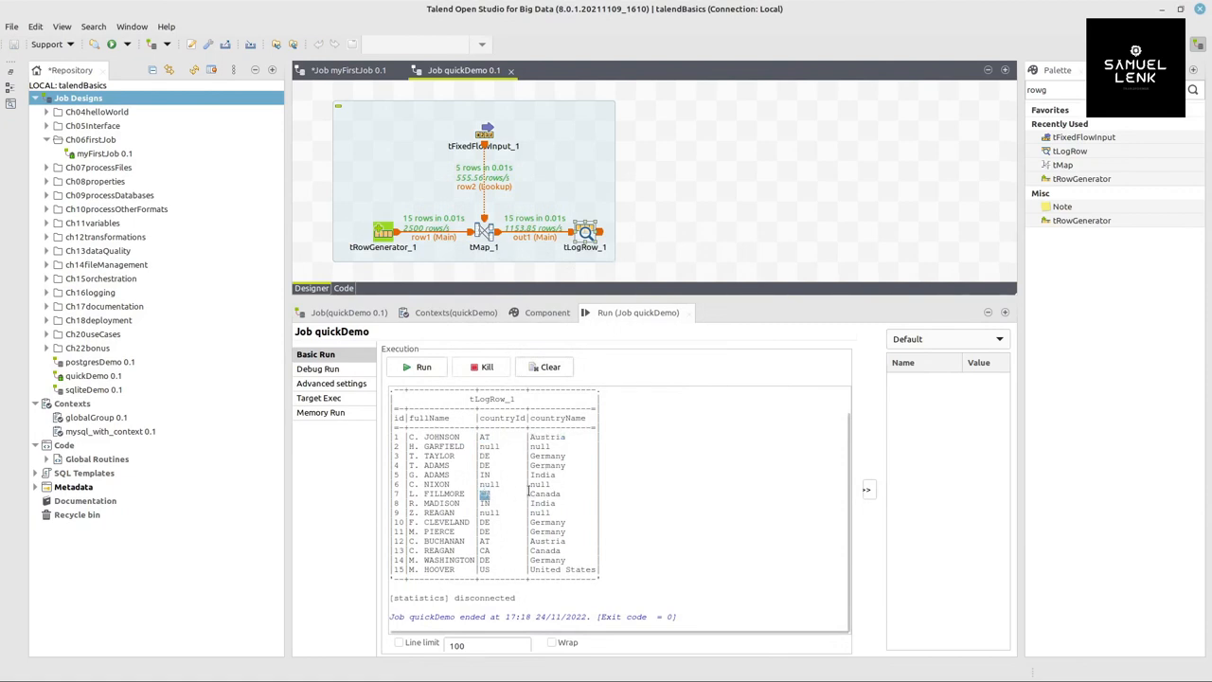
pyautogui.doubleClick(545, 493)
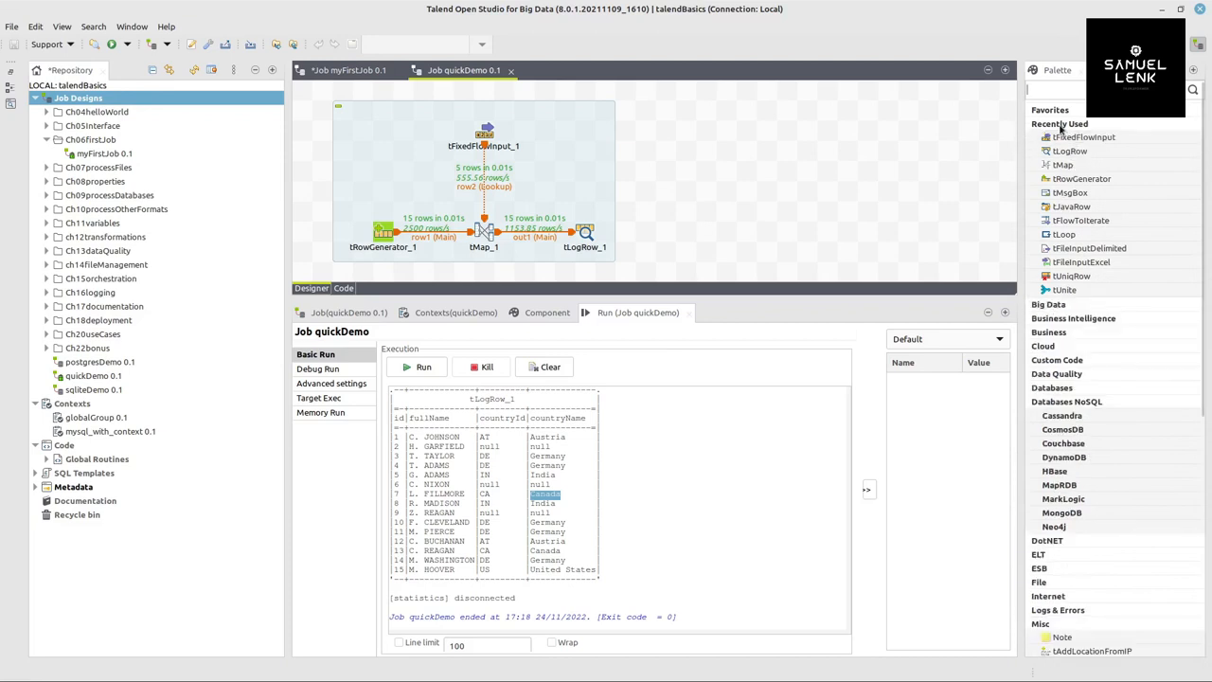
# Collapse the expanded palette categories, including Processing, back into the compact category list.
pyautogui.click(1058, 123)
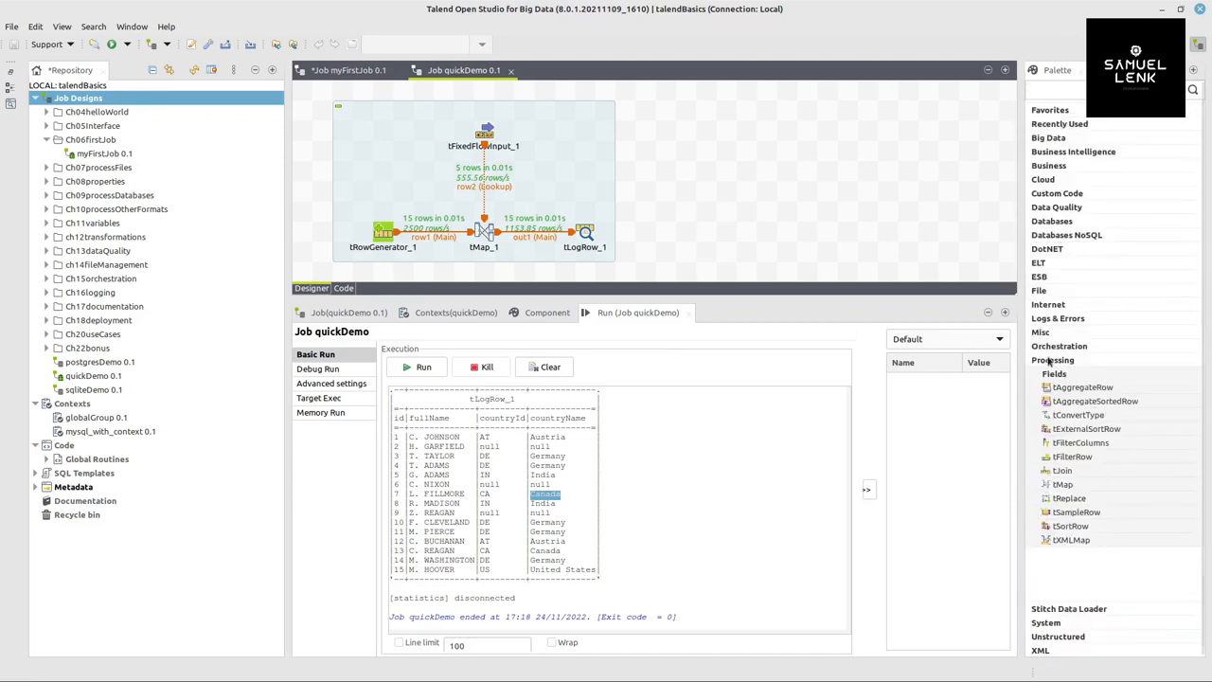
pyautogui.click(1053, 360)
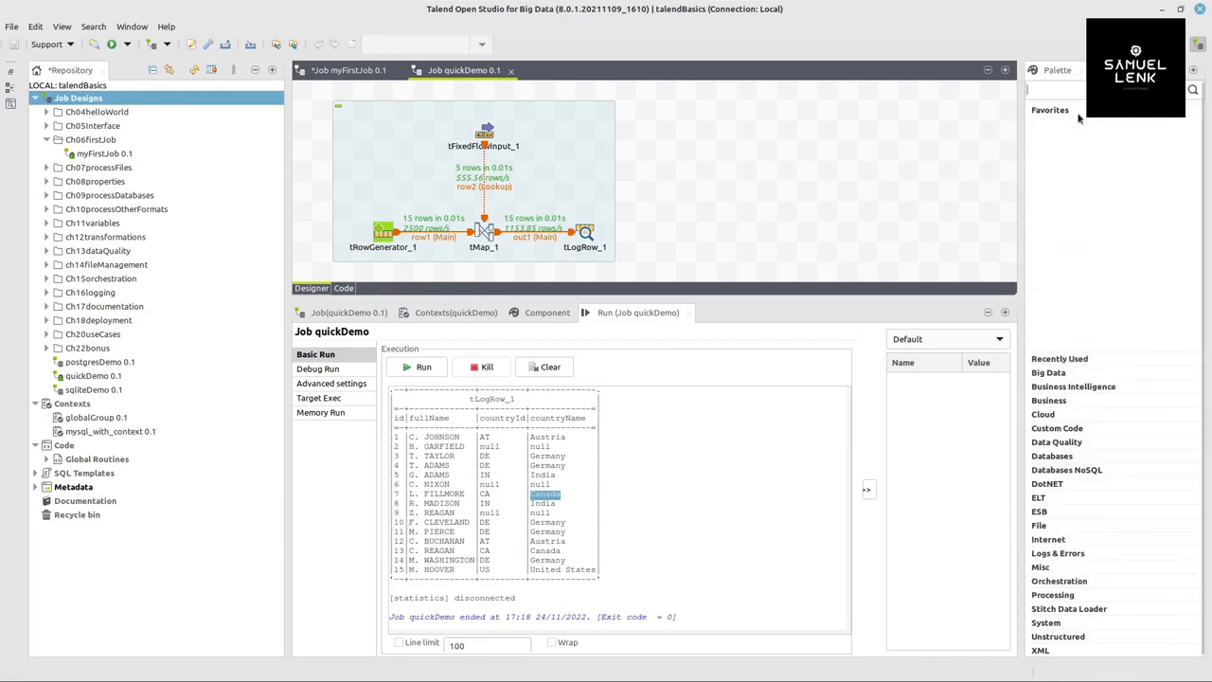
pyautogui.click(1049, 110)
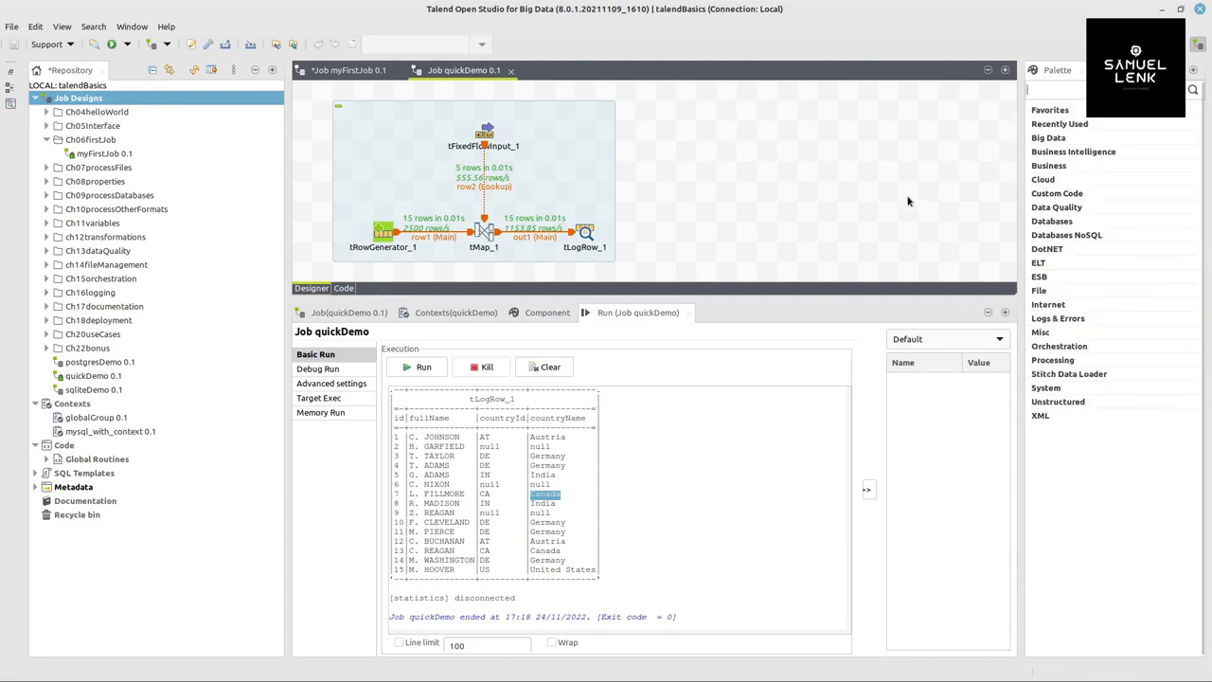
pyautogui.moveTo(820, 190)
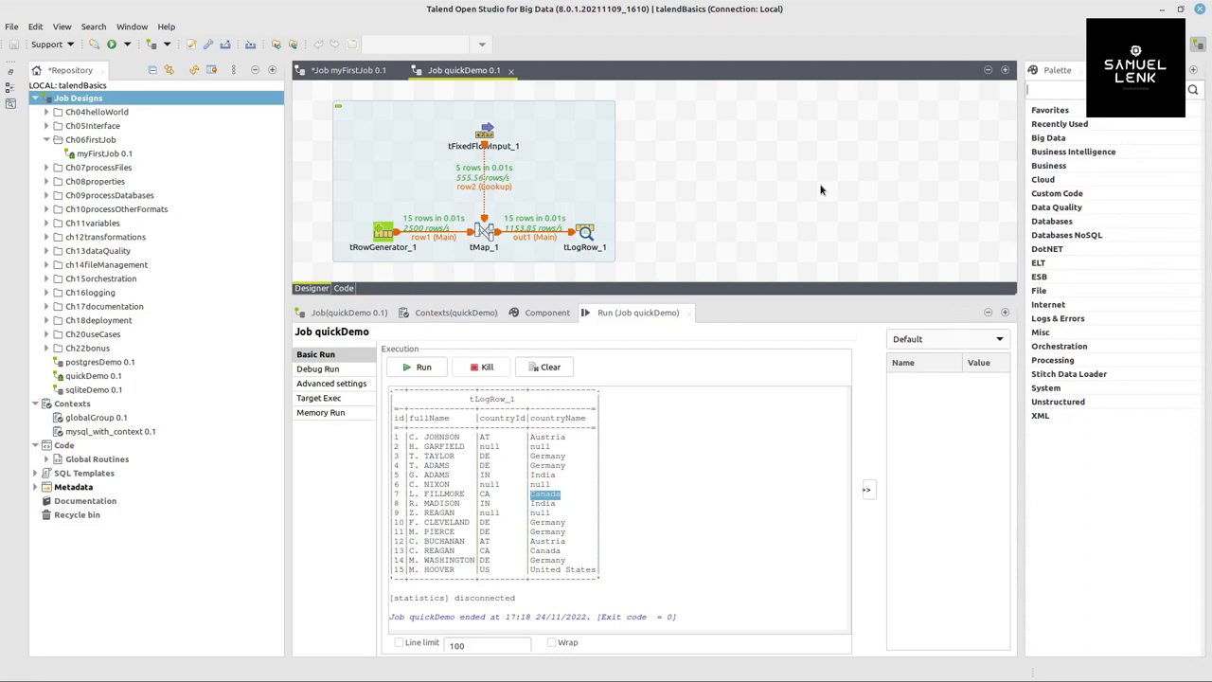
pyautogui.moveTo(638, 223)
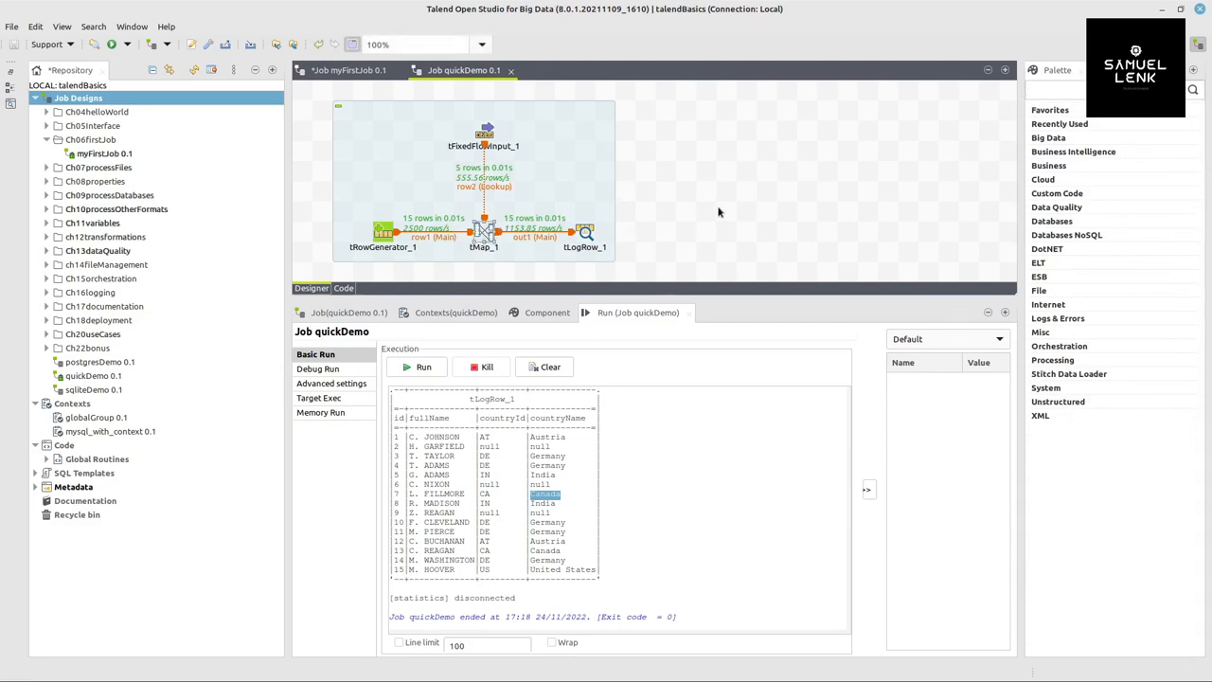
pyautogui.moveTo(373, 100)
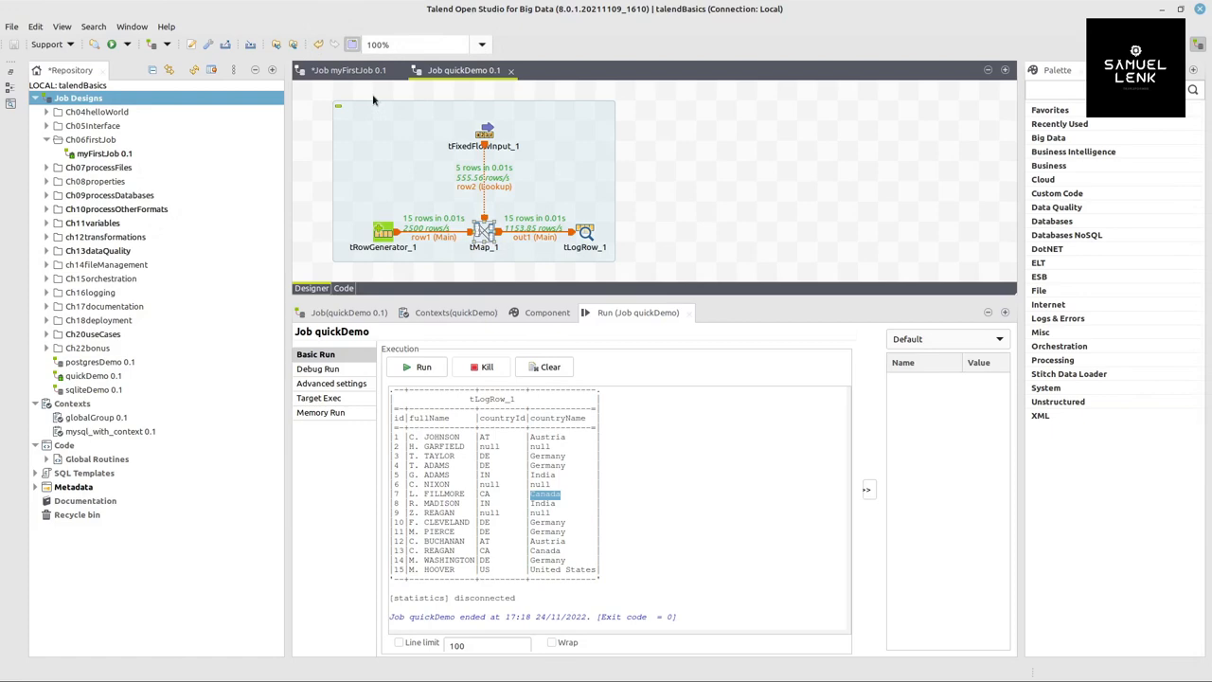